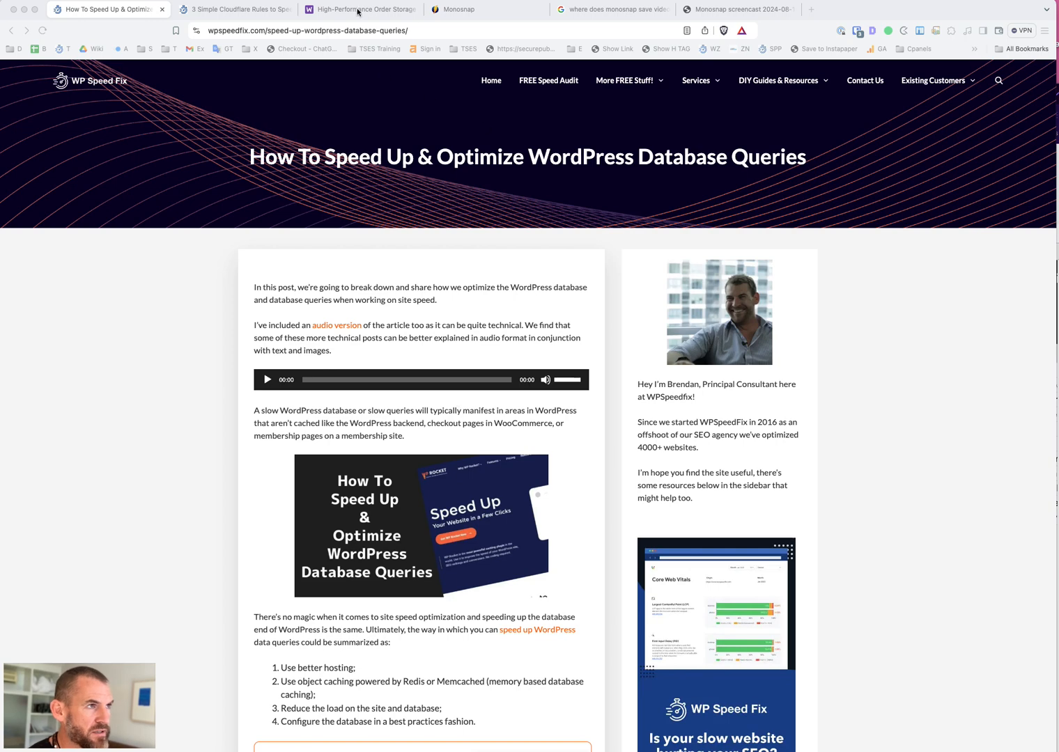
Switch to the WooCommerce High-Performance Order Storage guide tab
left_click(358, 9)
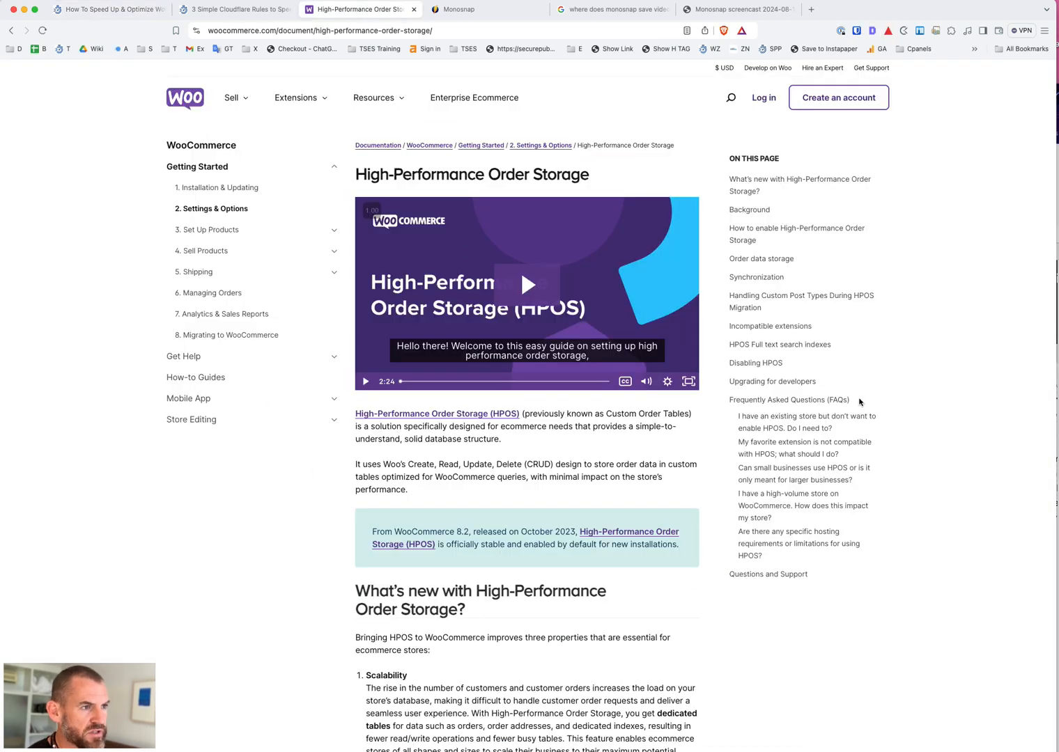
mouse_move(315, 418)
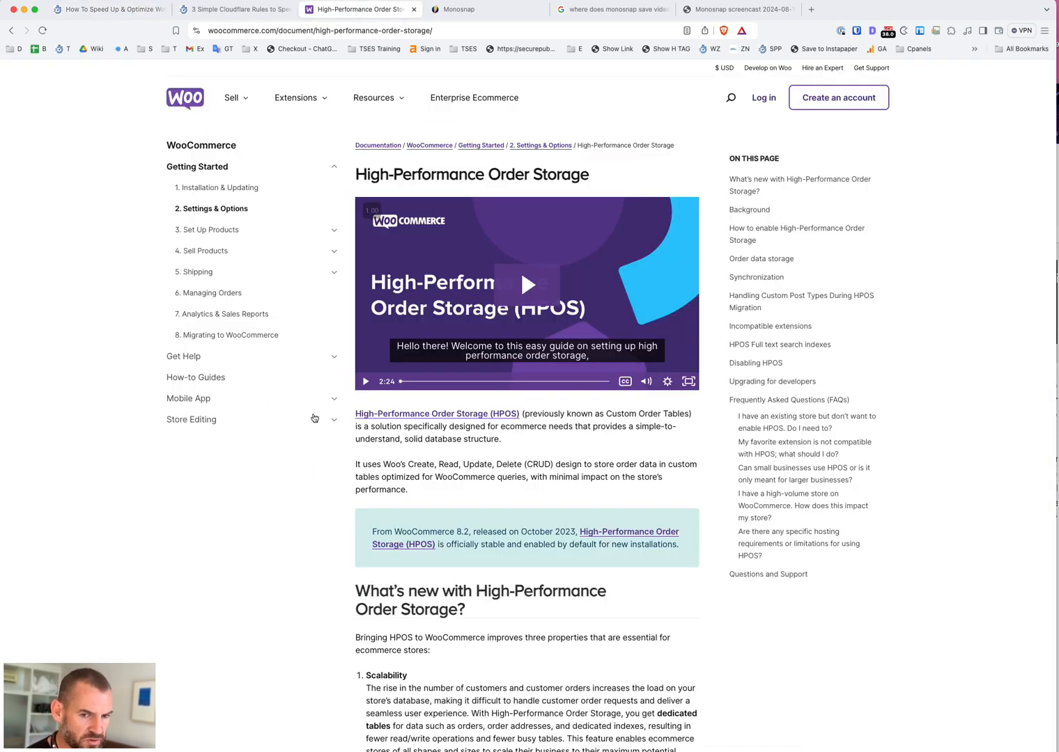
mouse_move(315, 419)
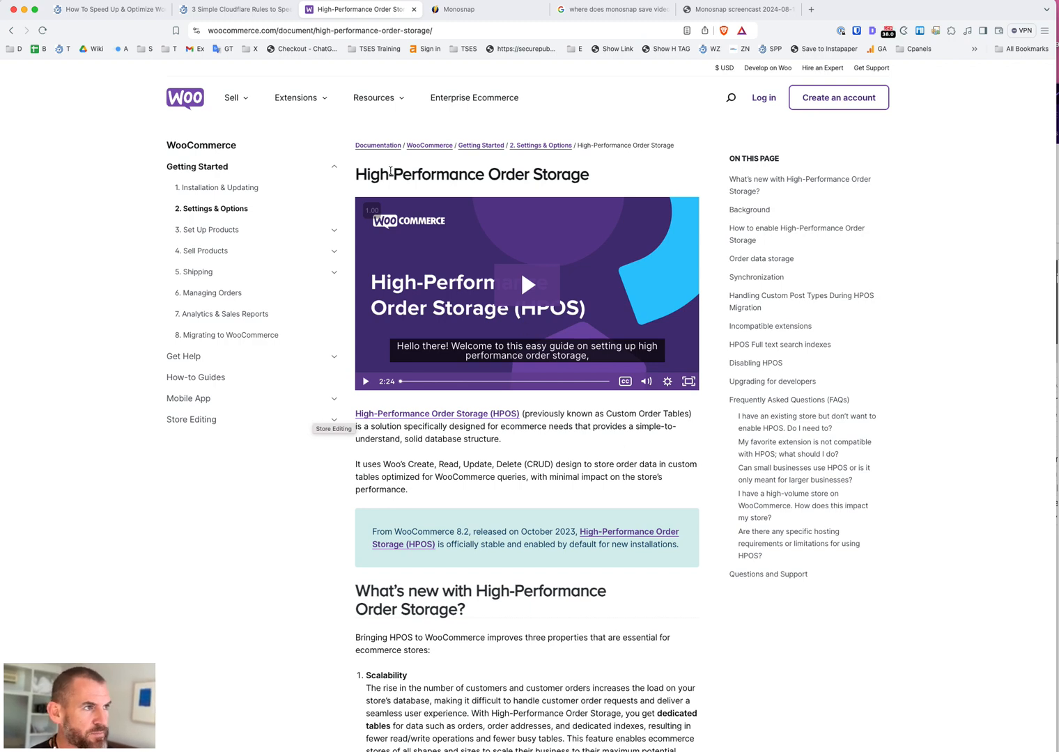
mouse_move(599, 540)
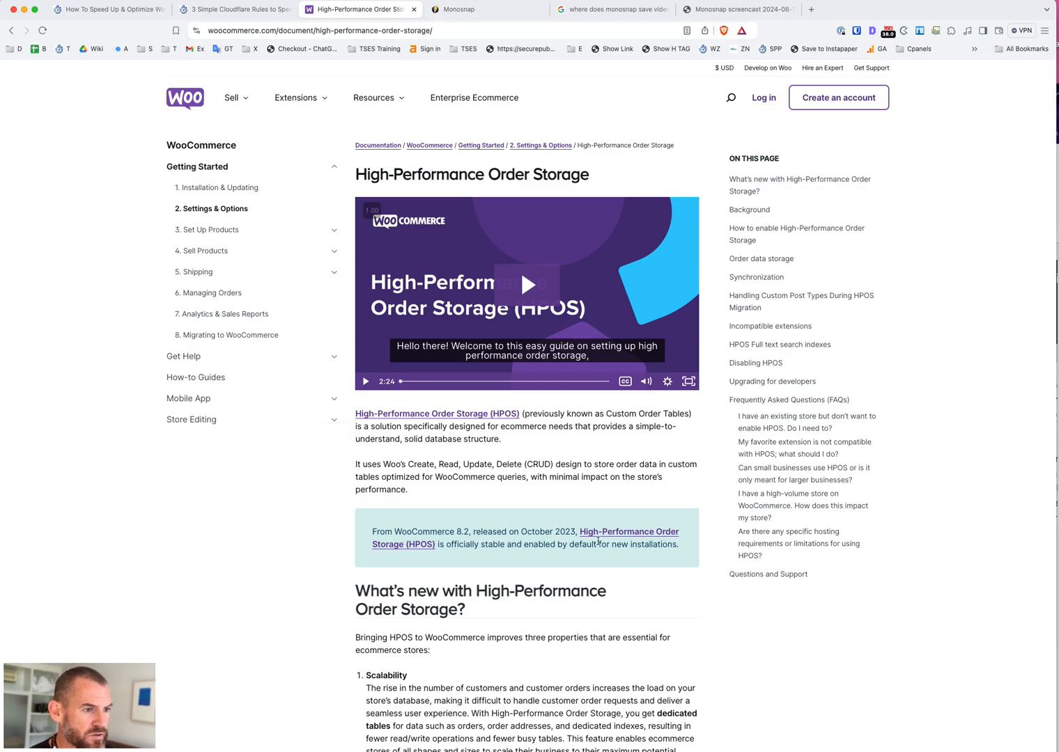
Scroll through Background to the HPOS enabling steps and Order data storage section
scroll("down", 3)
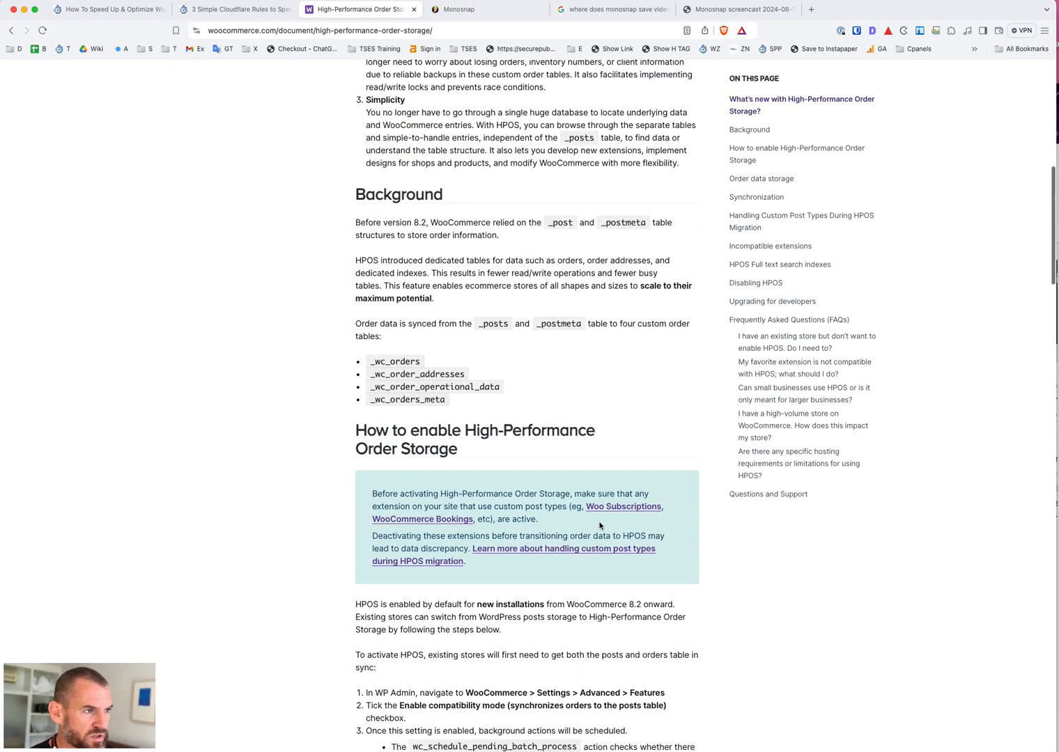
scroll("down", 3)
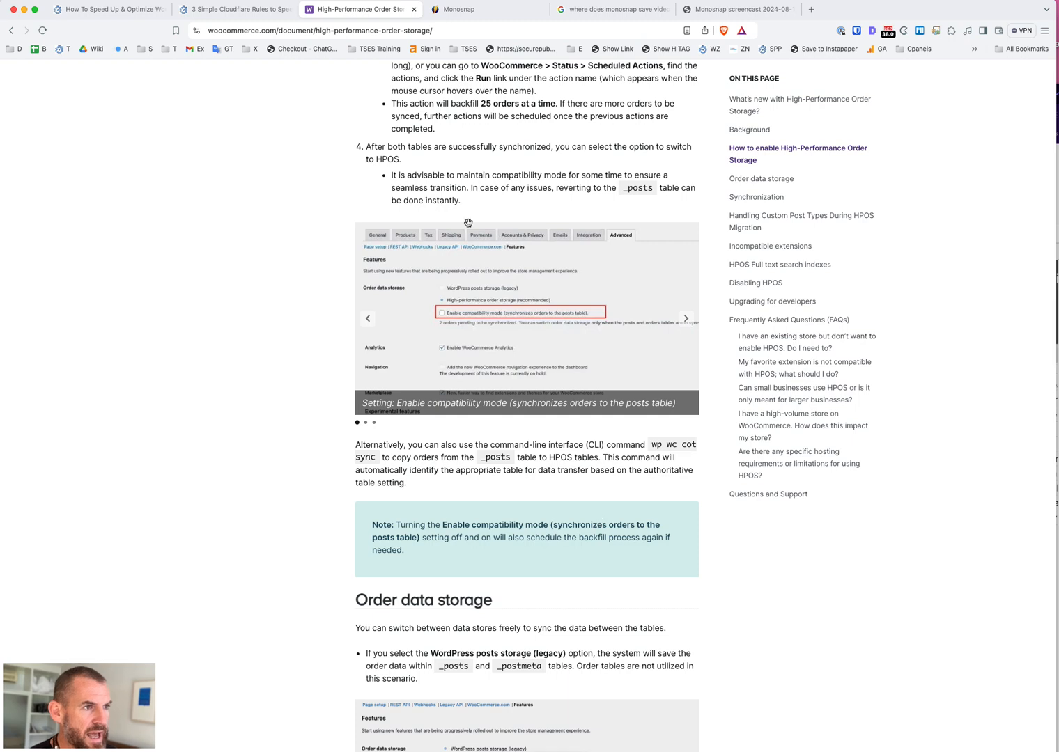
mouse_move(430, 257)
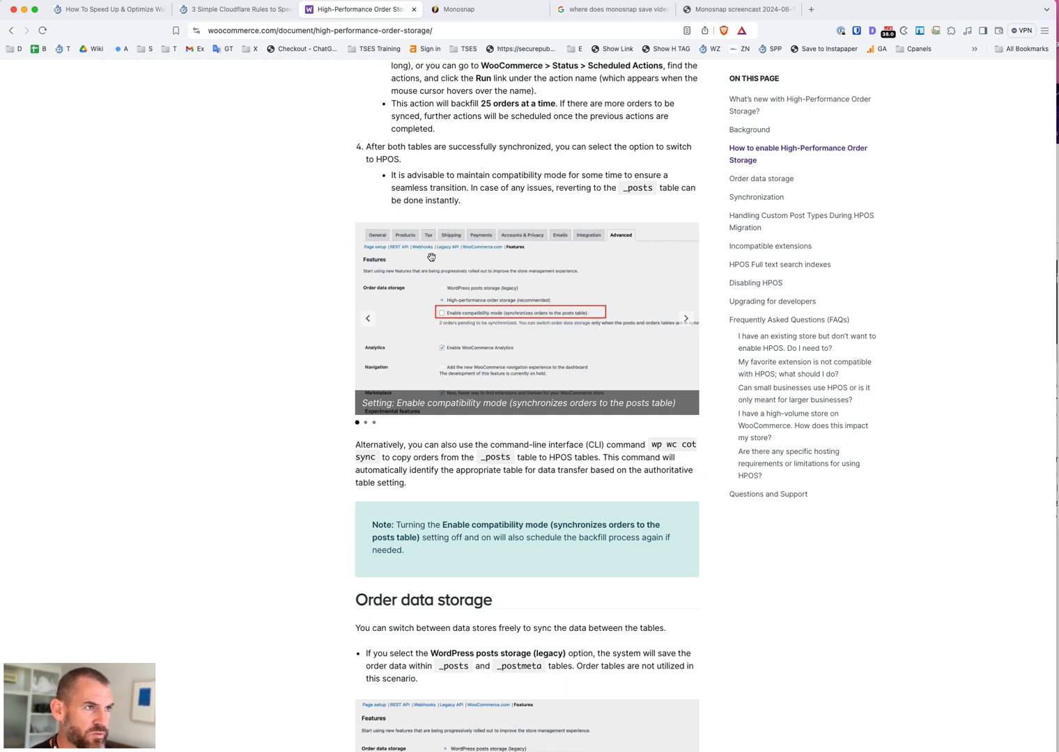
mouse_move(503, 274)
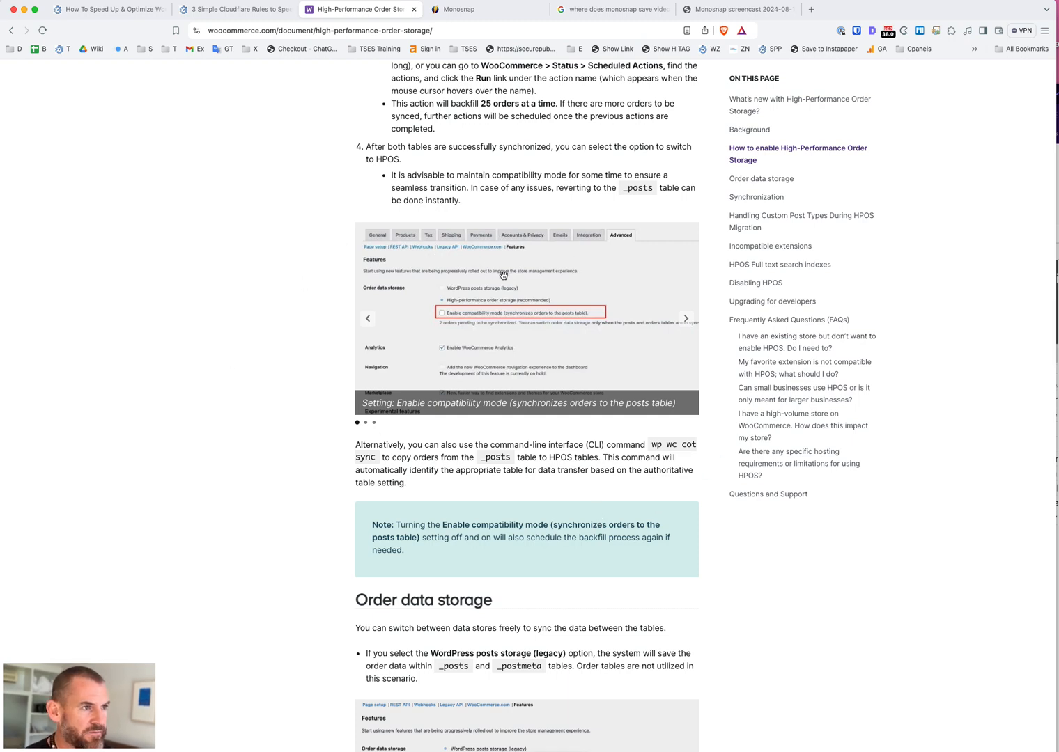
mouse_move(576, 203)
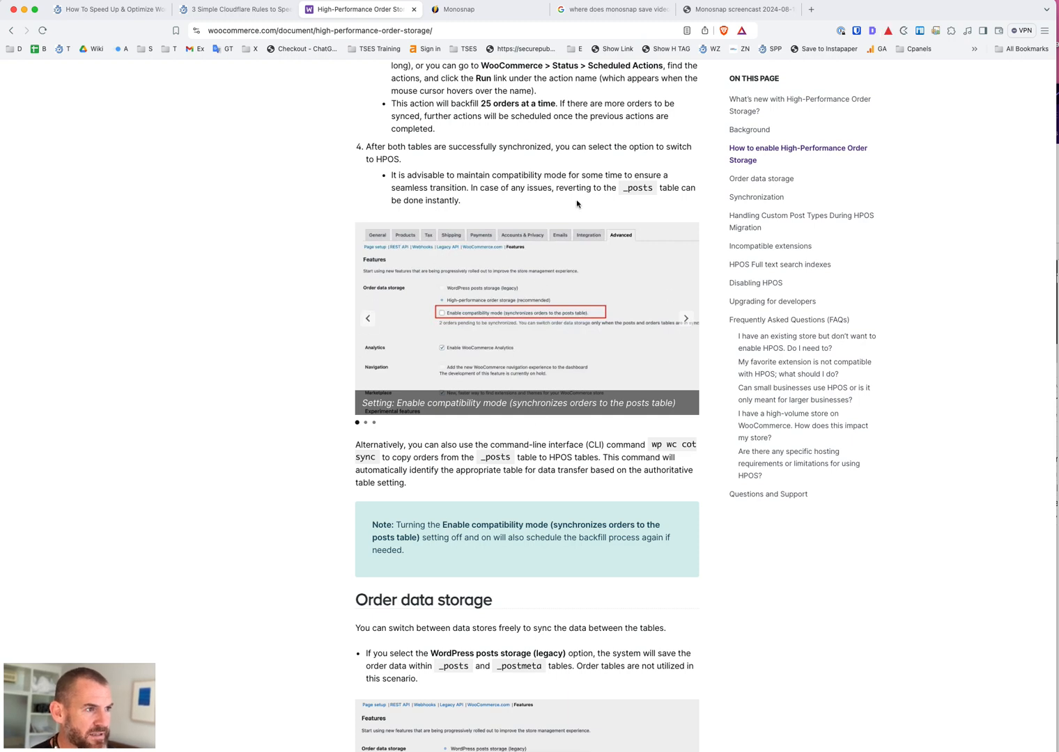
mouse_move(371, 537)
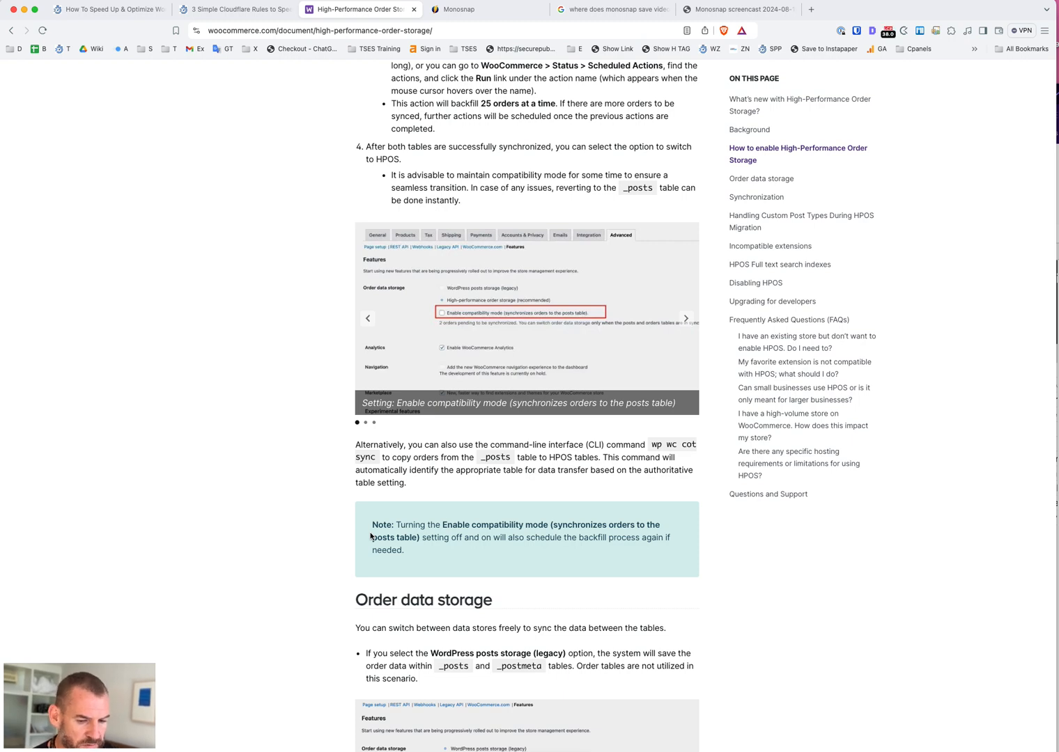
mouse_move(499, 314)
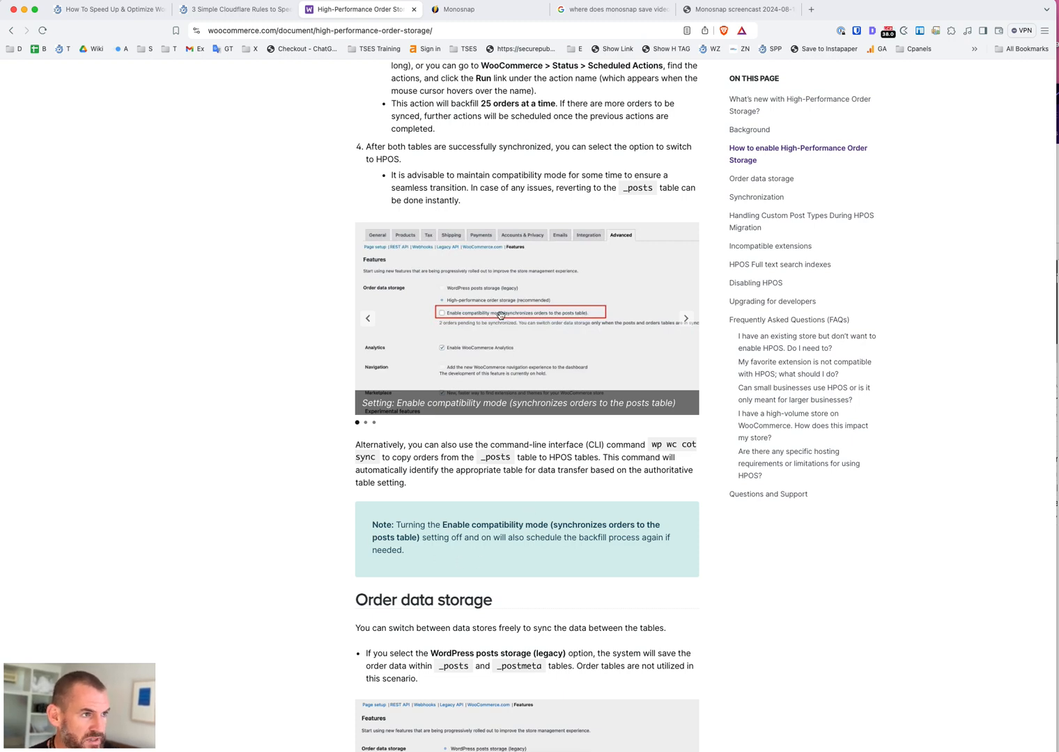
mouse_move(426, 350)
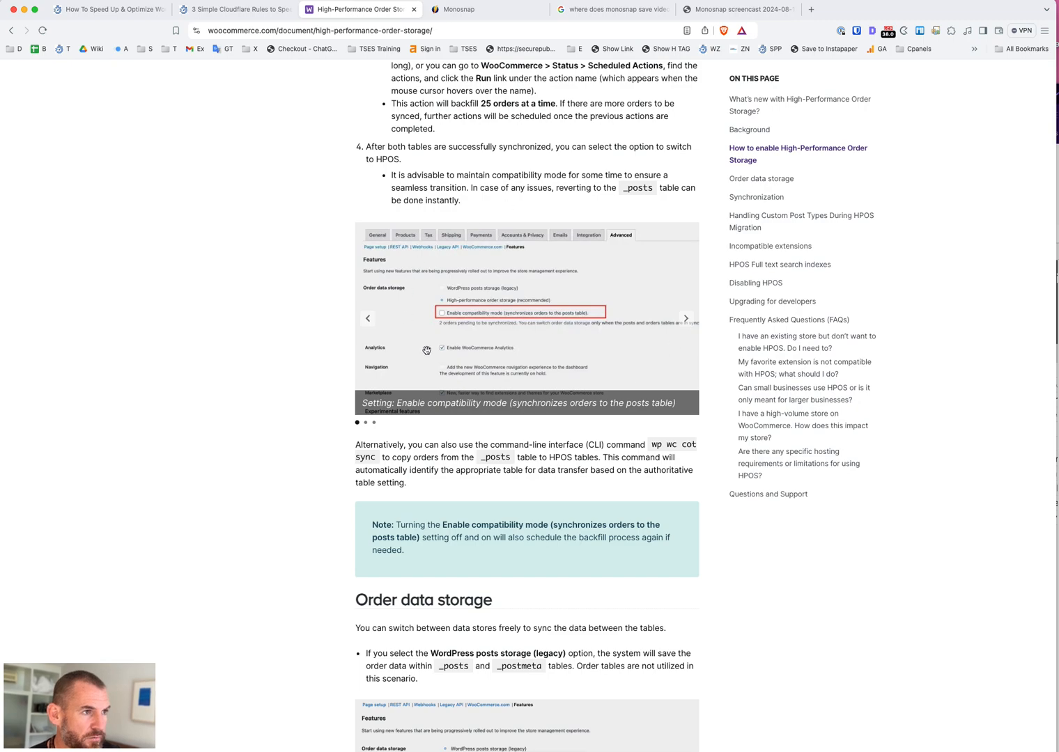
Scroll to the Incompatible extensions and HPOS full text search indexes sections
scroll("down", 3)
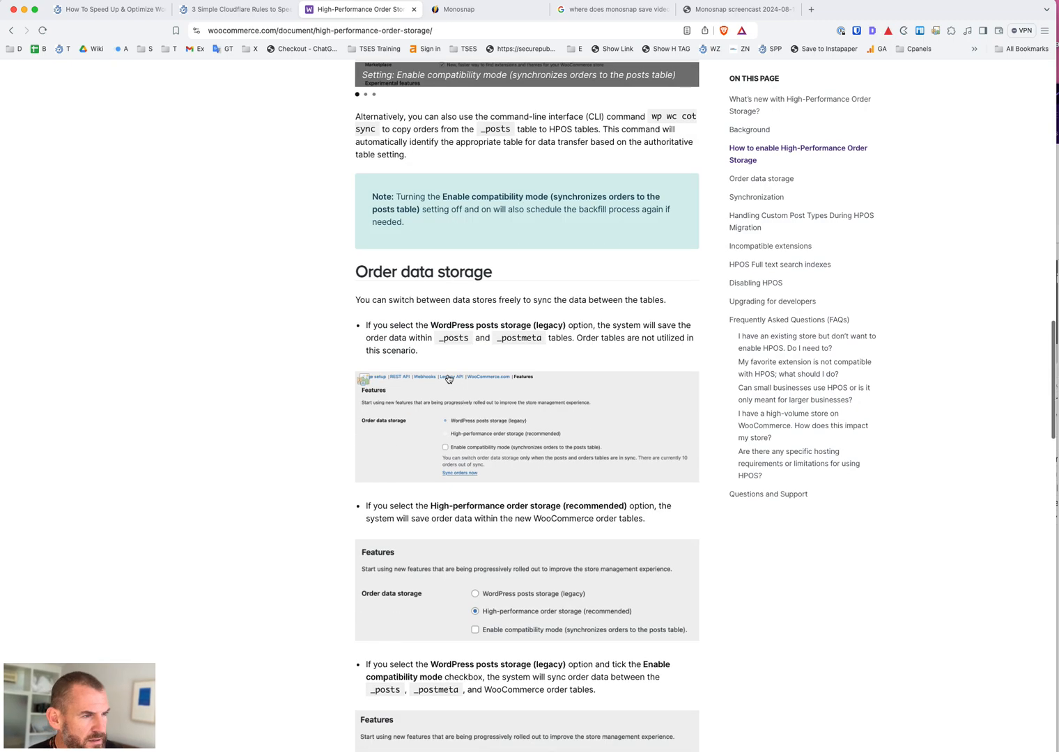
scroll("down", 3)
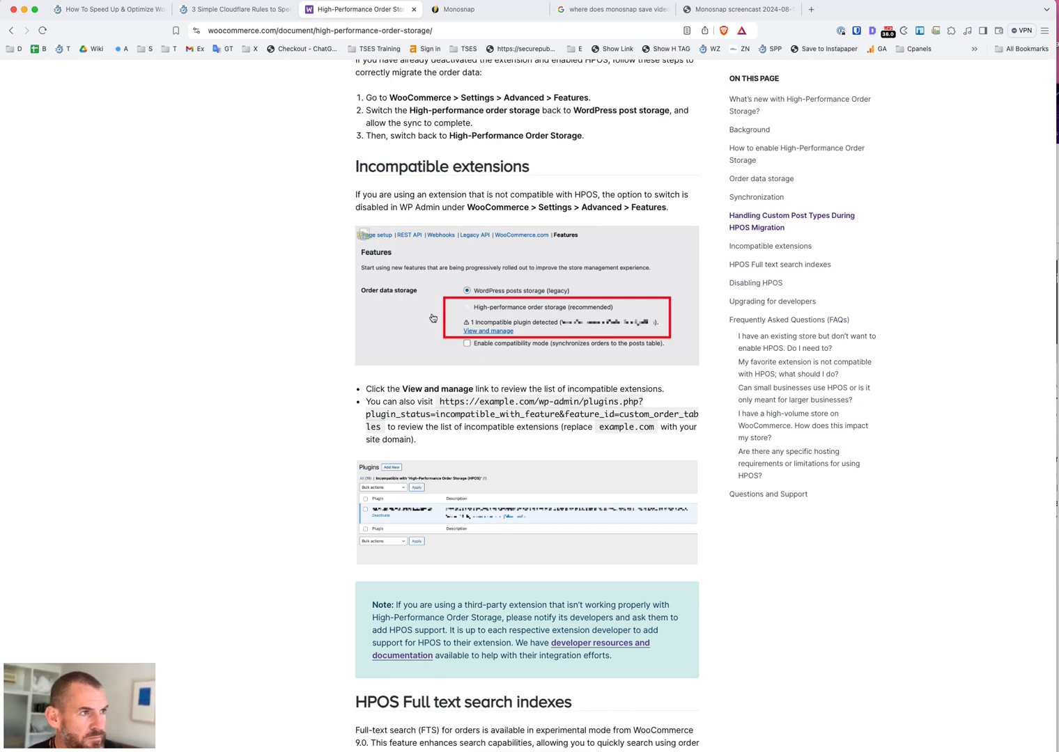
mouse_move(451, 298)
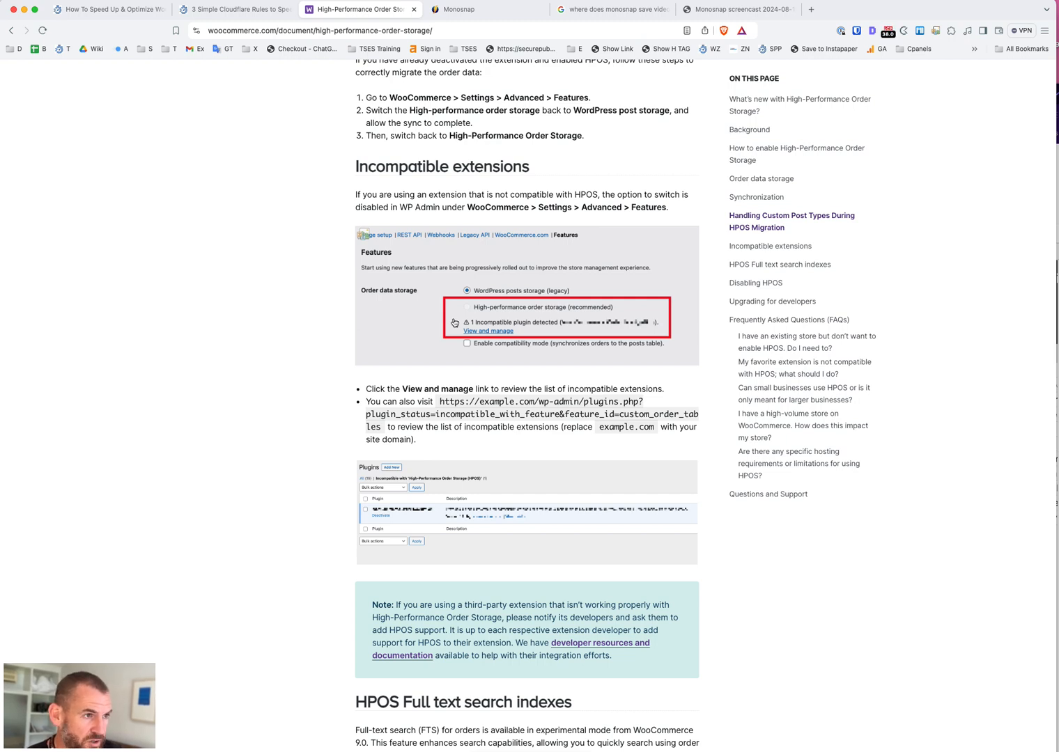
mouse_move(753, 354)
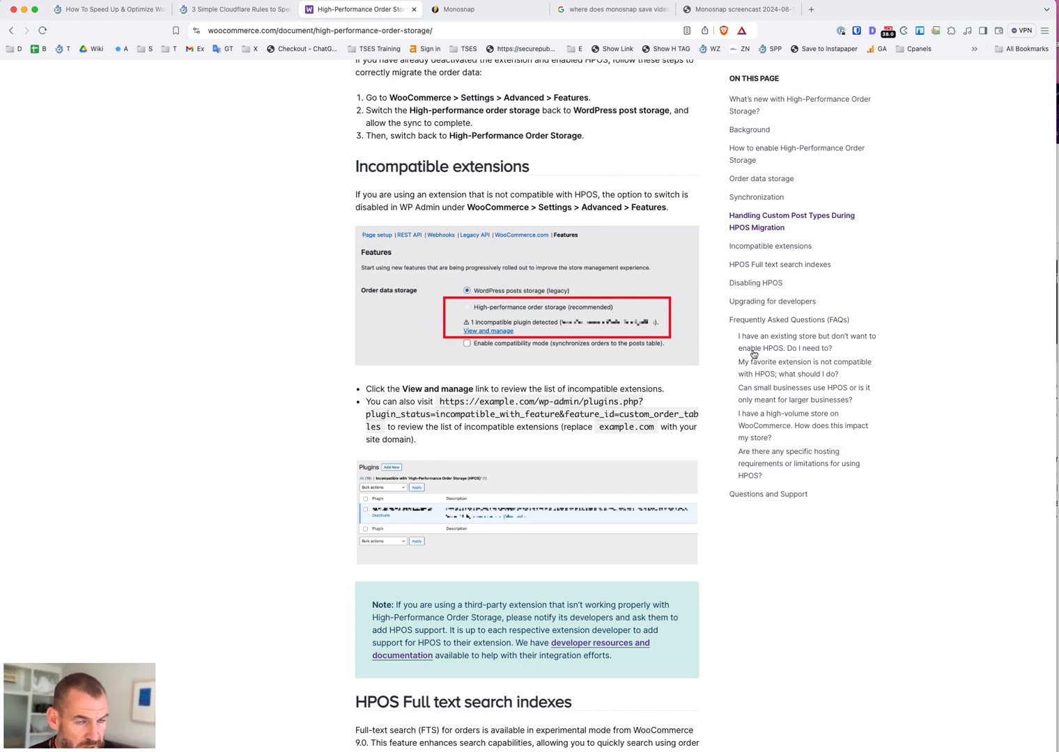
mouse_move(457, 267)
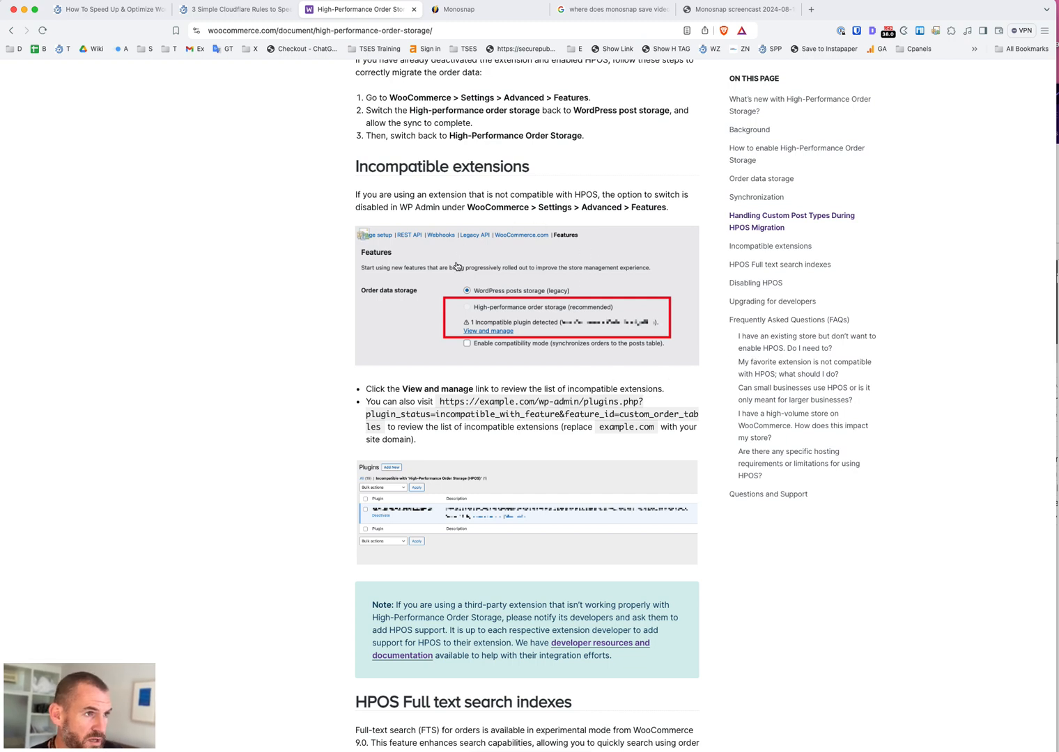
mouse_move(619, 297)
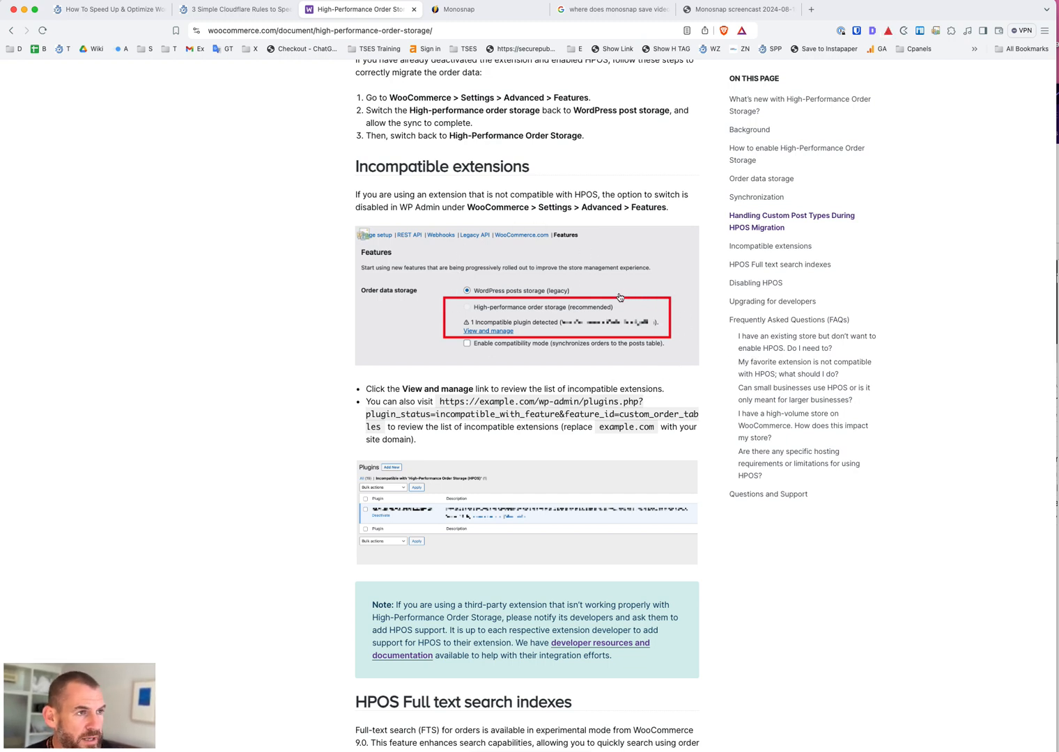
mouse_move(627, 346)
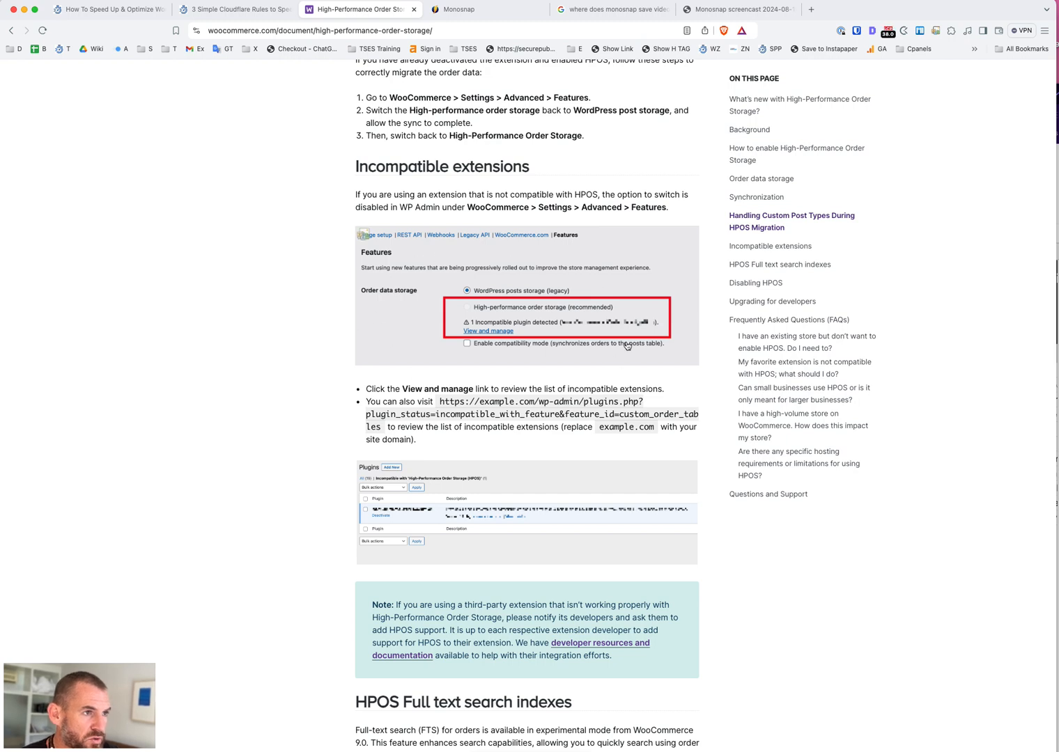
mouse_move(569, 305)
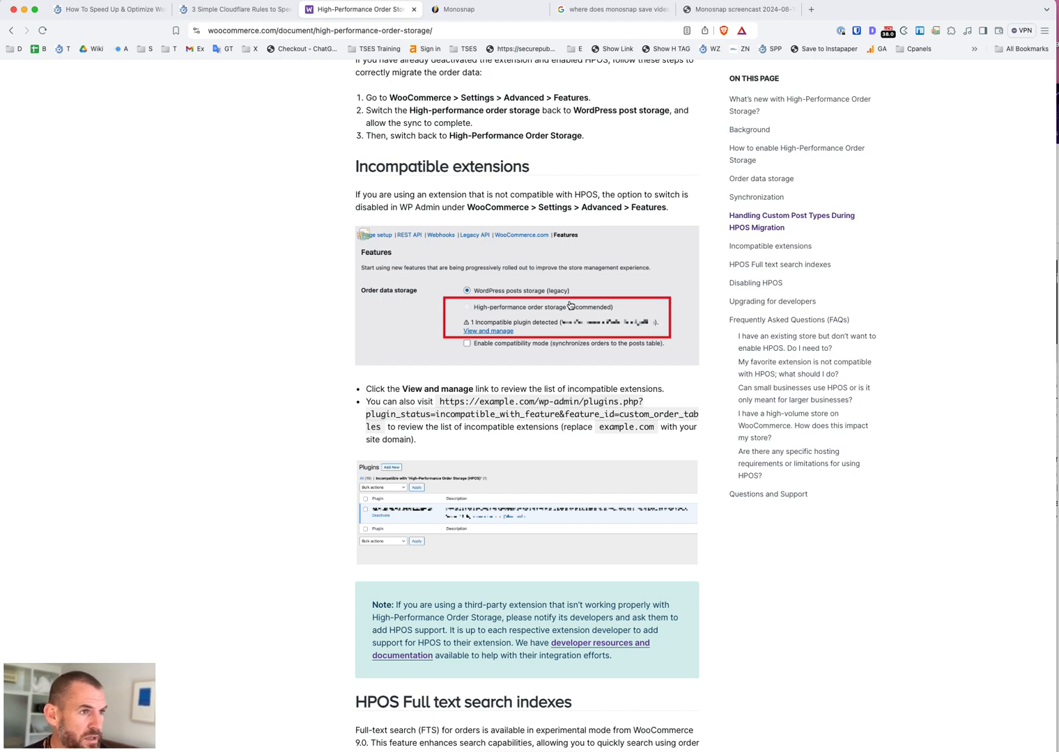
mouse_move(632, 371)
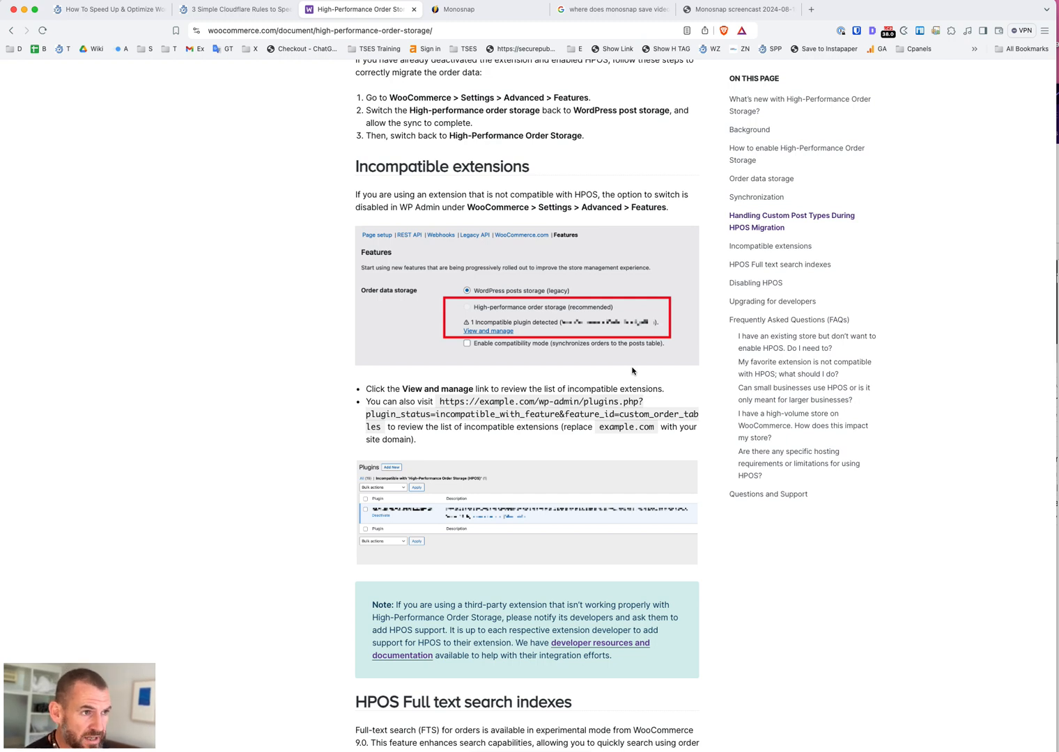
mouse_move(631, 167)
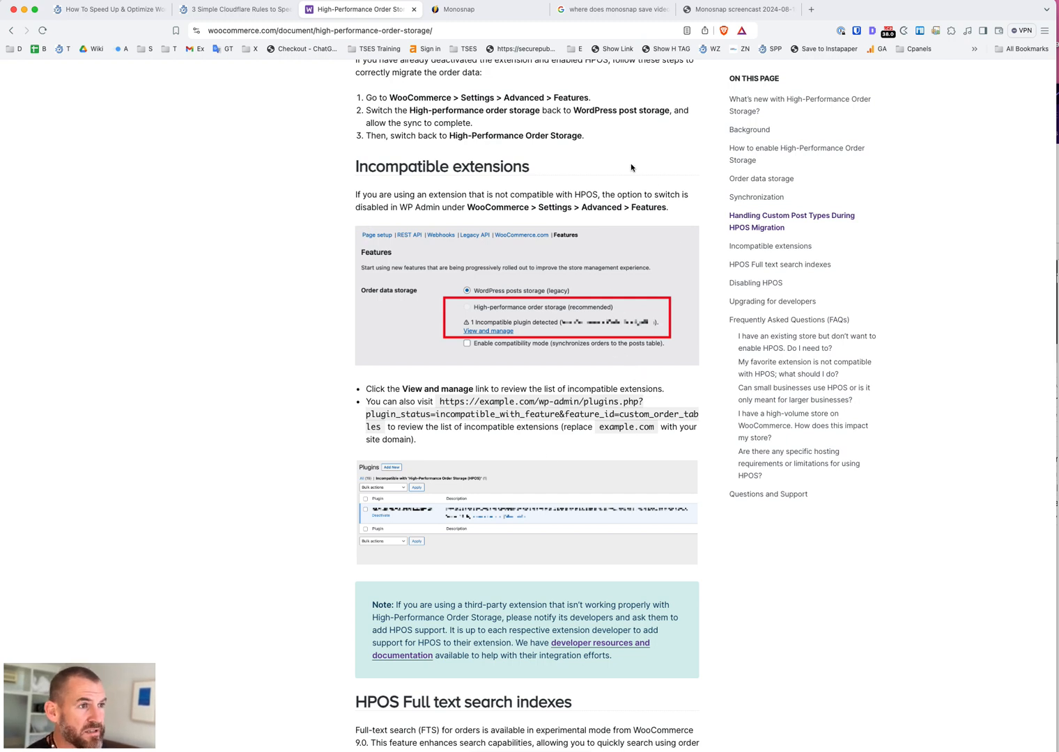
mouse_move(540, 158)
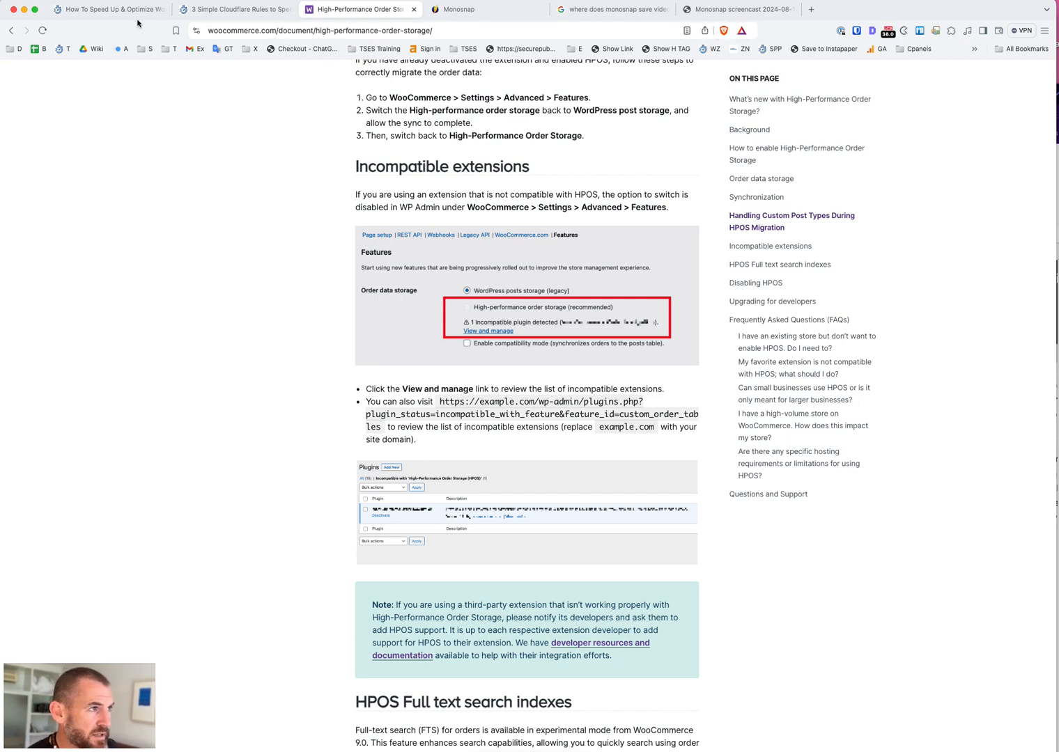
Return to the database queries article, dismiss the free audit popup, and reach the InnoDB section
left_click(108, 10)
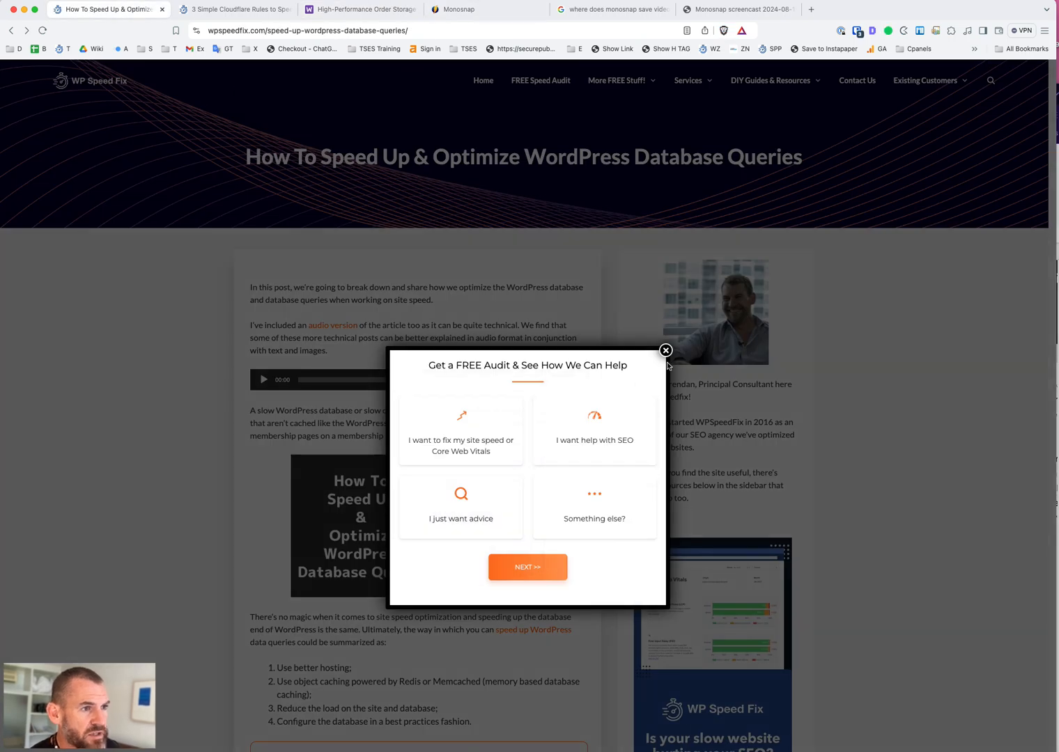
left_click(664, 351)
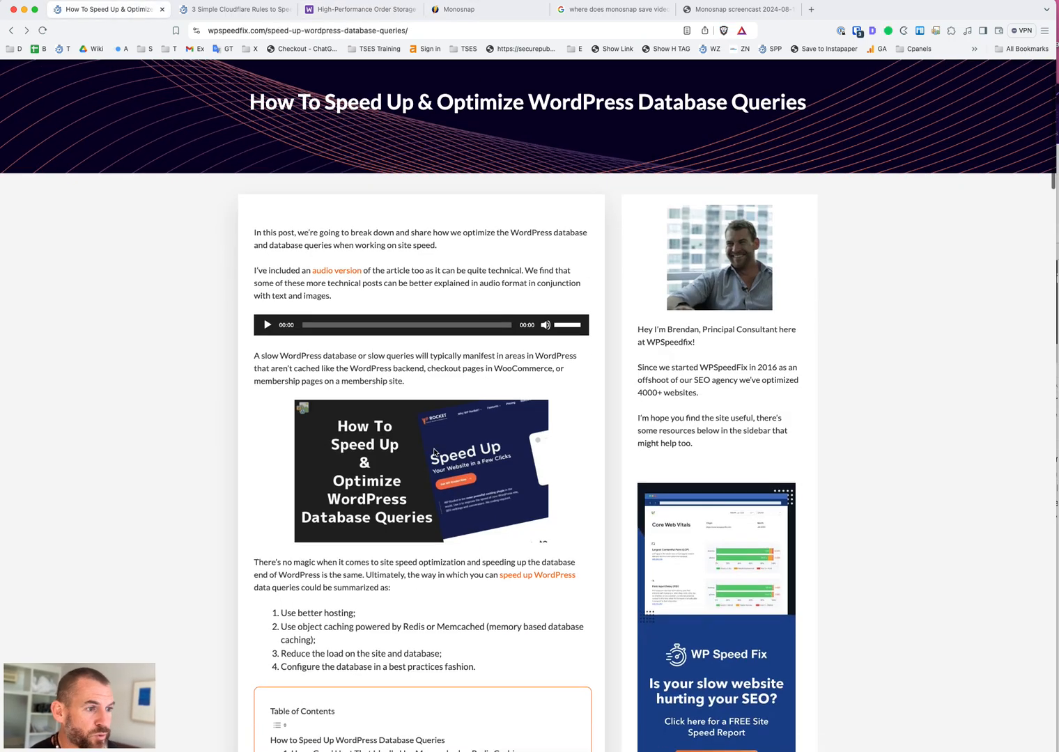
scroll("down", 3)
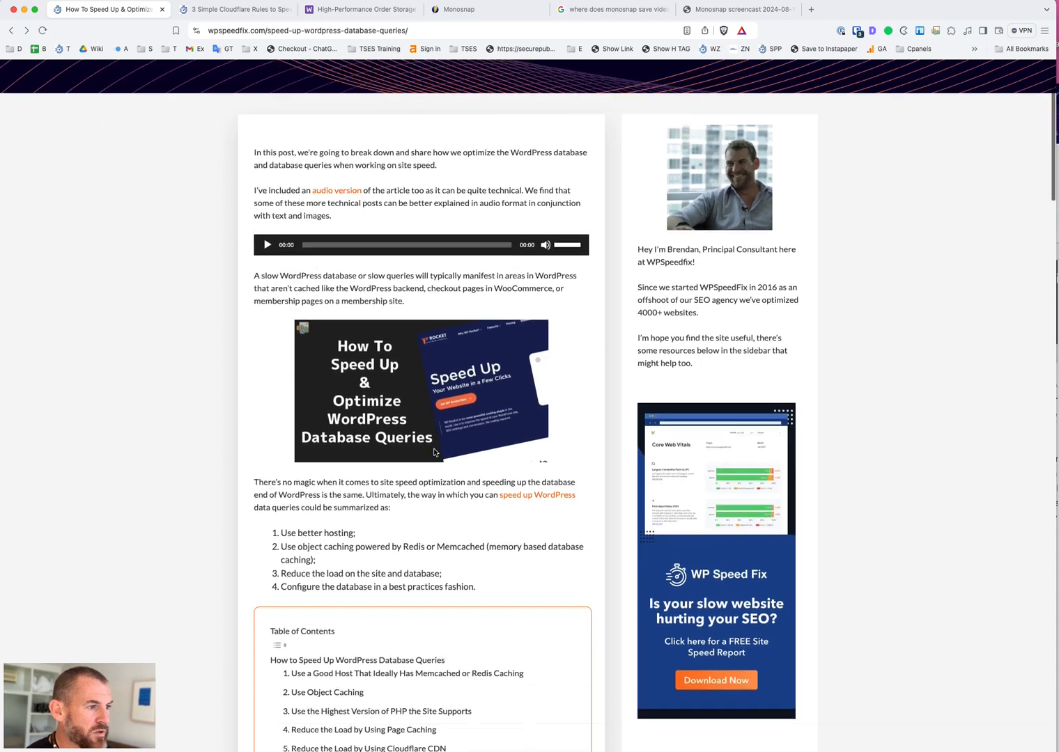
scroll("down", 3)
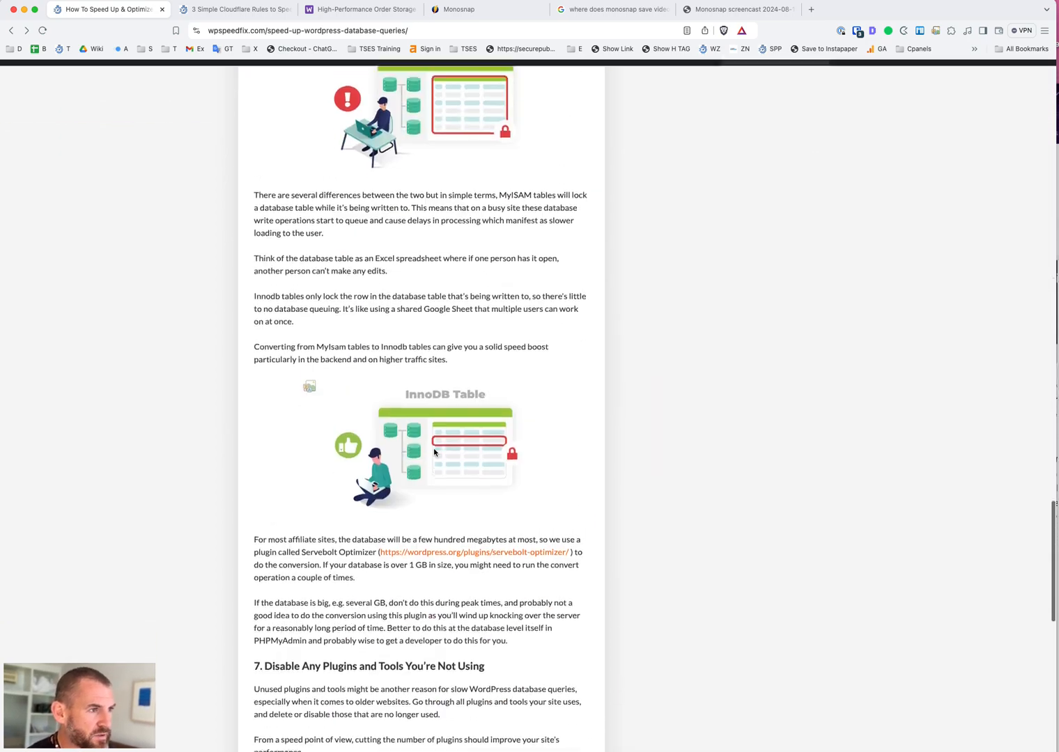
scroll("up", 3)
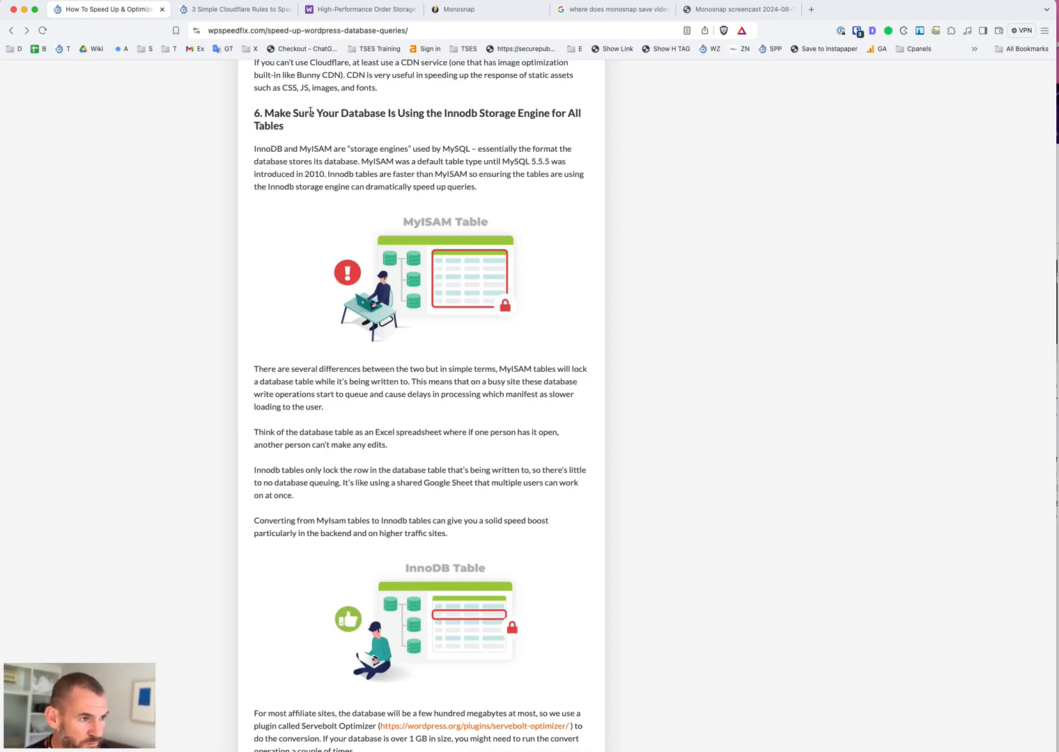
mouse_move(617, 163)
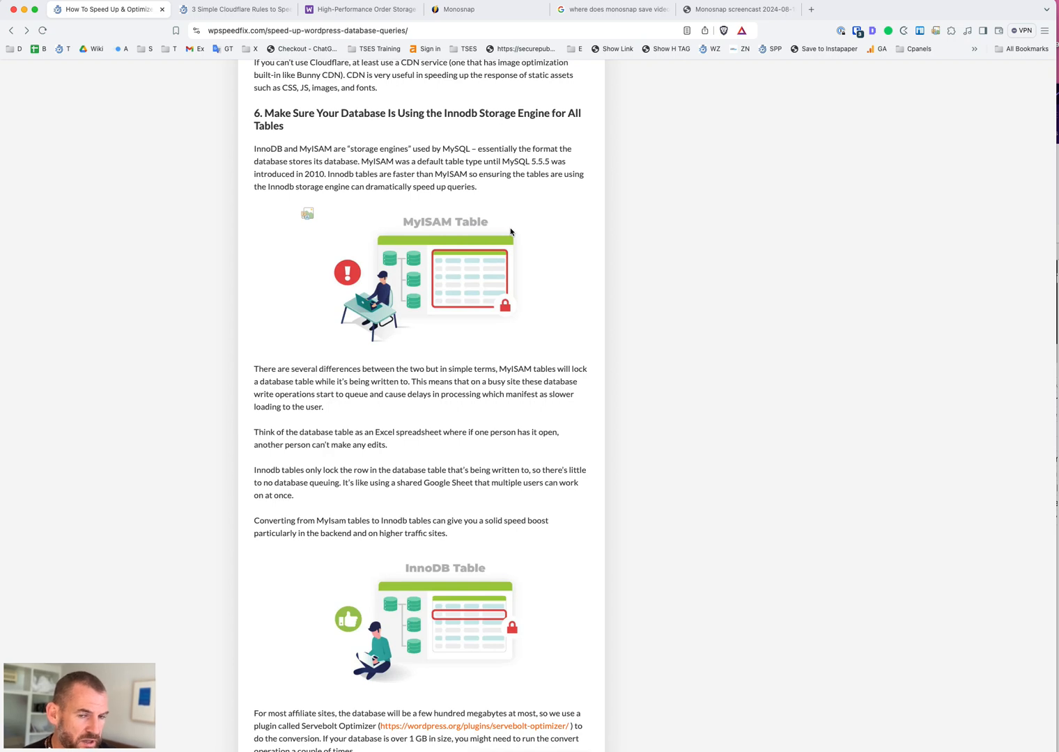
mouse_move(363, 215)
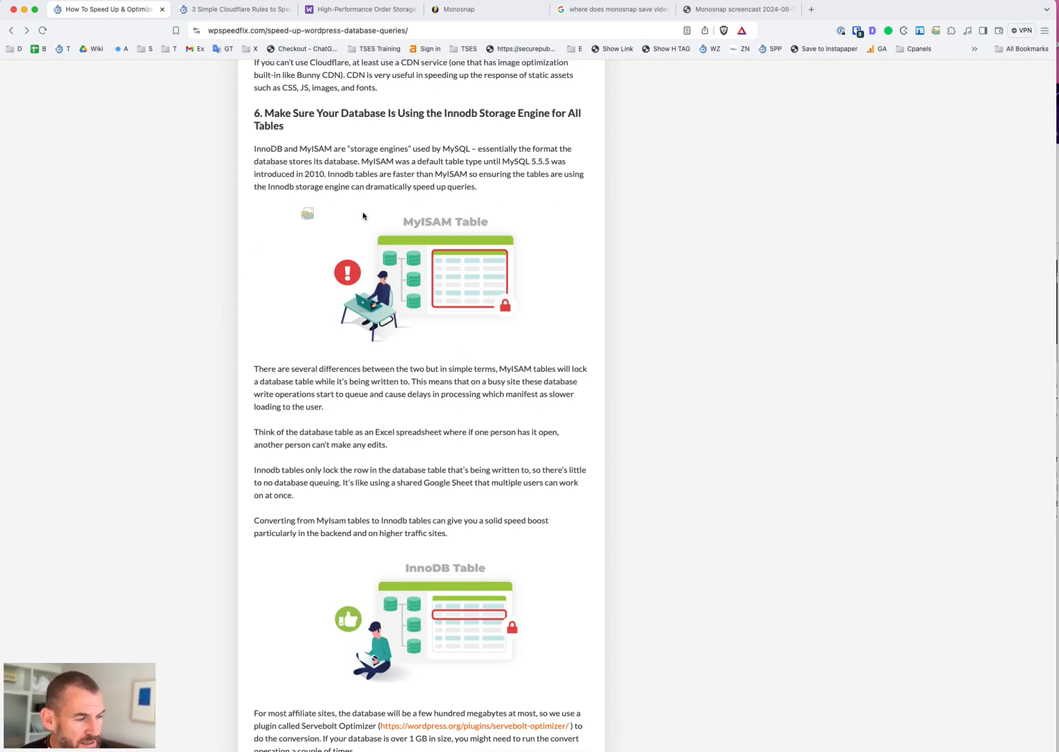
mouse_move(457, 418)
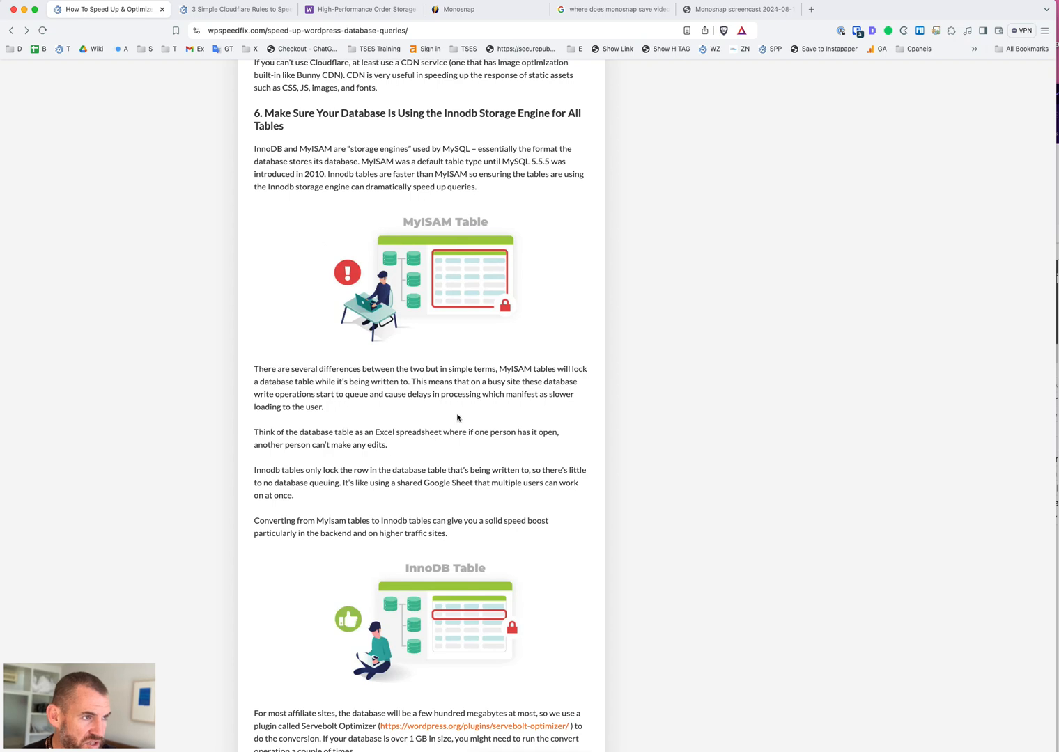
mouse_move(478, 313)
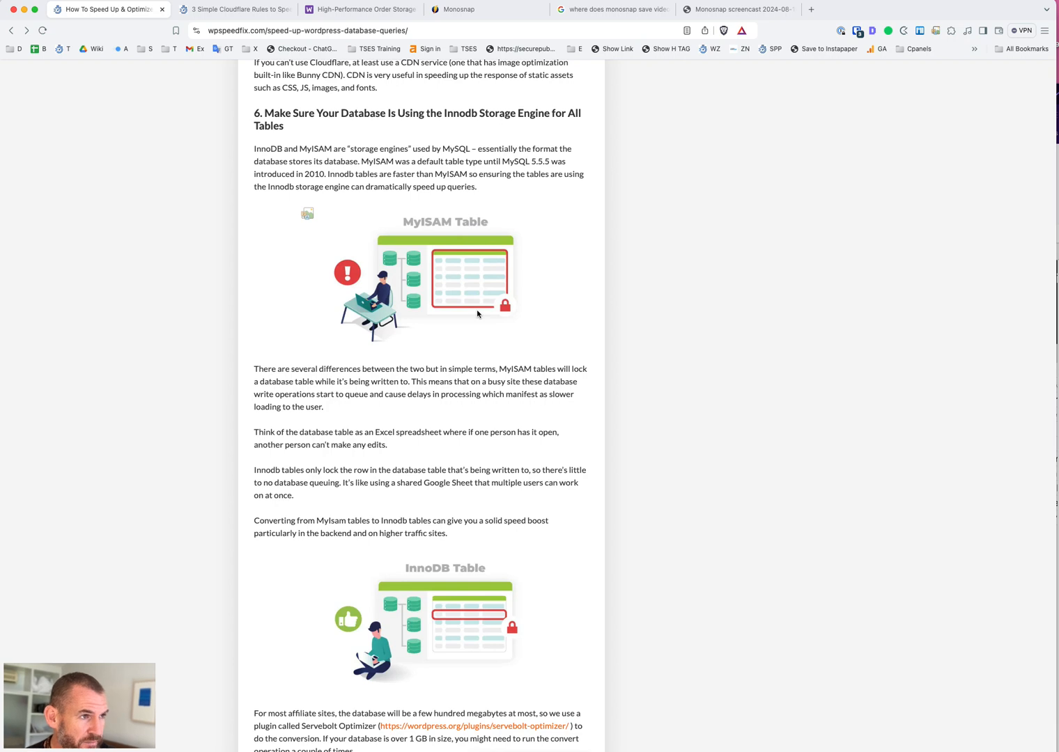
mouse_move(541, 144)
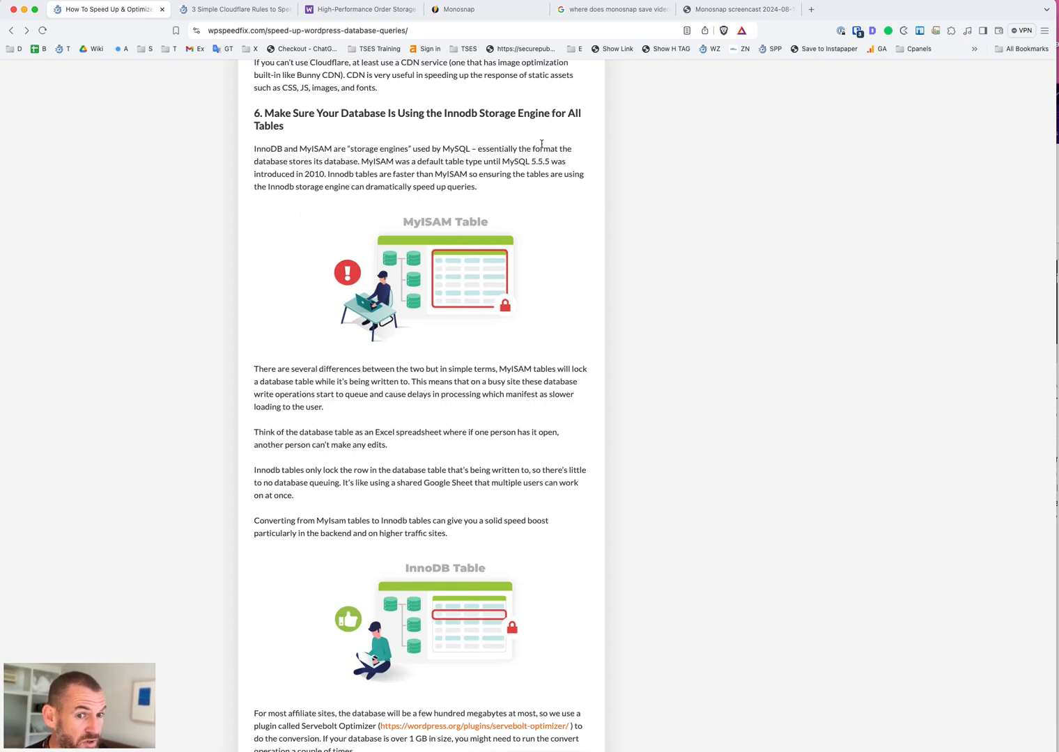
mouse_move(542, 340)
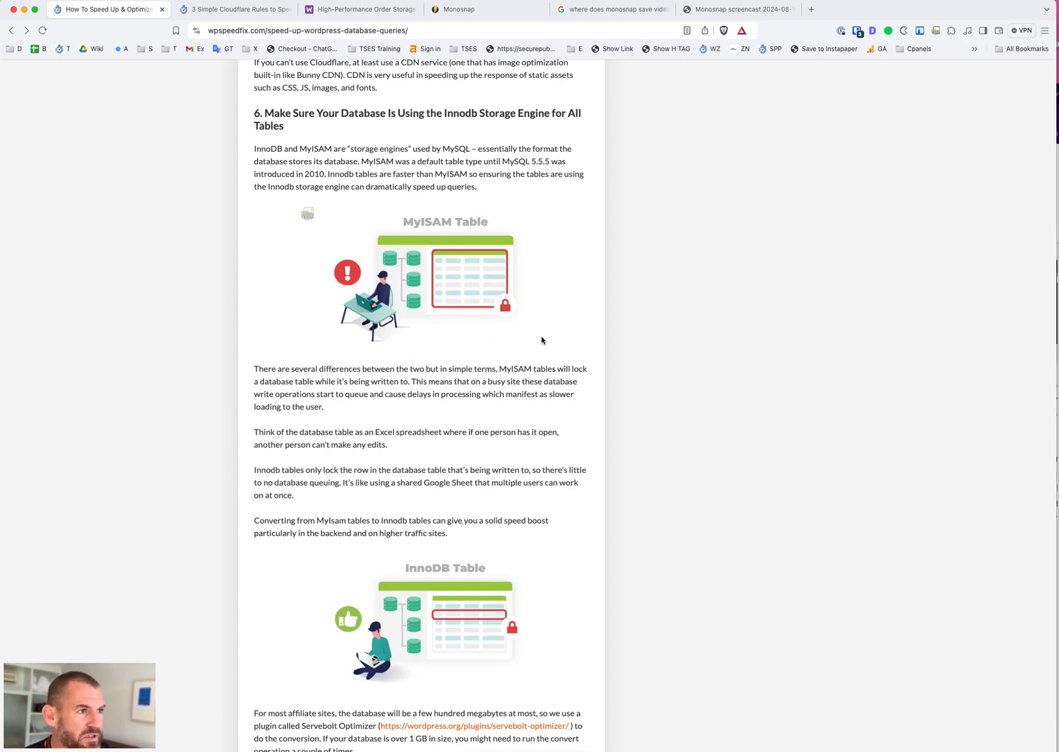
mouse_move(377, 265)
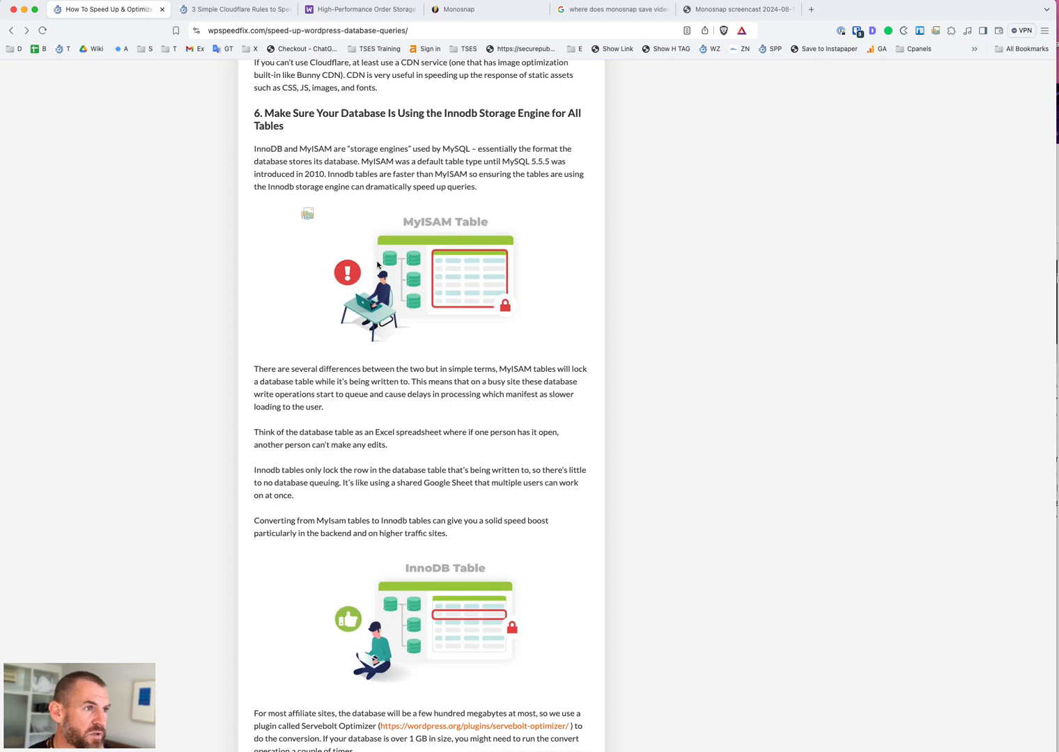
mouse_move(499, 240)
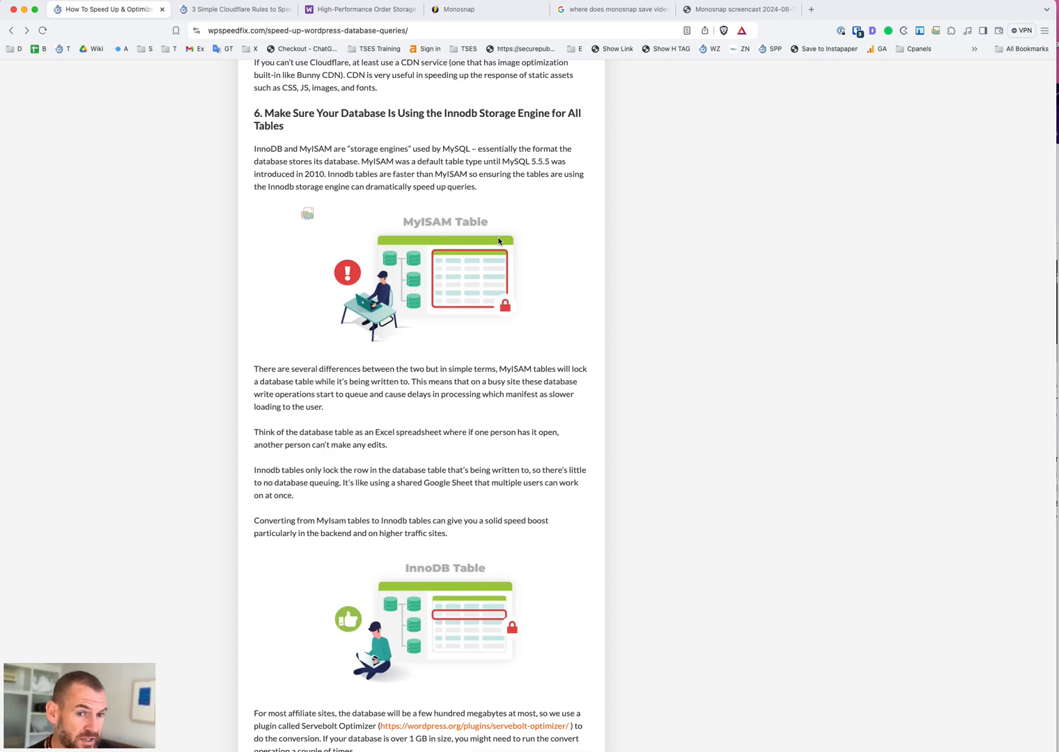
mouse_move(494, 232)
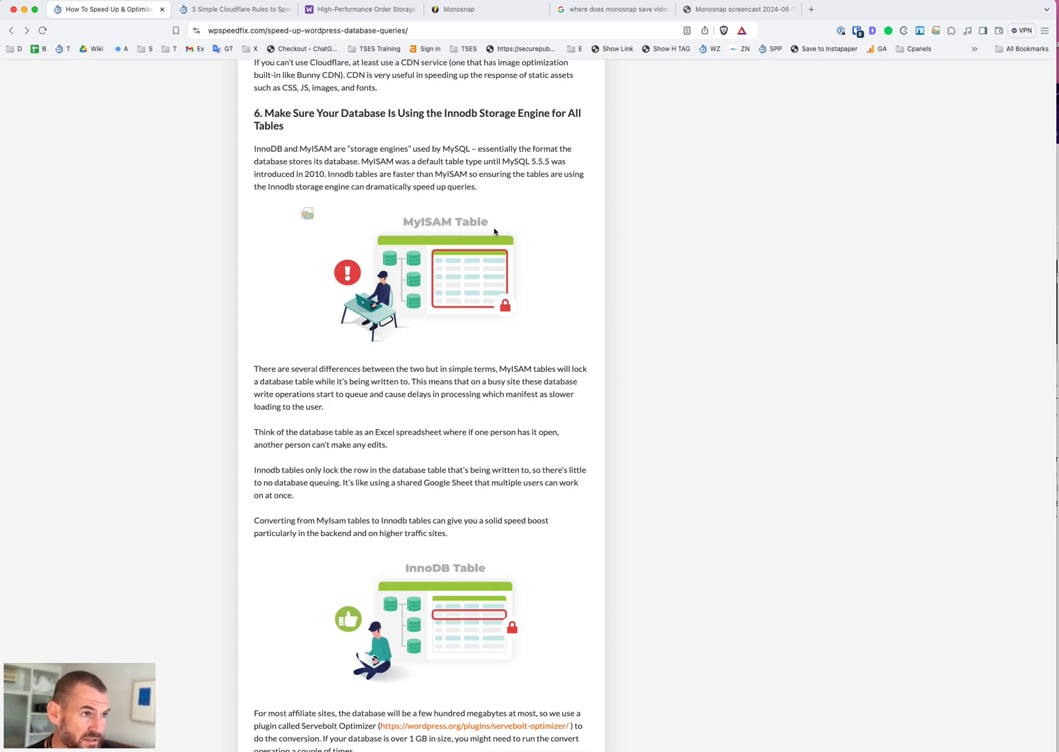
mouse_move(452, 543)
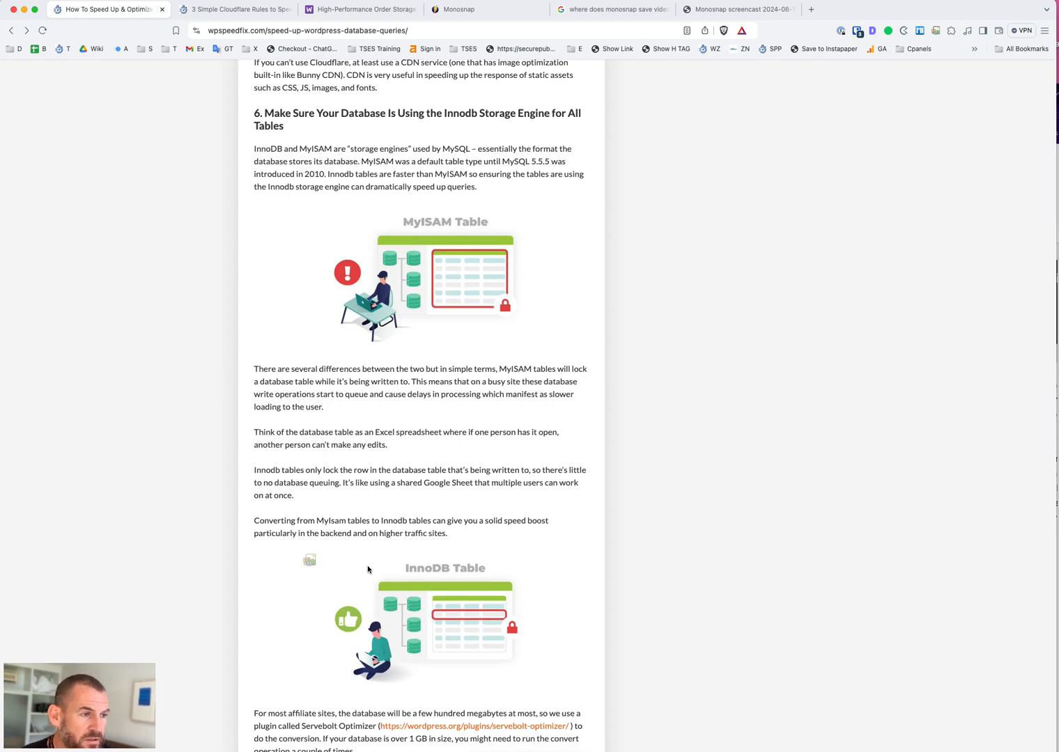
mouse_move(375, 661)
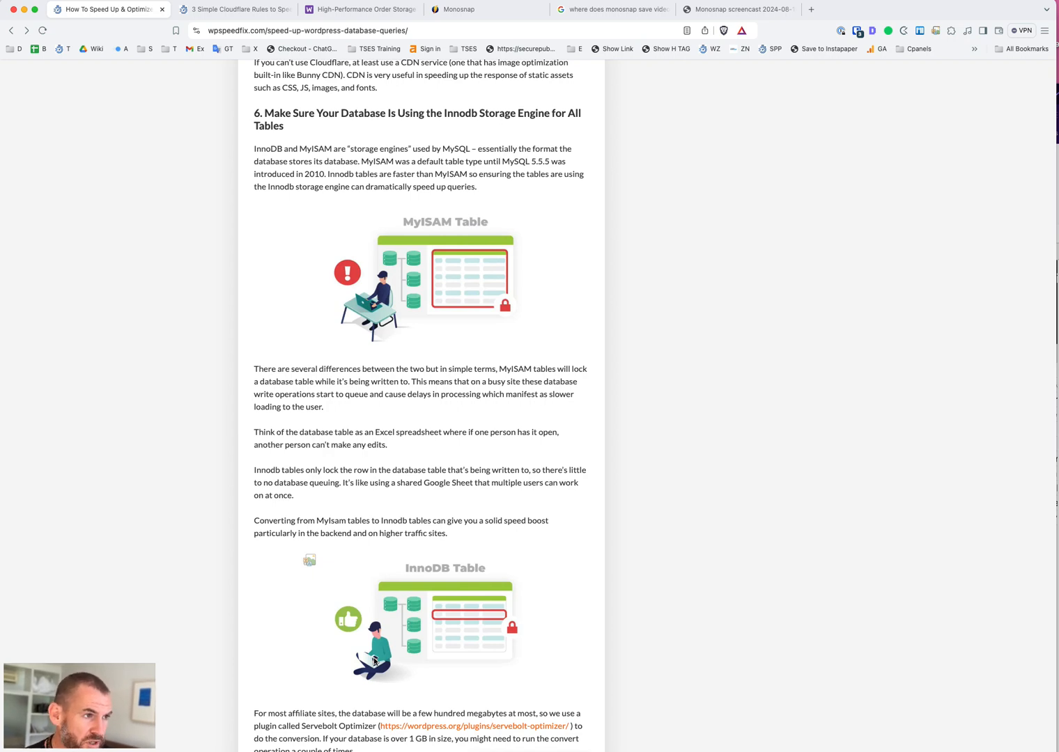
mouse_move(553, 270)
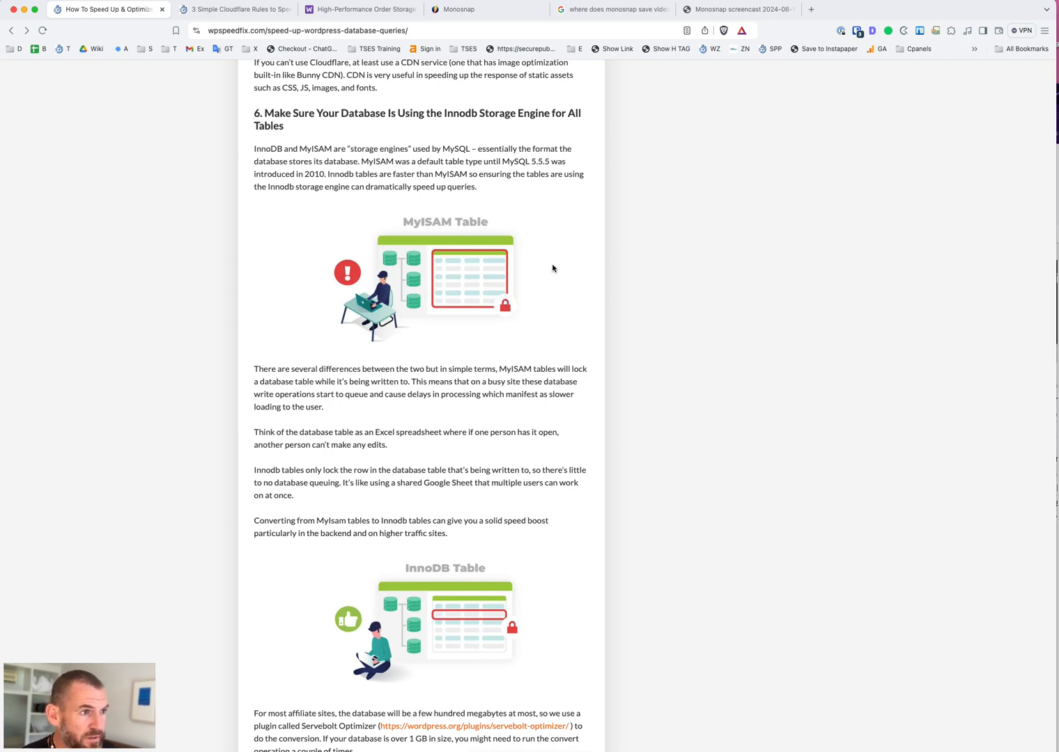
mouse_move(479, 171)
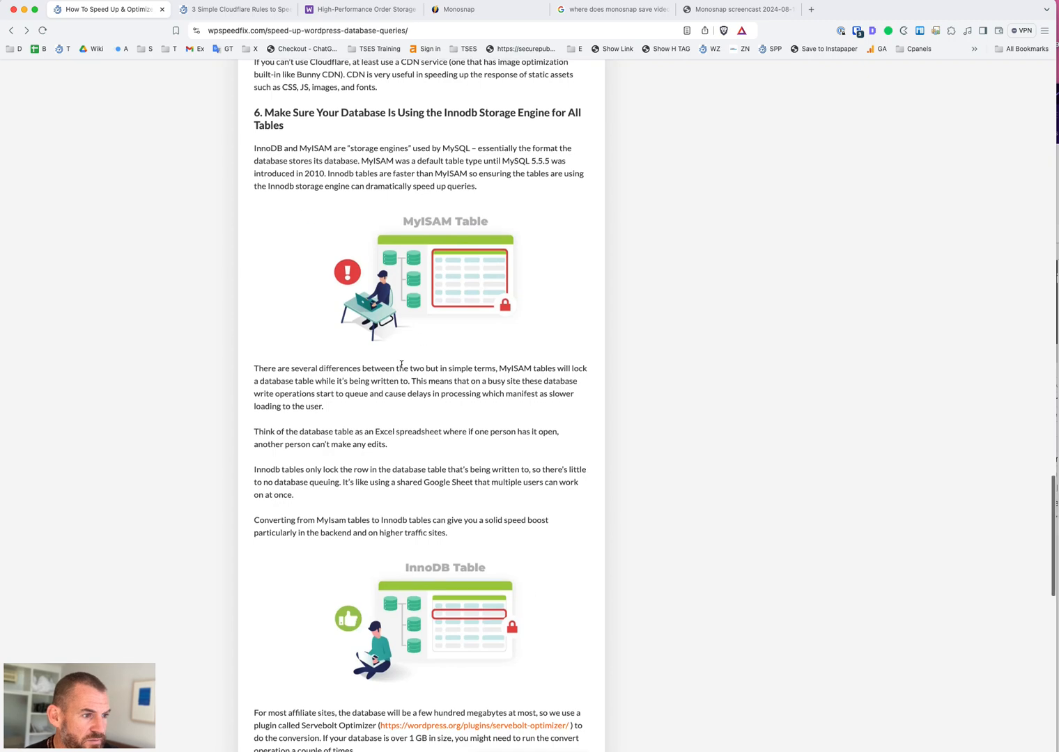
Scroll to the MyISAM versus InnoDB table illustrations and the MySQL 5.5.5 history
scroll("down", 3)
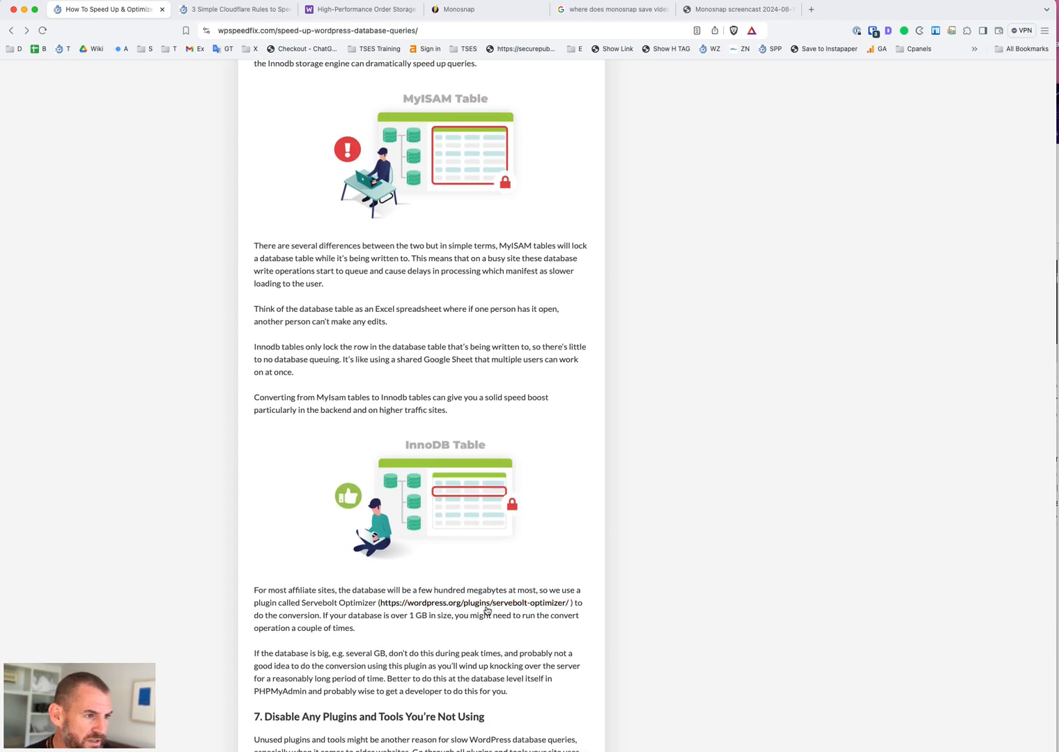
mouse_move(531, 606)
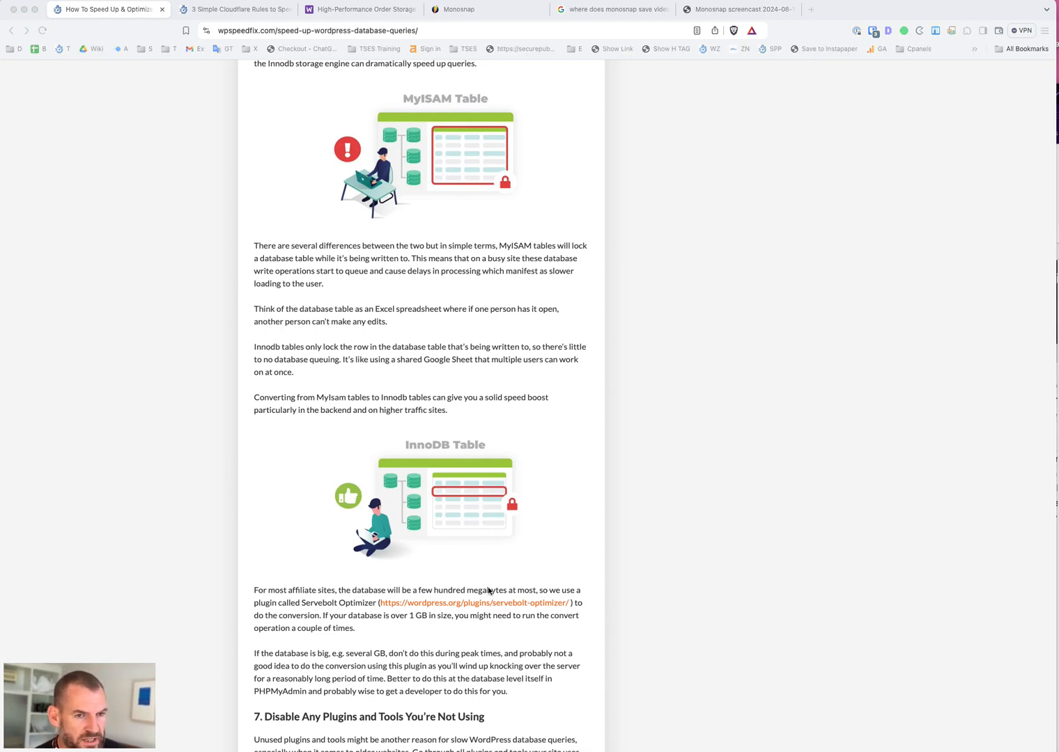
mouse_move(371, 557)
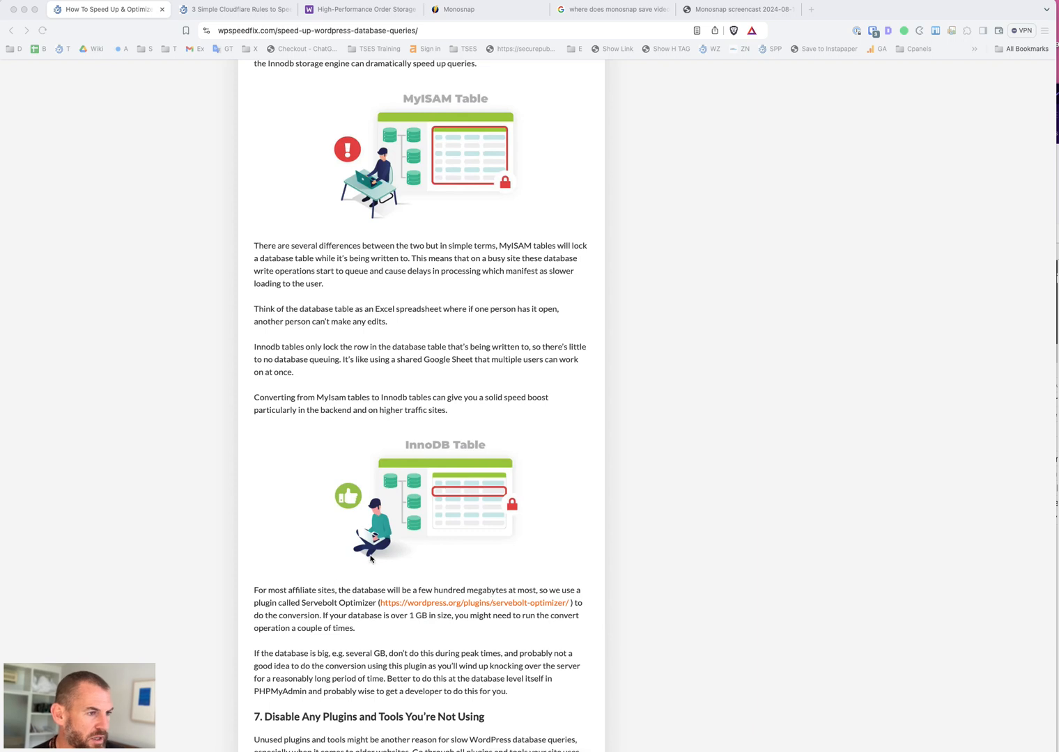
mouse_move(463, 592)
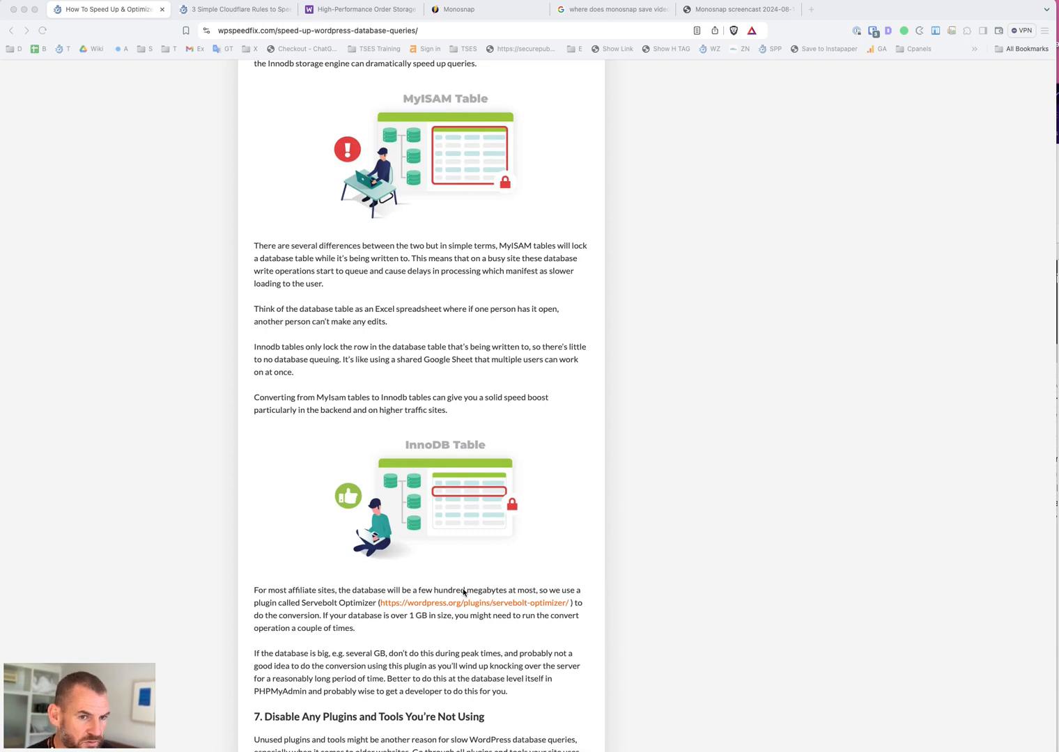
mouse_move(491, 648)
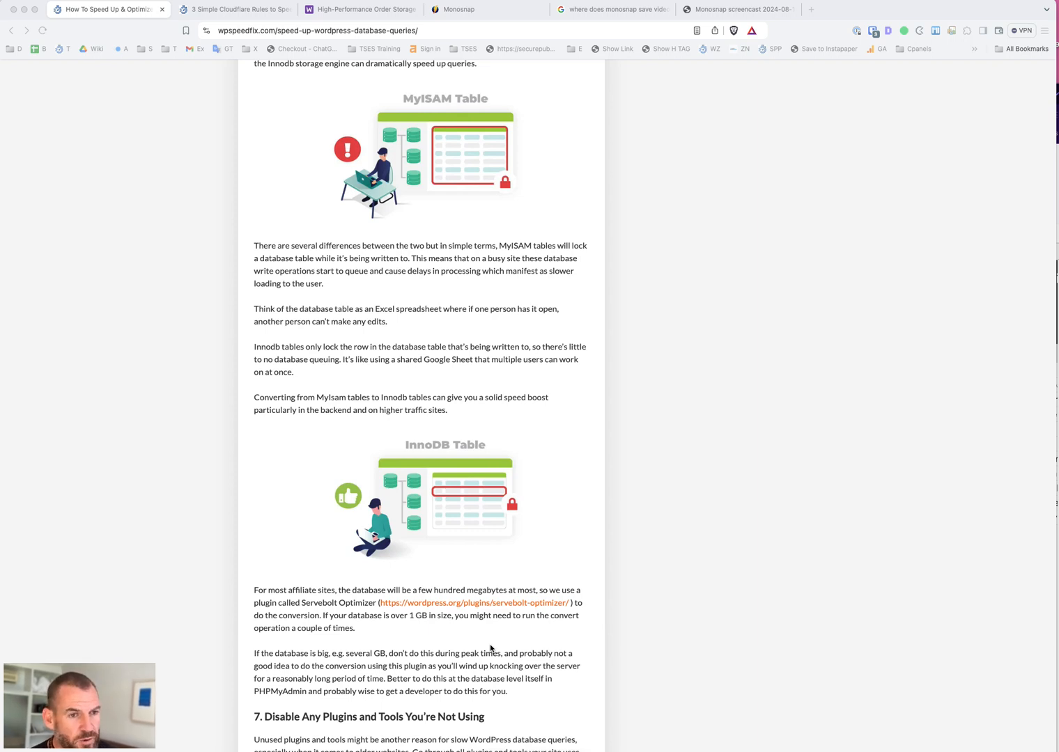
mouse_move(562, 597)
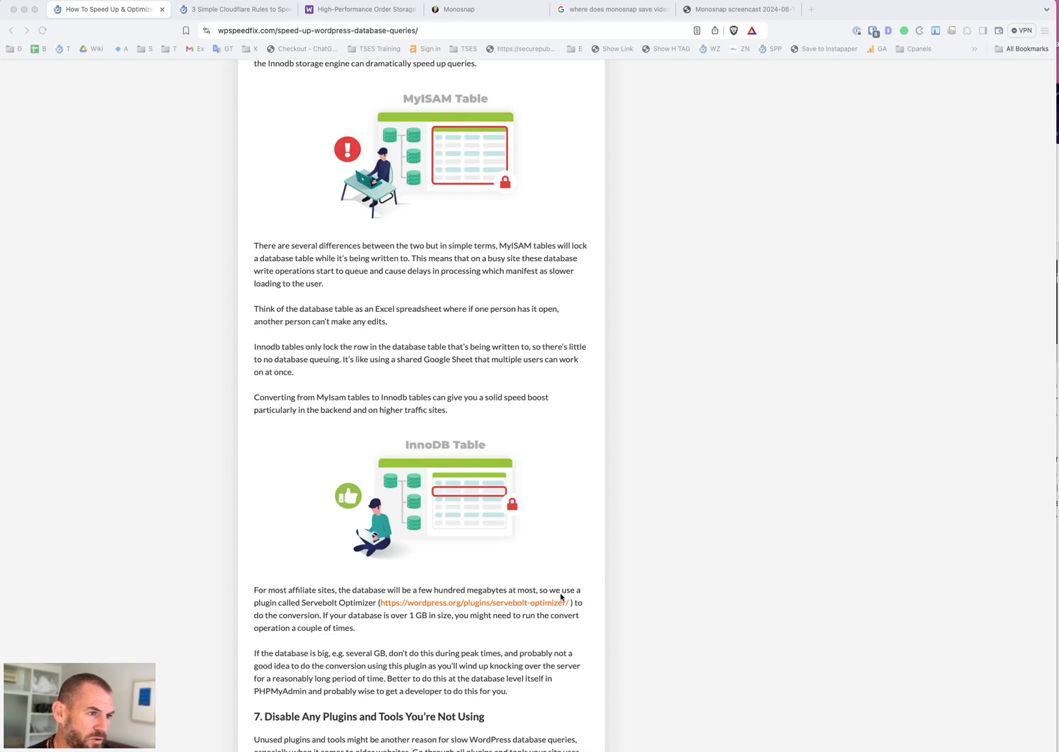
mouse_move(418, 546)
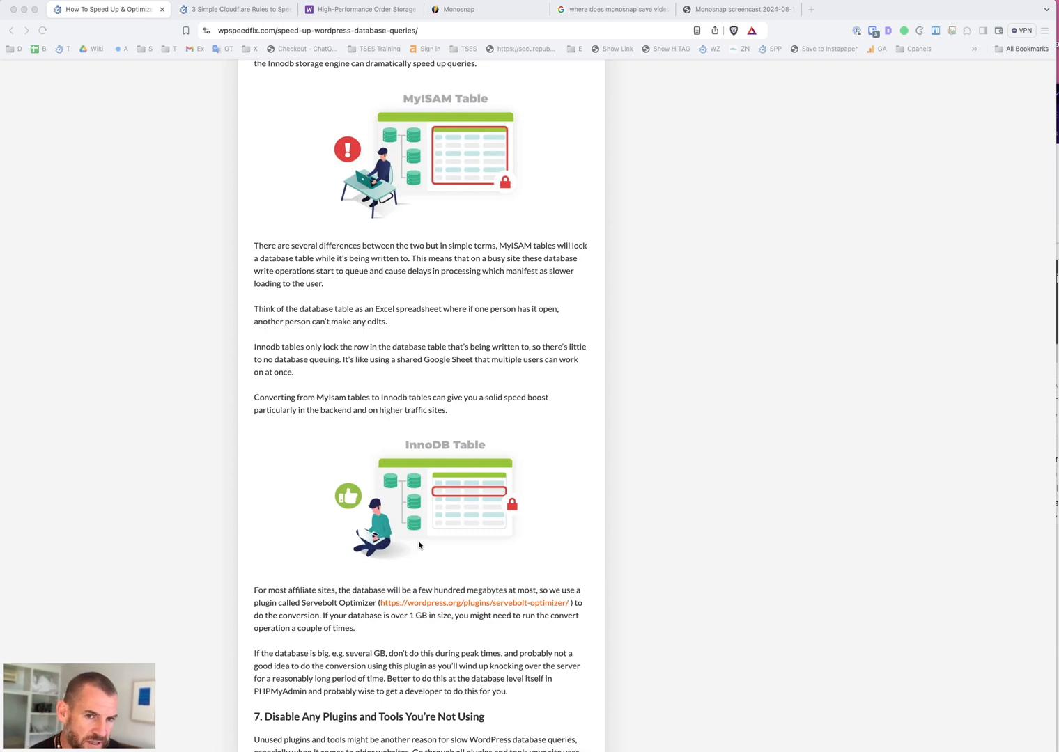
mouse_move(548, 535)
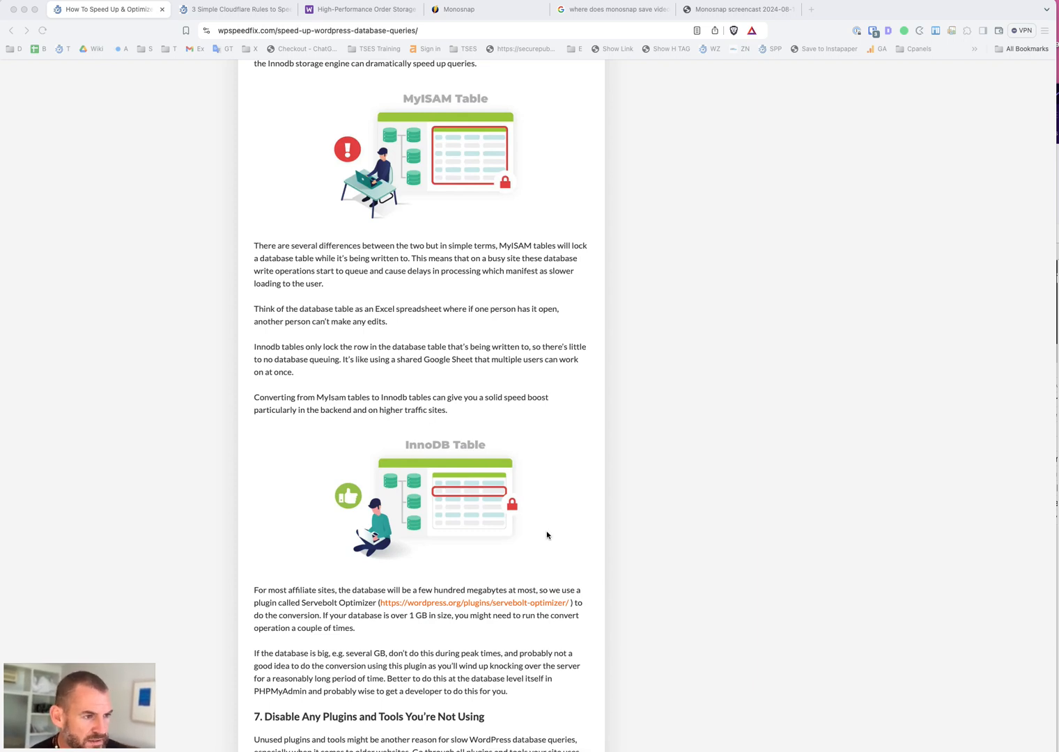
mouse_move(526, 564)
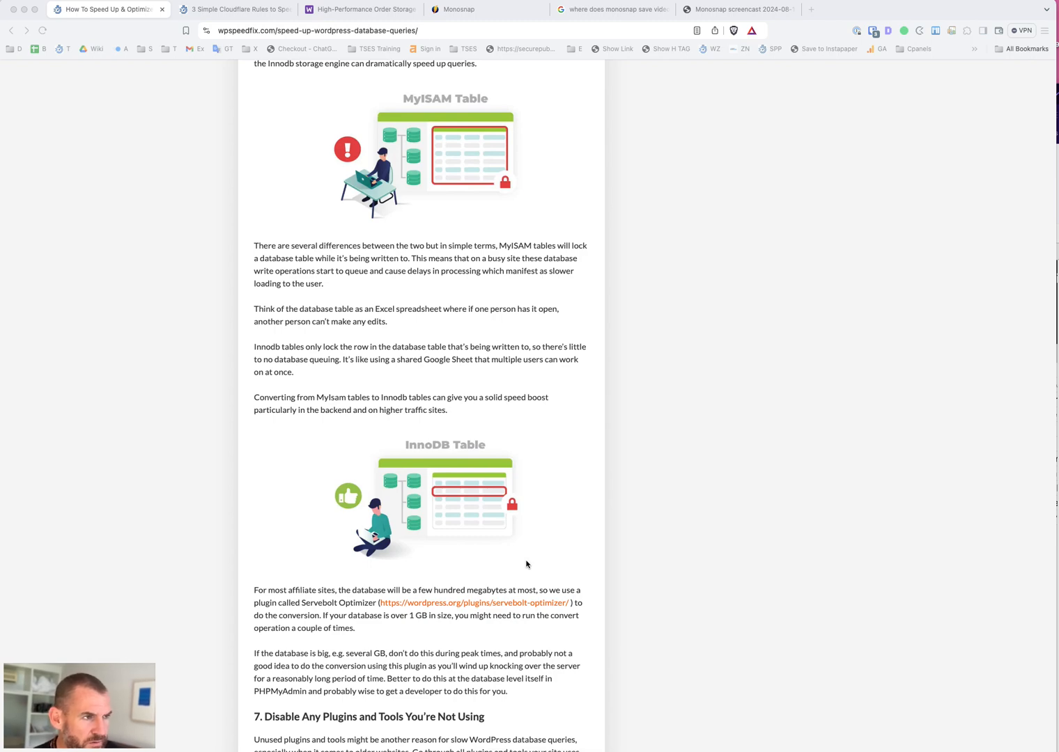
scroll("up", 3)
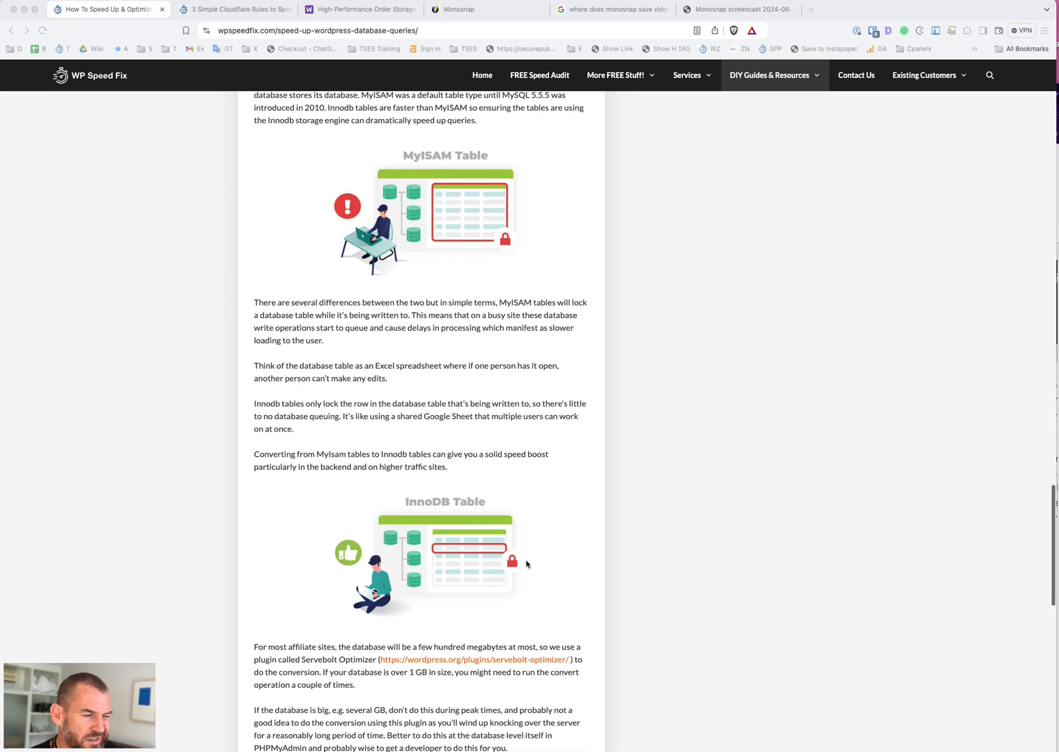
mouse_move(408, 239)
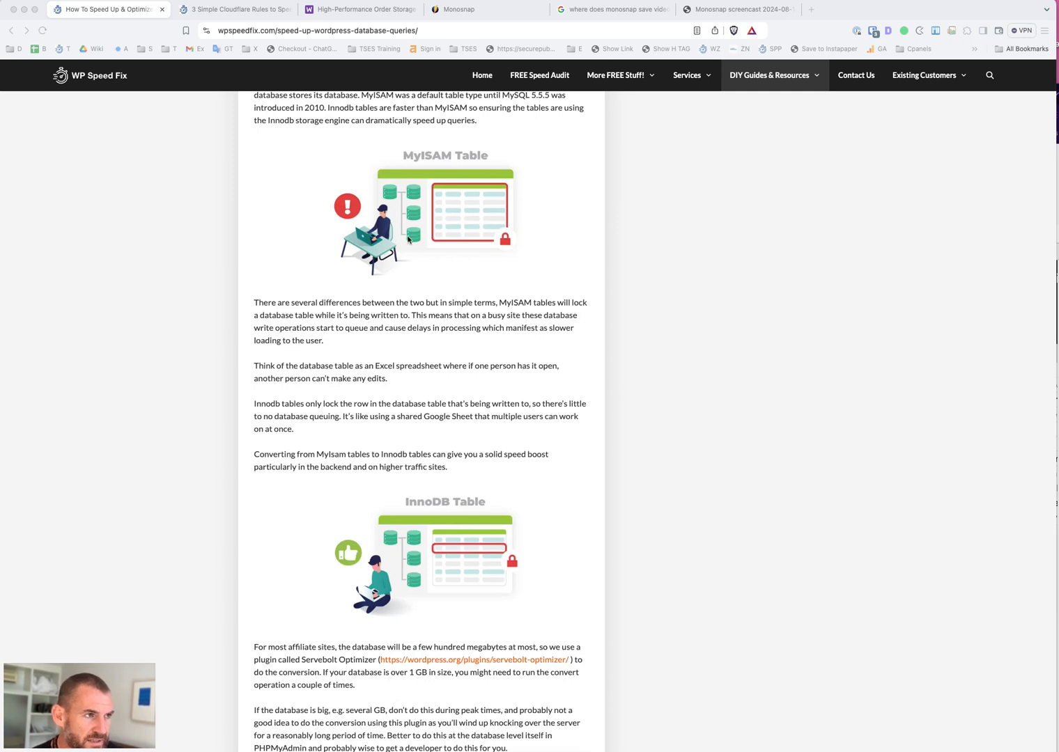
mouse_move(302, 279)
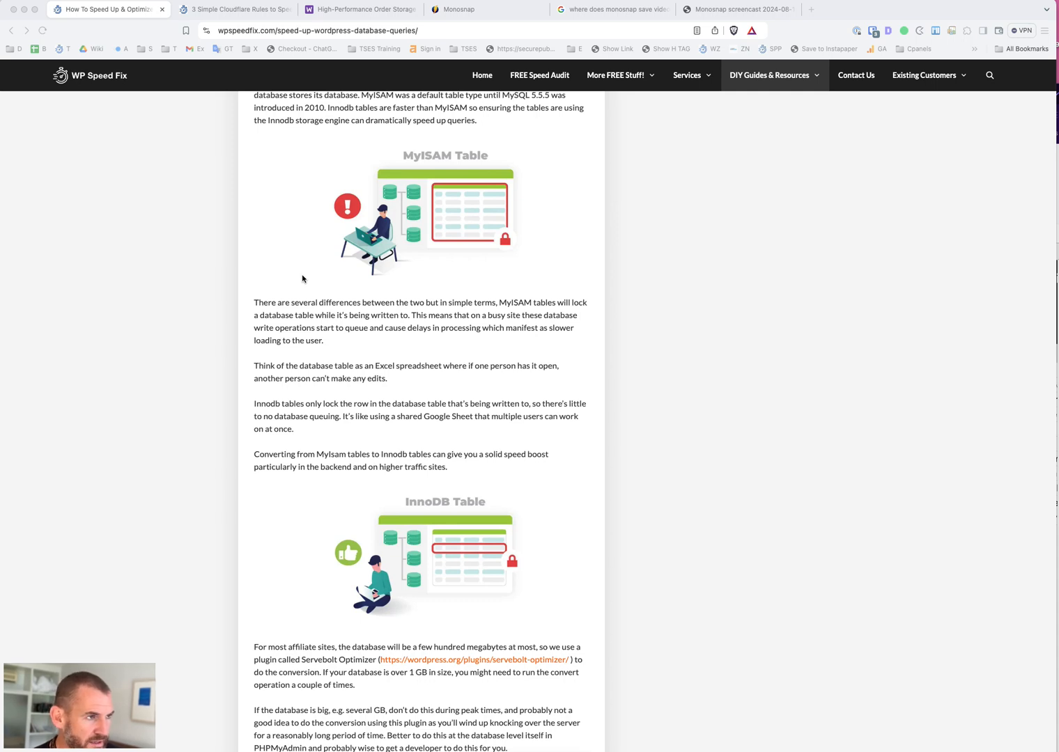
mouse_move(334, 394)
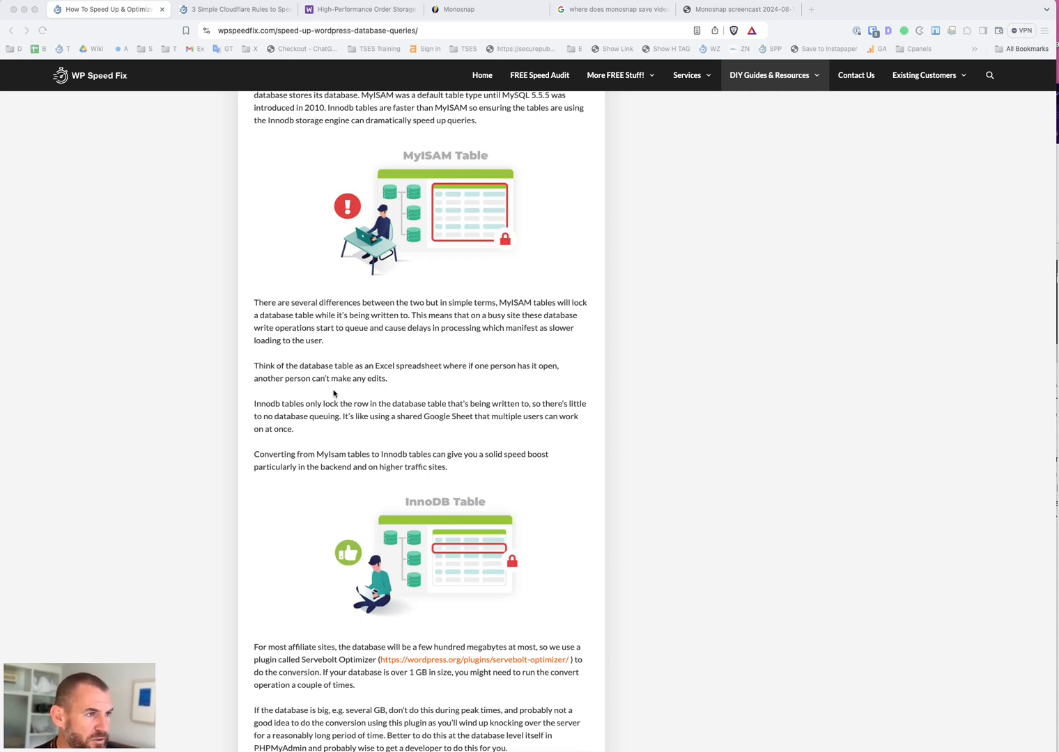
Scroll up to the table of contents, then down to section 1 on Memcached/Redis hosting
scroll("up", 3)
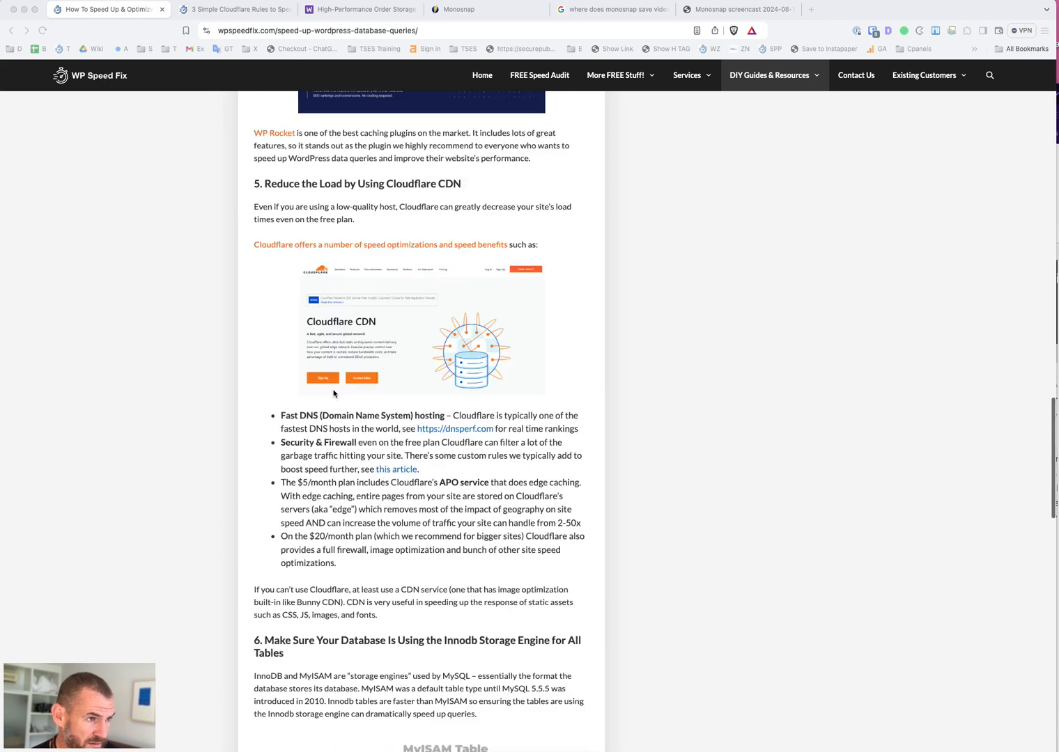
scroll("up", 3)
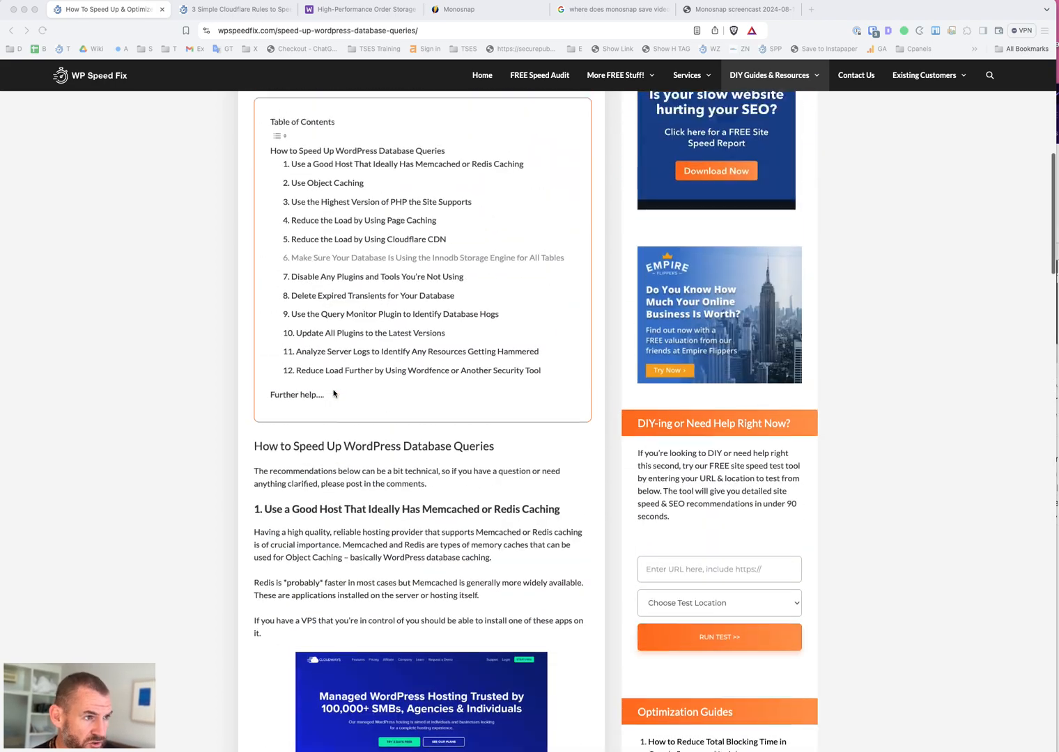
scroll("up", 3)
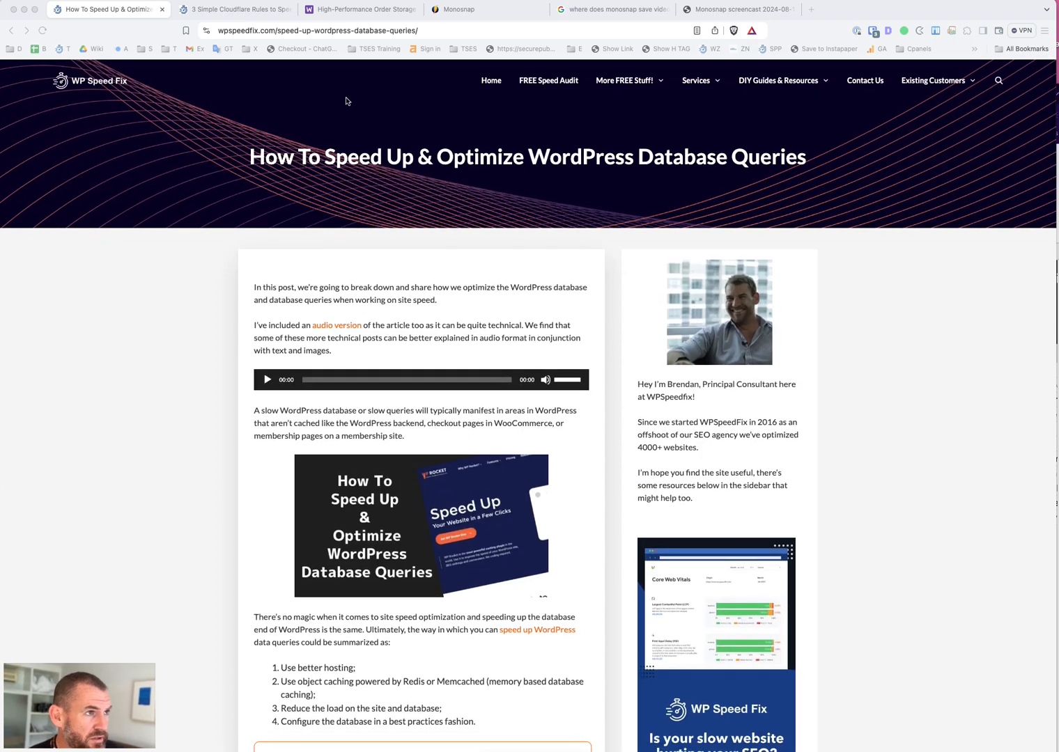
scroll("down", 3)
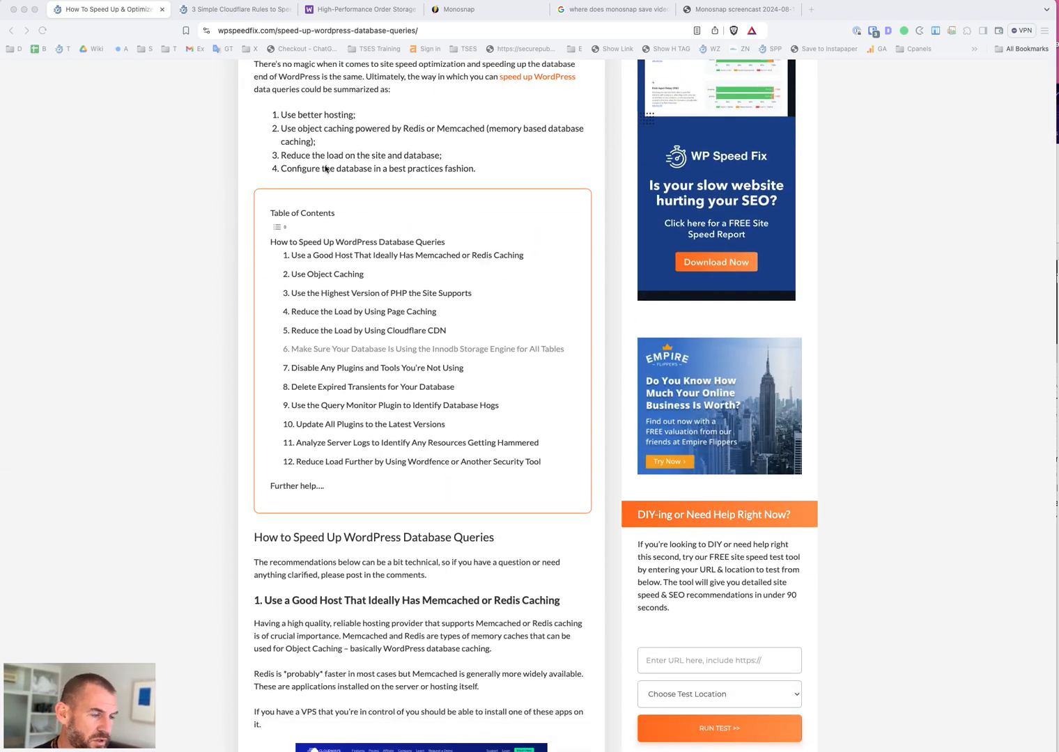
scroll("down", 3)
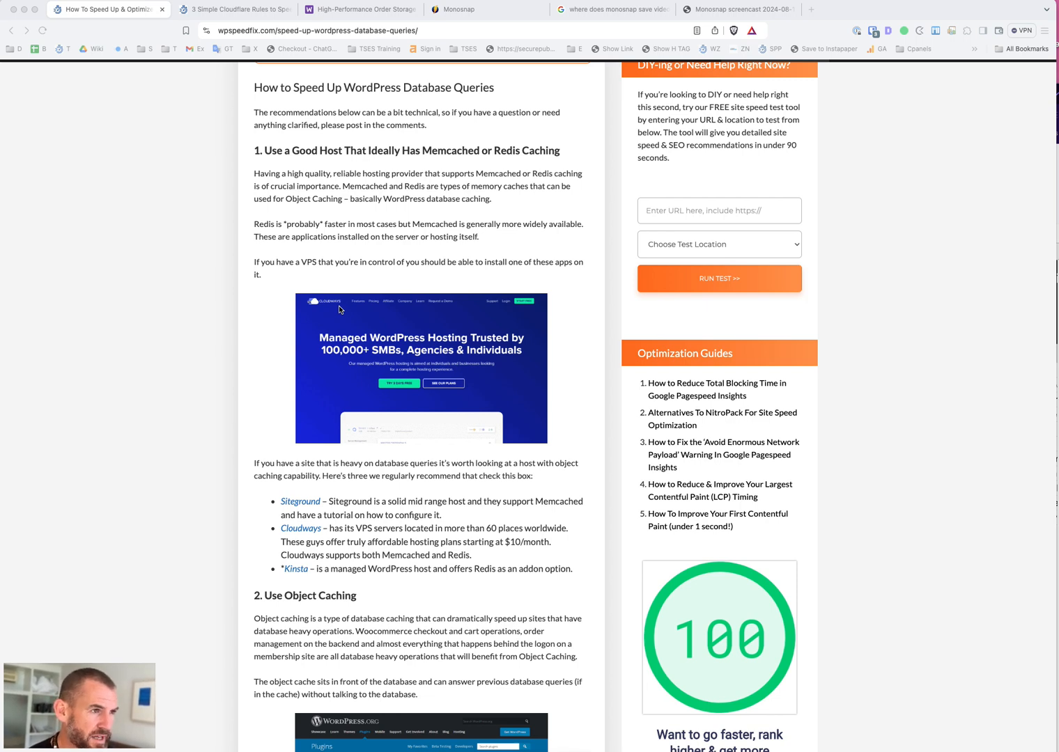
mouse_move(291, 495)
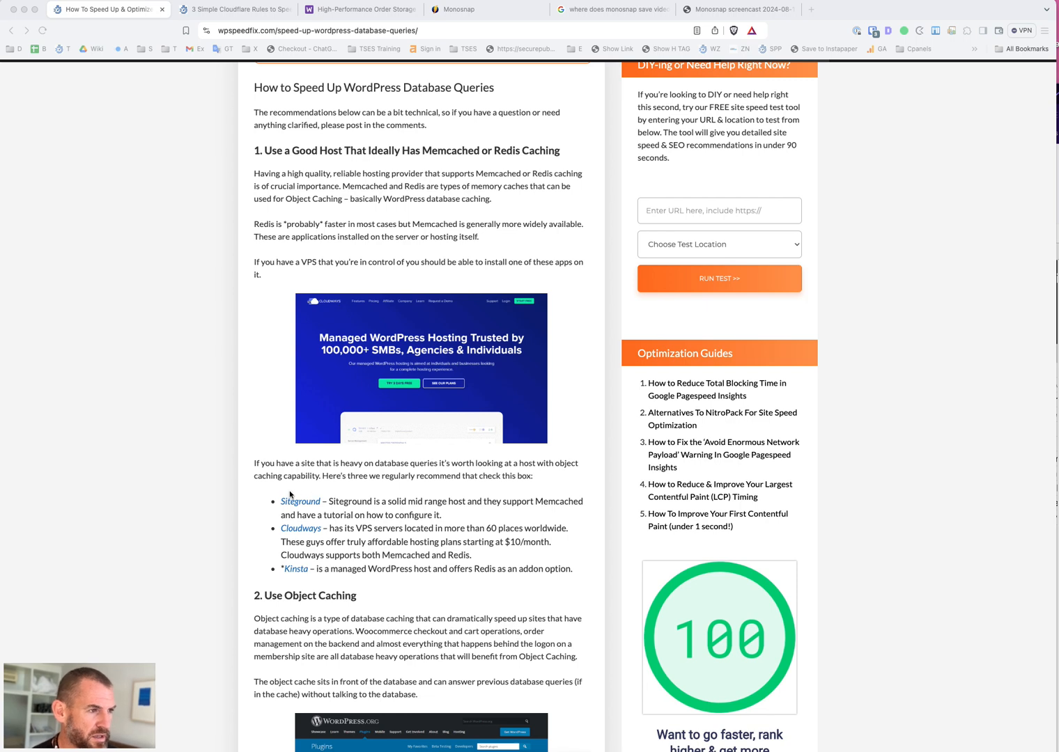
mouse_move(349, 521)
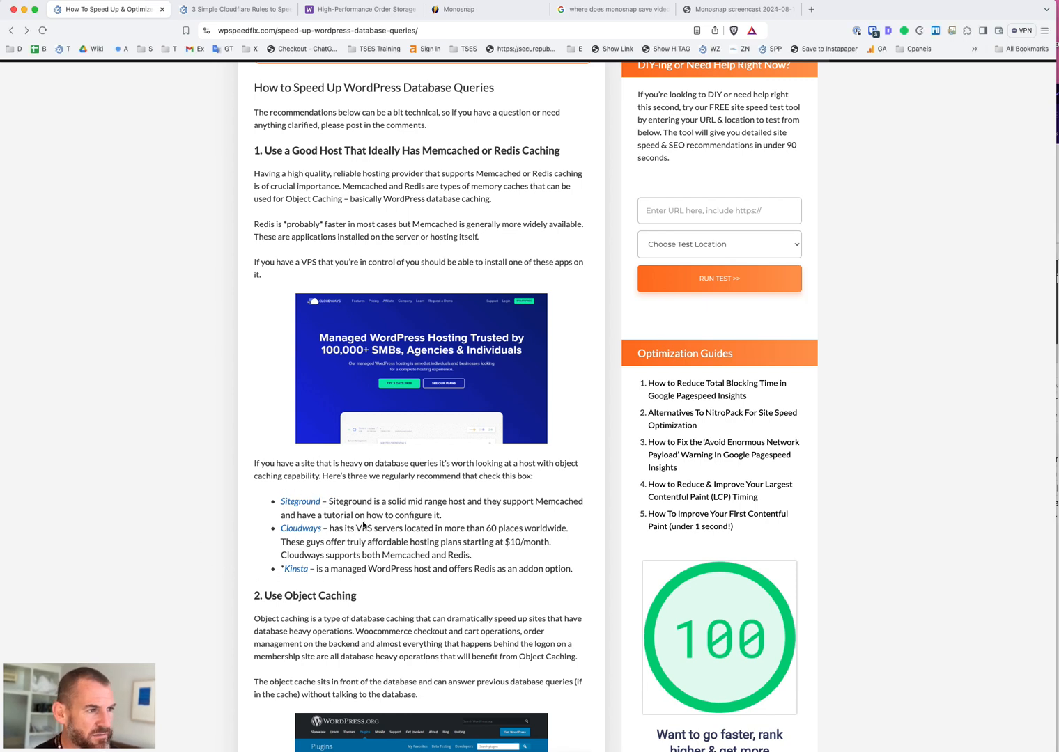
mouse_move(300, 528)
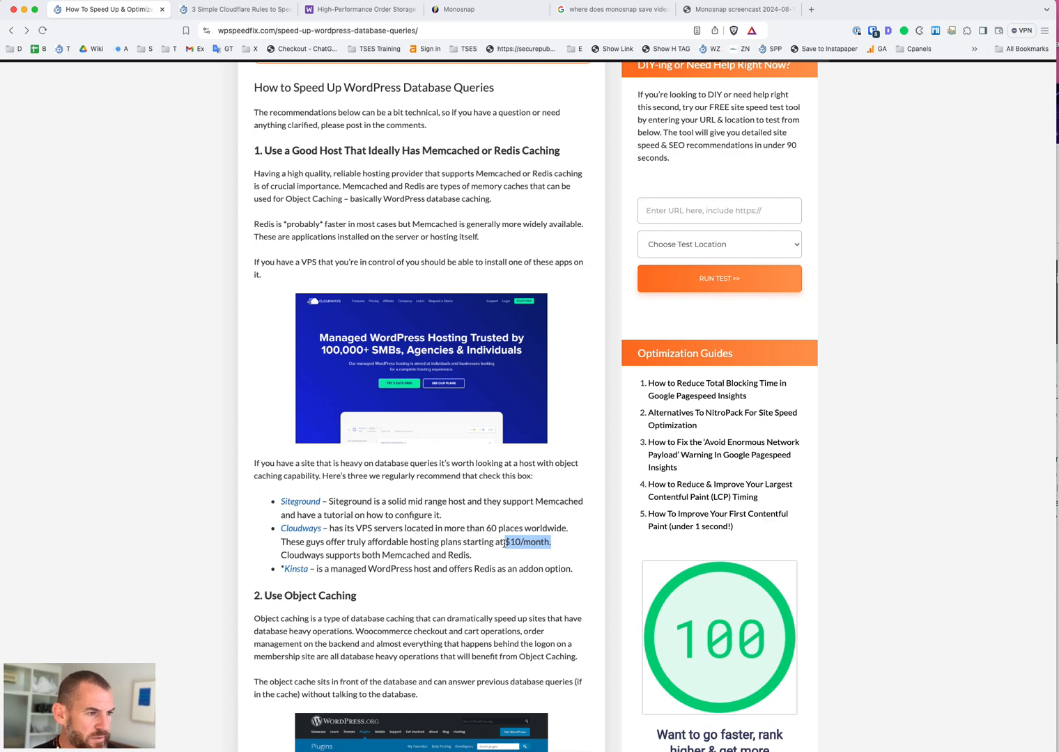
mouse_move(495, 138)
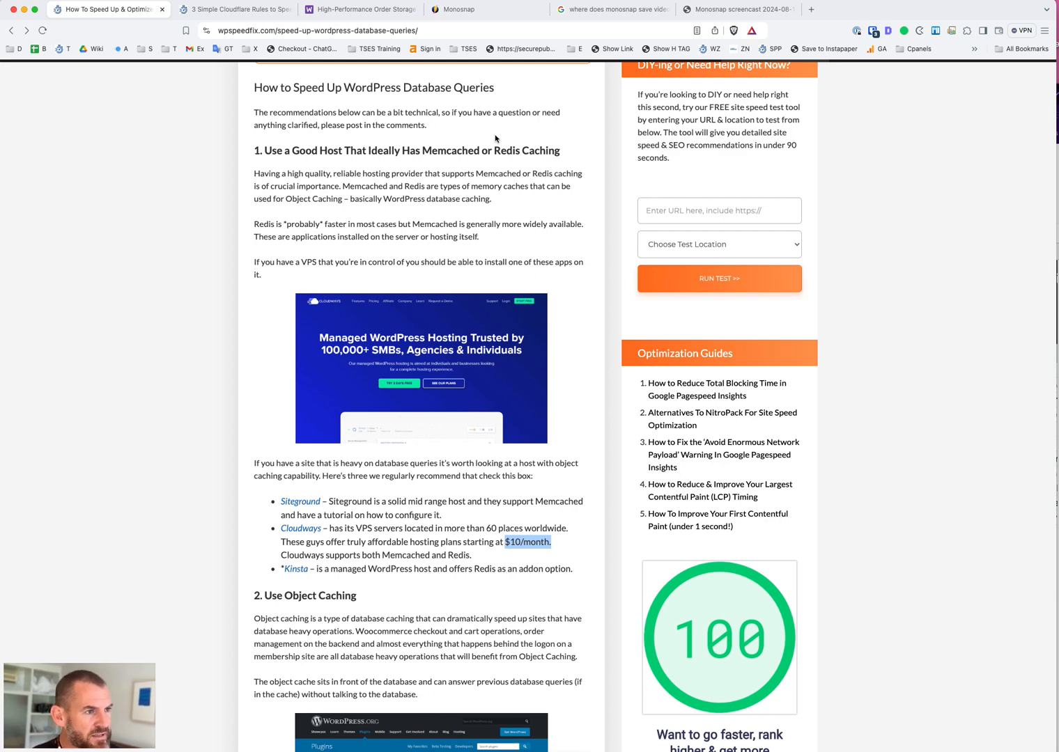
Scroll to section 2, Use Object Caching, with its Redis Object Cache setup steps
scroll("down", 3)
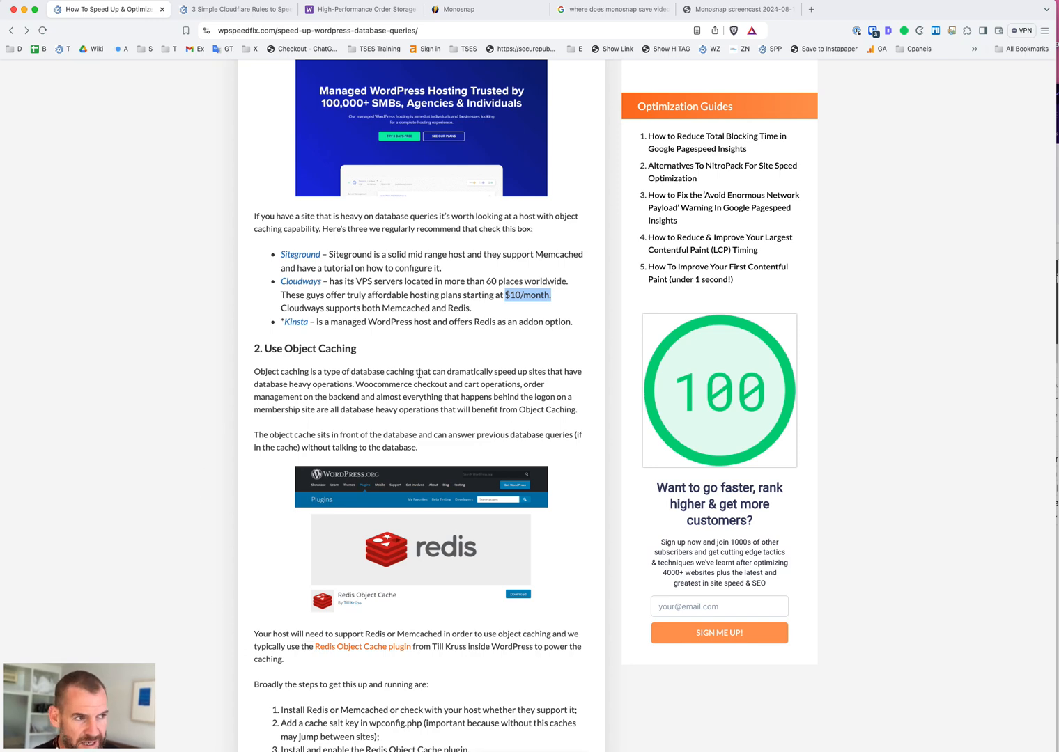
scroll("down", 3)
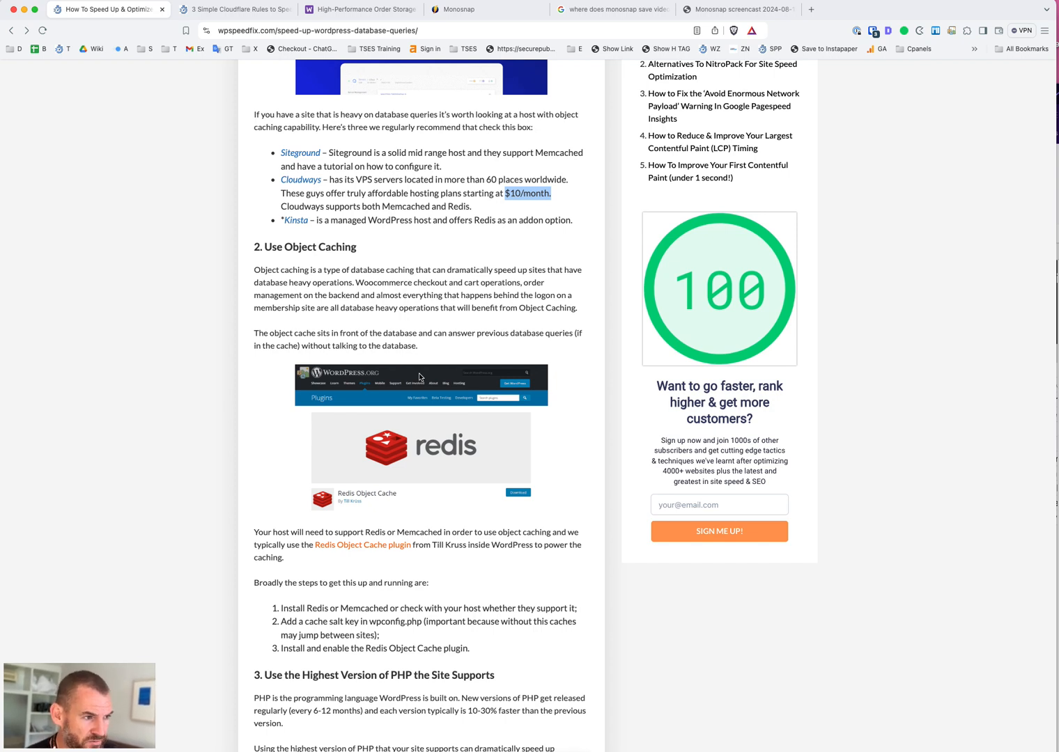
mouse_move(412, 301)
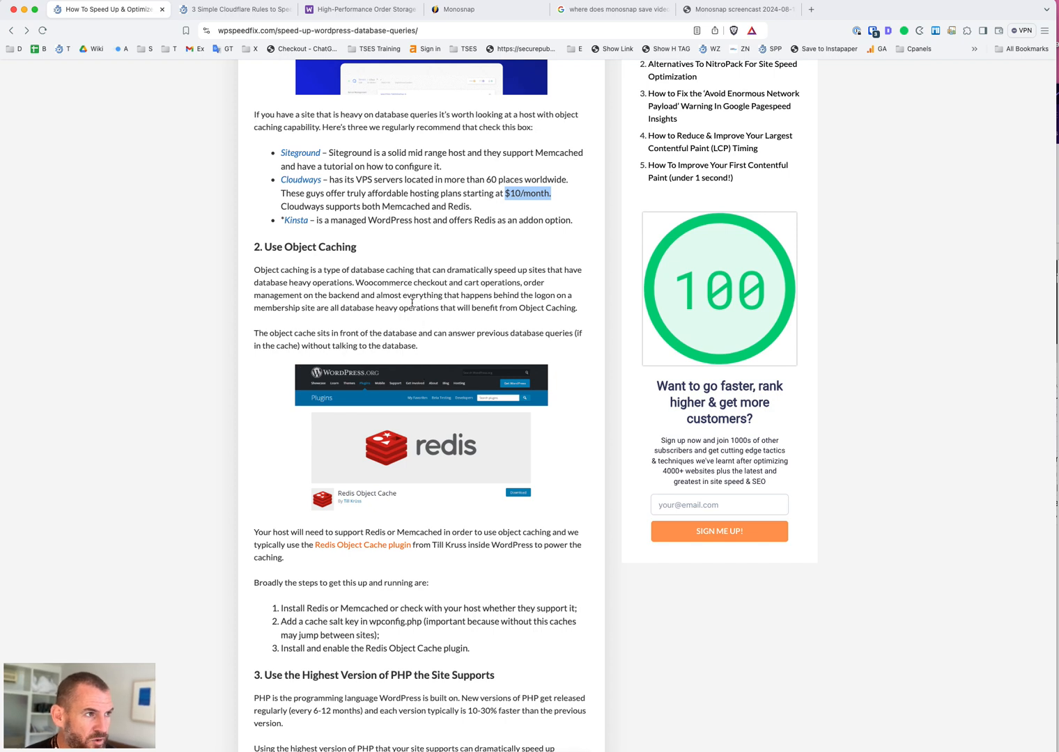
mouse_move(285, 191)
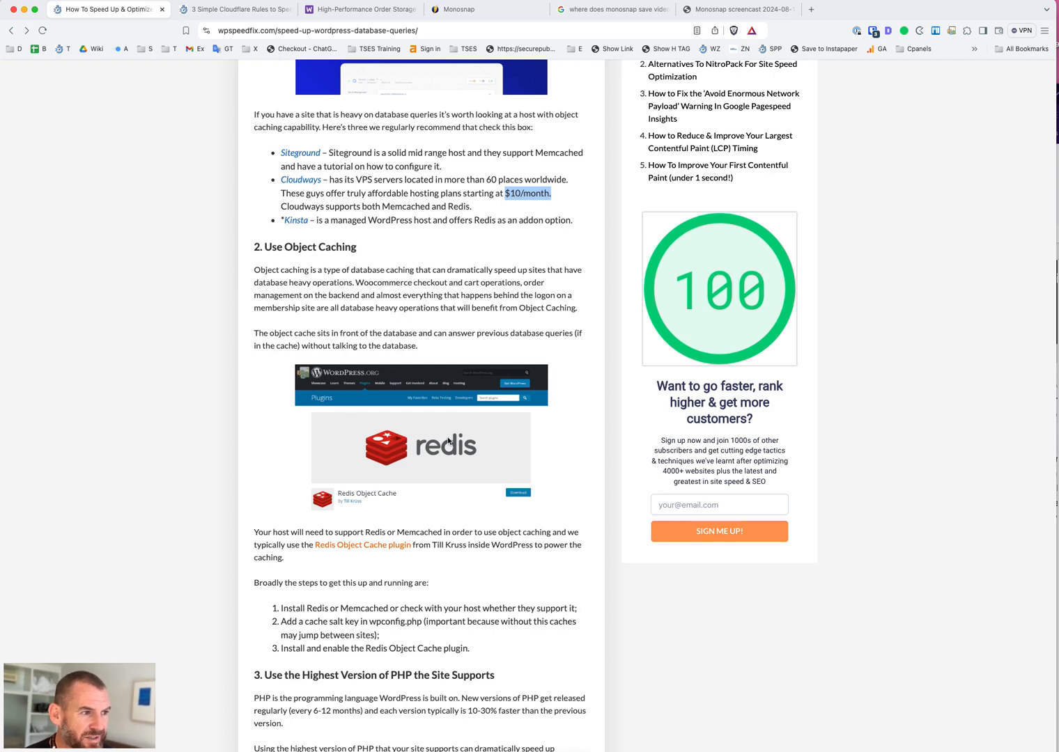
mouse_move(512, 368)
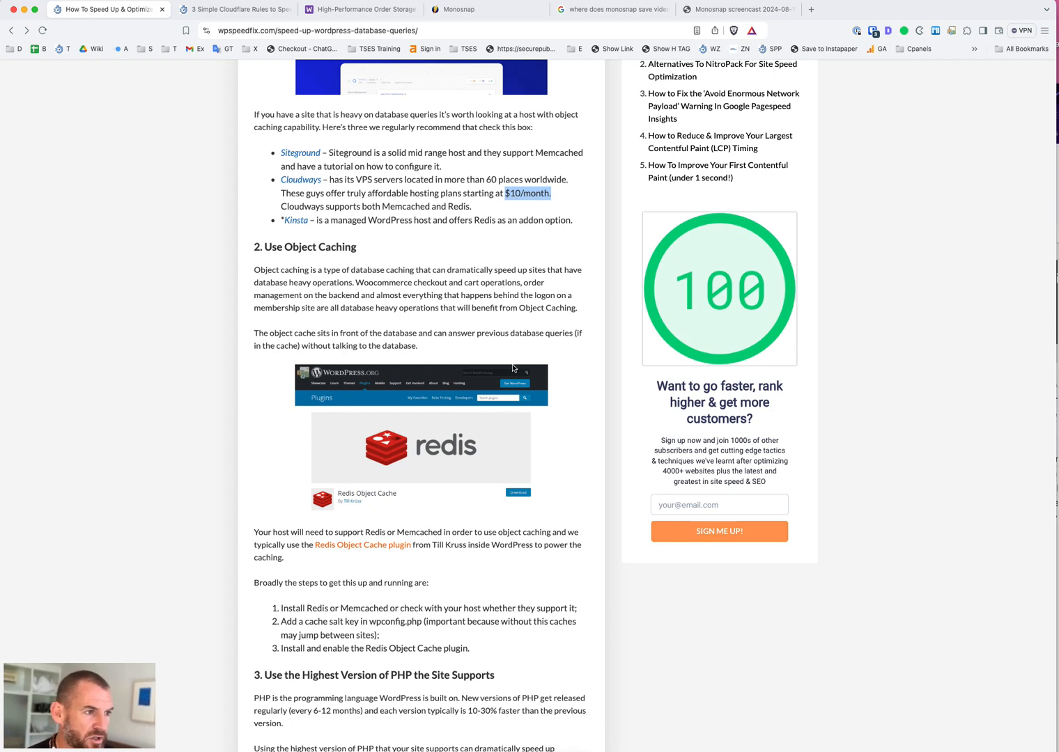
mouse_move(361, 146)
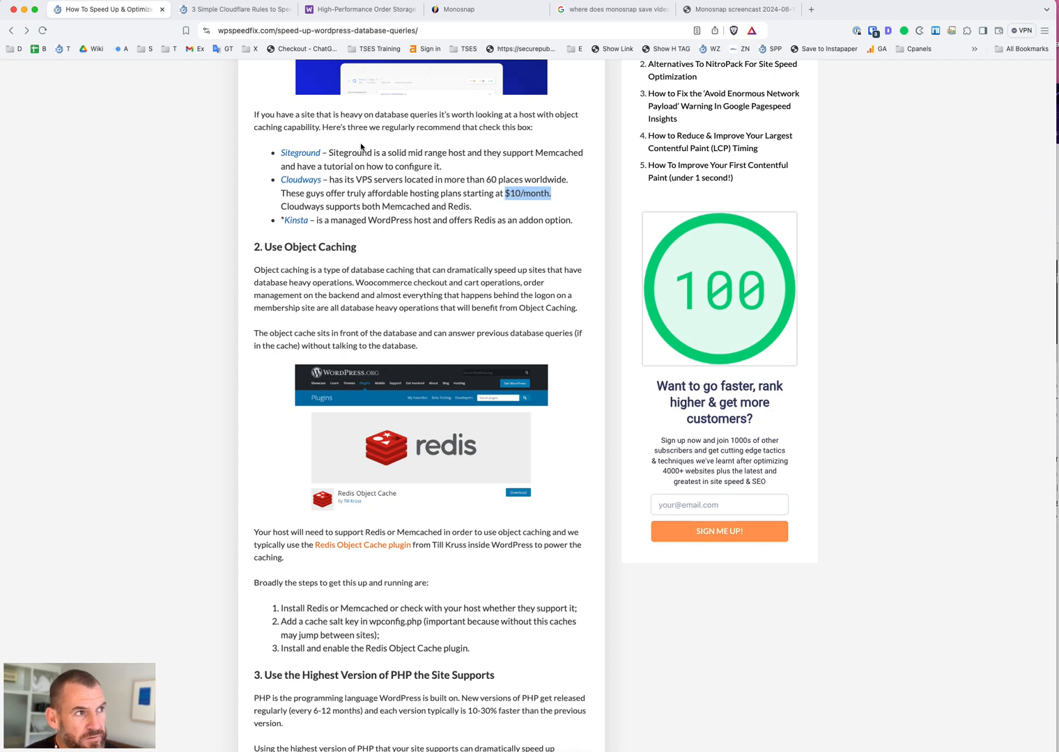
mouse_move(316, 170)
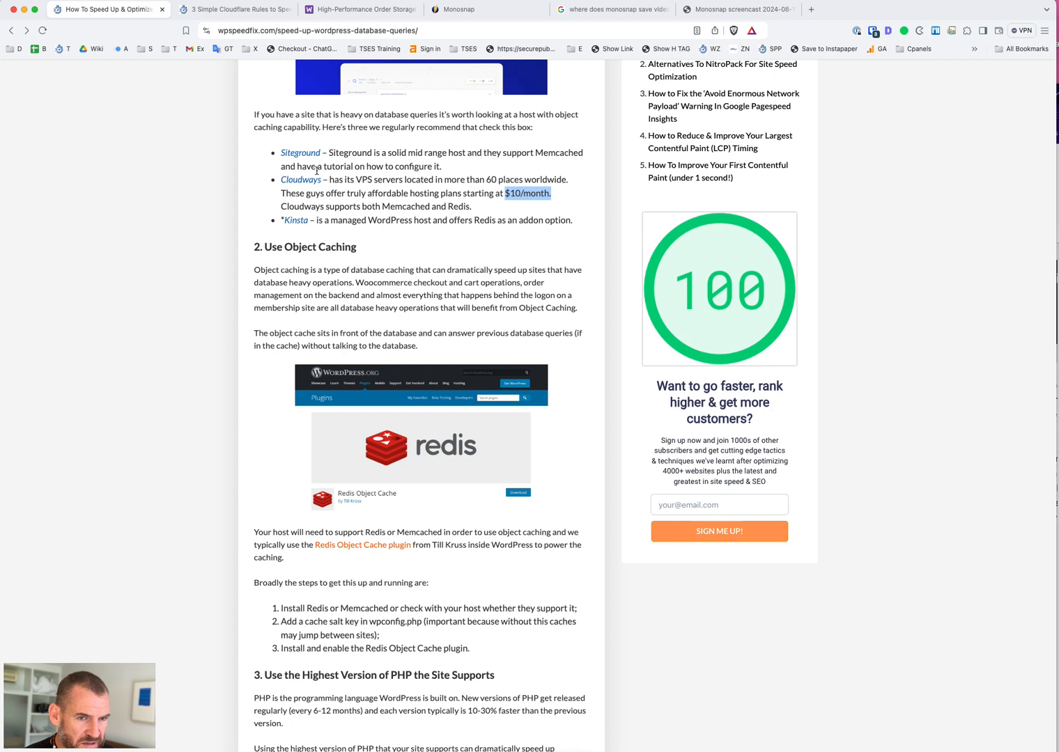
mouse_move(374, 602)
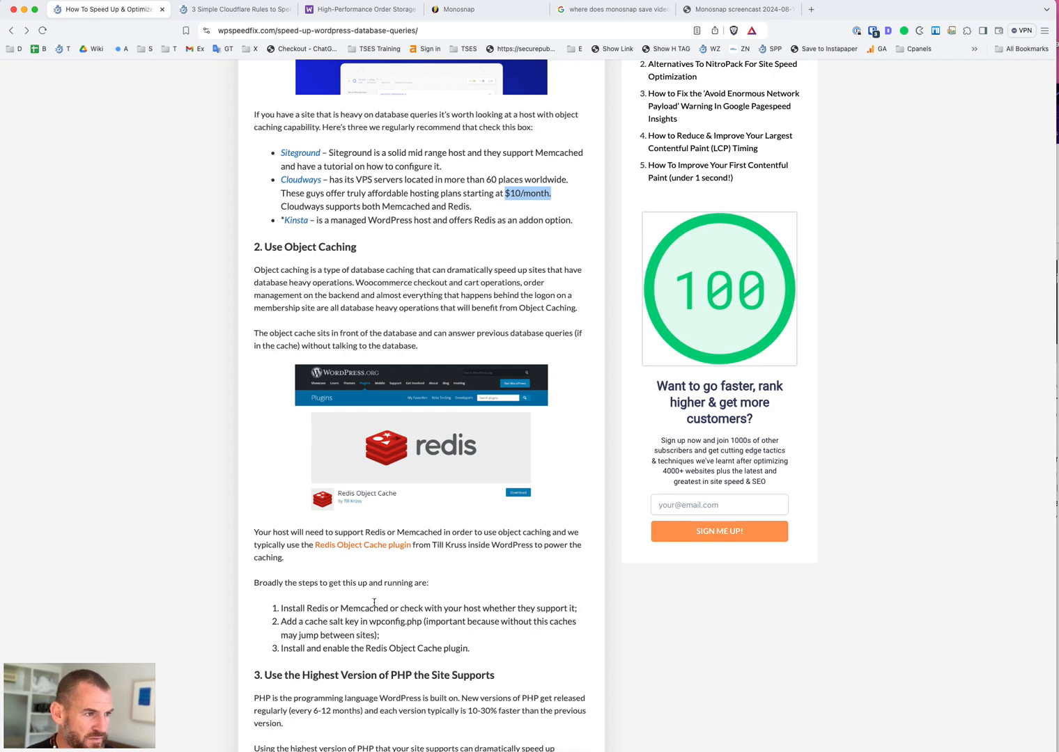
mouse_move(471, 501)
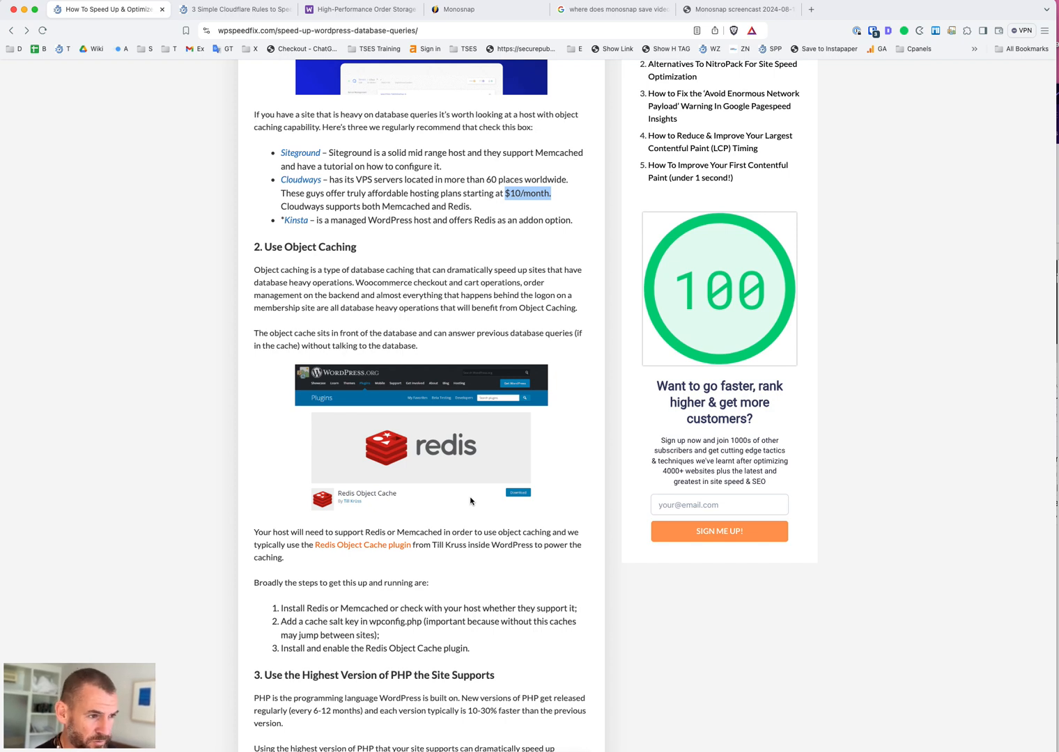
mouse_move(538, 425)
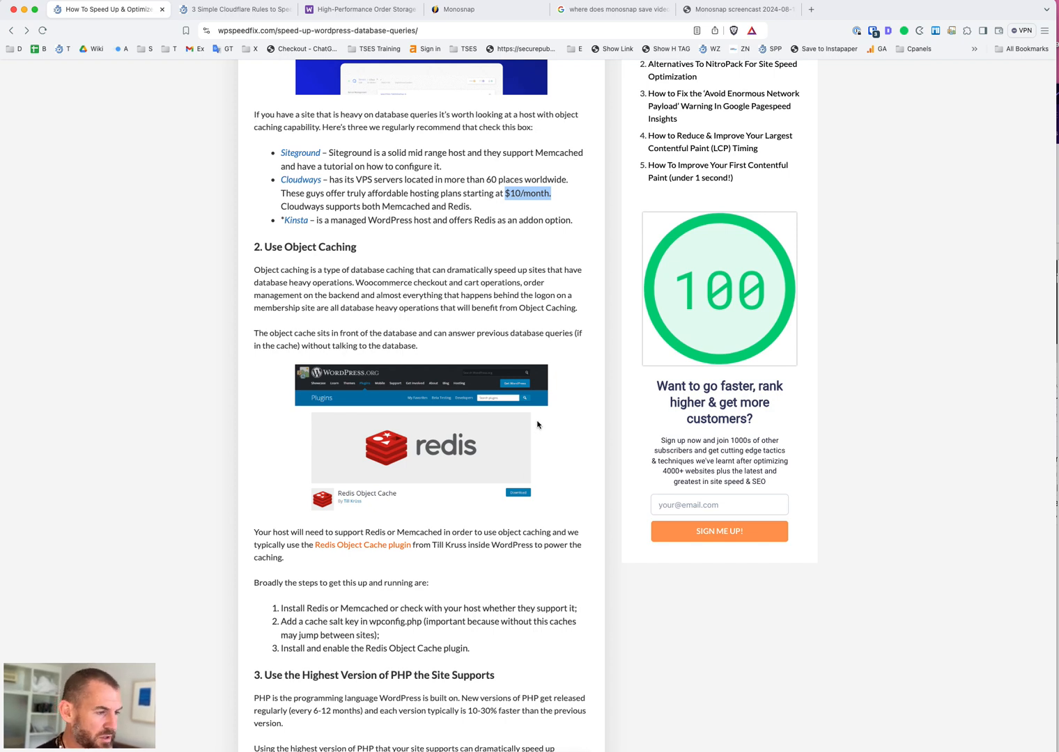
mouse_move(486, 233)
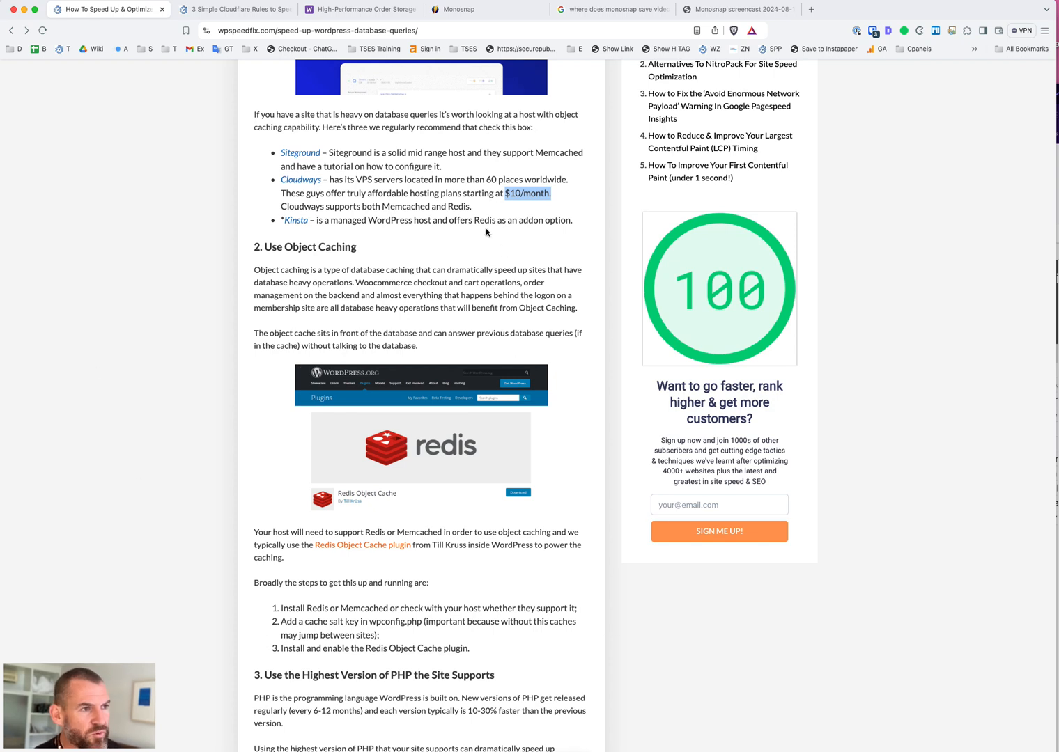
mouse_move(485, 240)
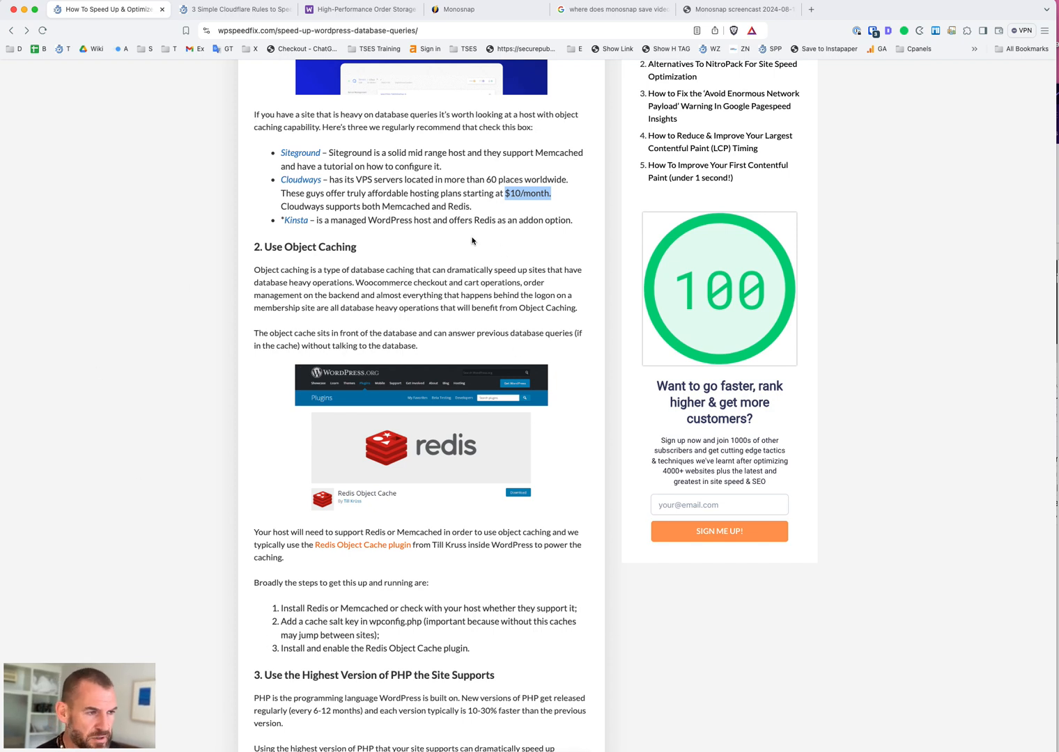
mouse_move(453, 255)
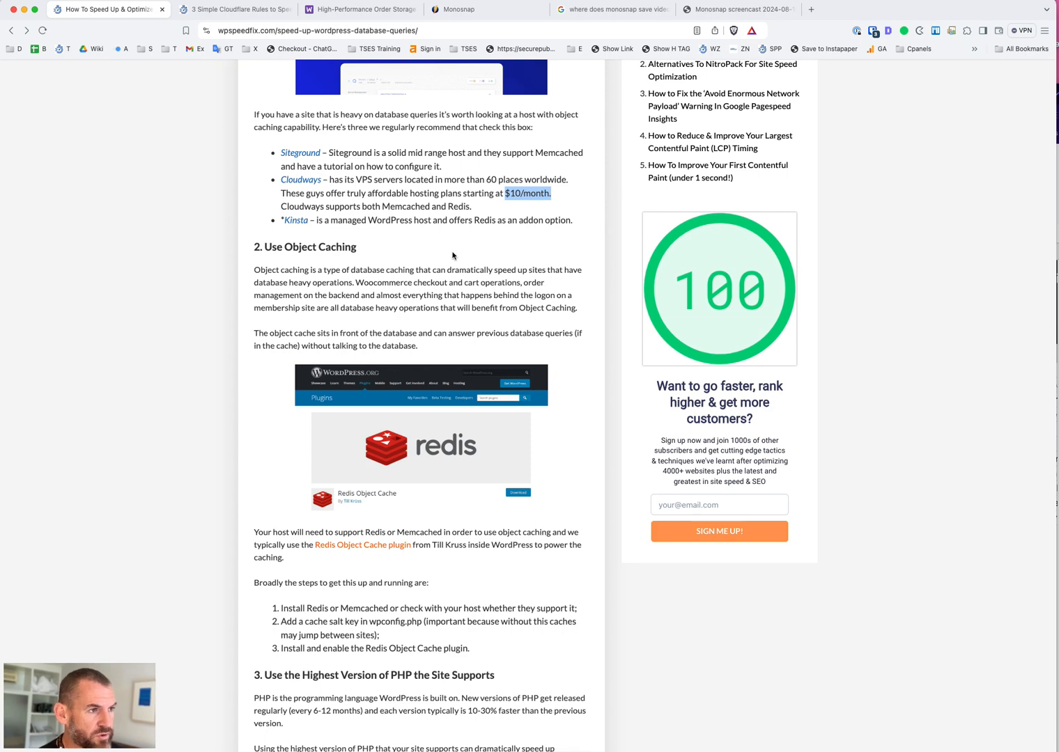
Scroll through section 3 on PHP version to section 4 on WP Rocket page caching
scroll("down", 3)
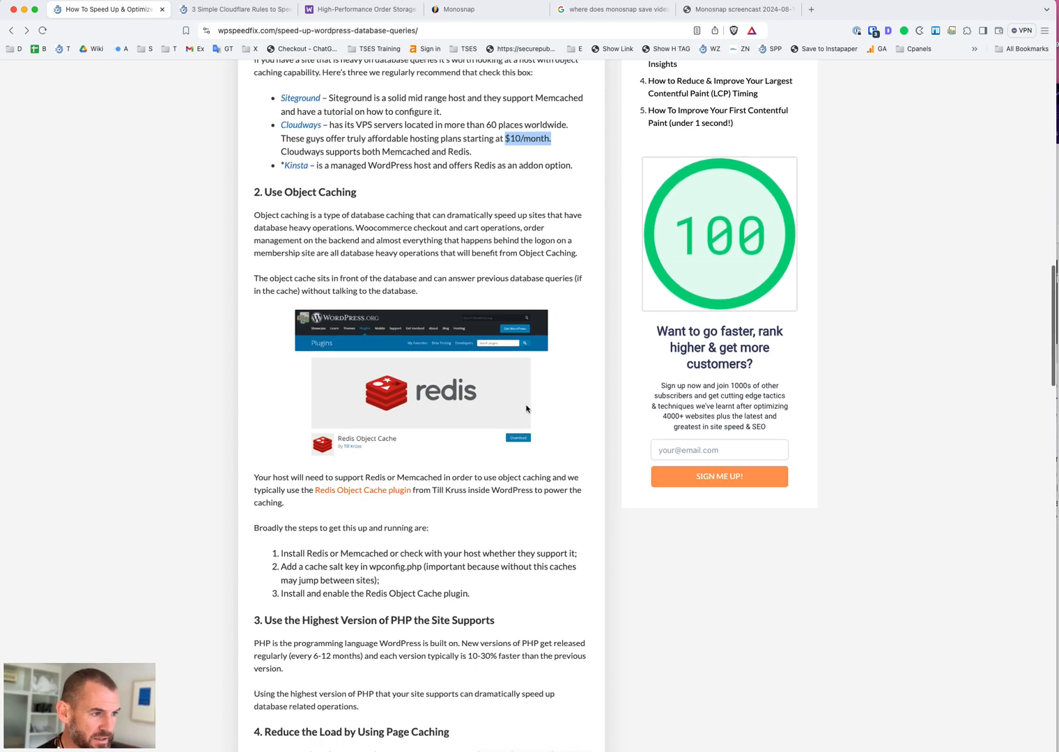
scroll("down", 3)
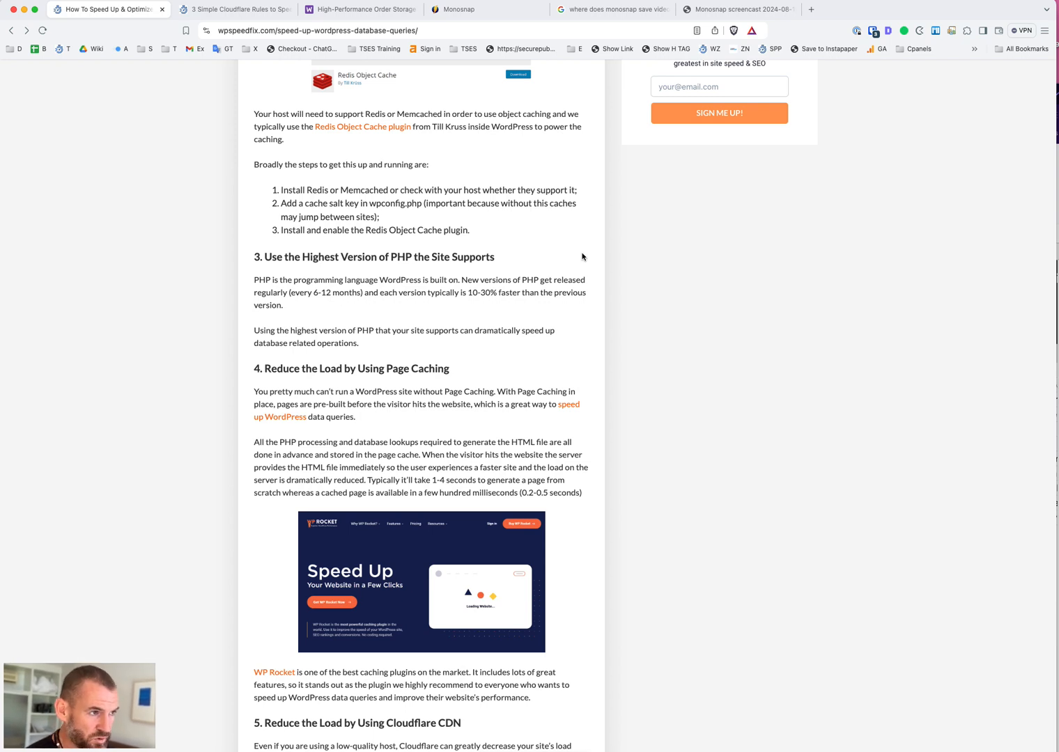
mouse_move(236, 343)
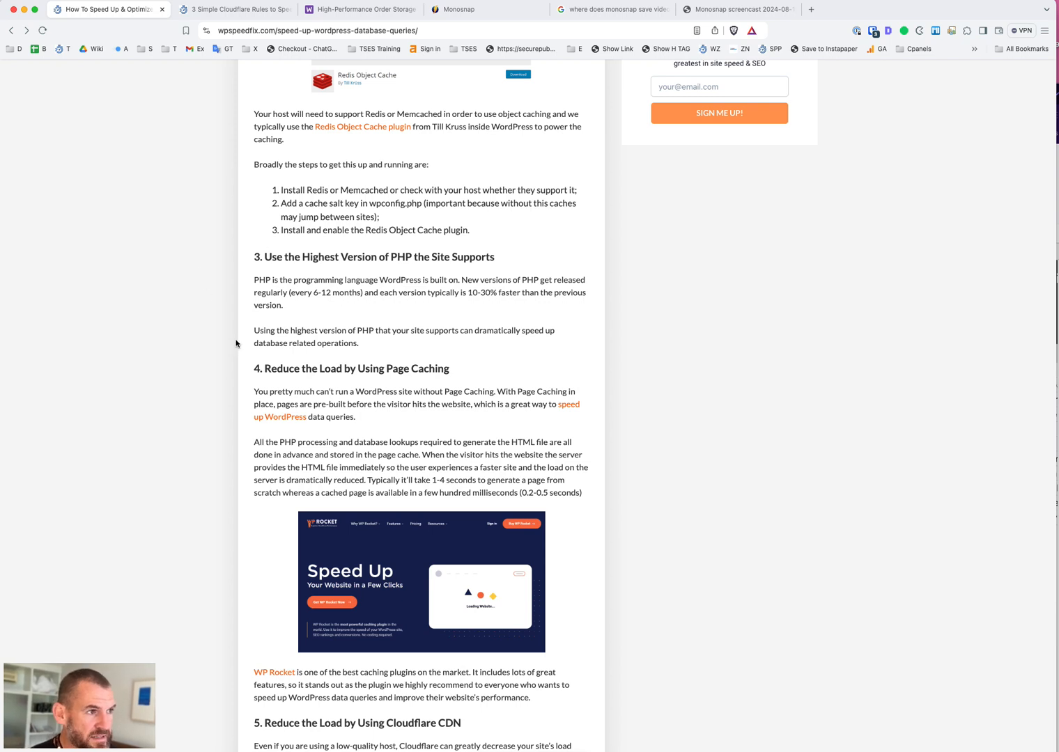
mouse_move(652, 272)
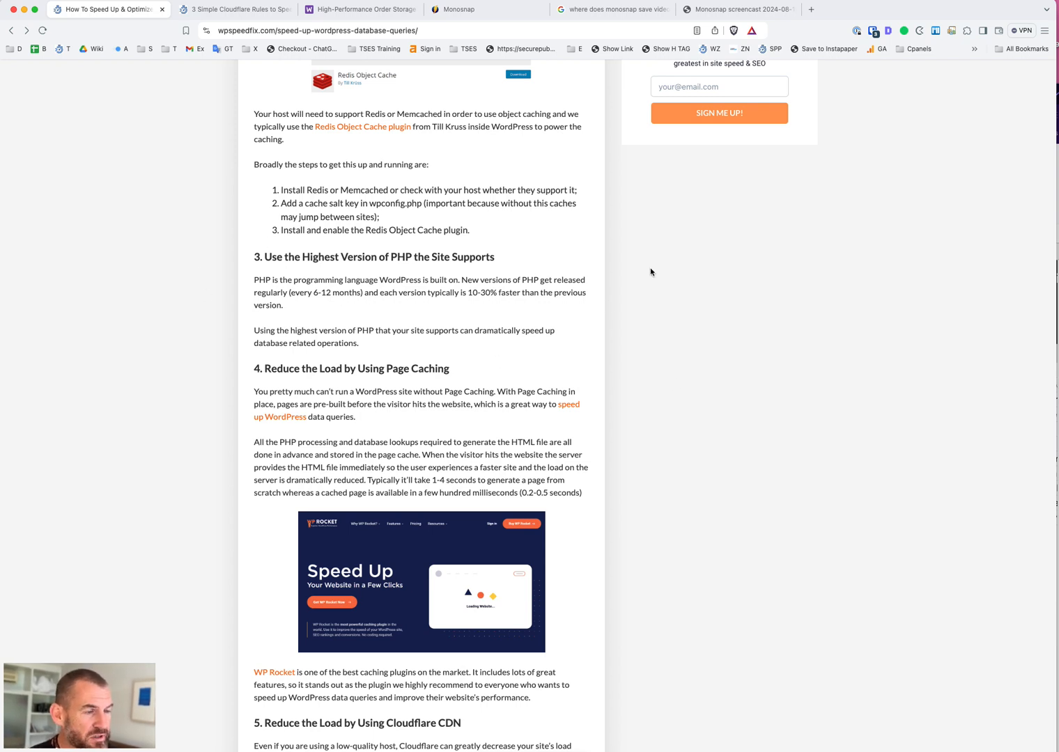
mouse_move(533, 271)
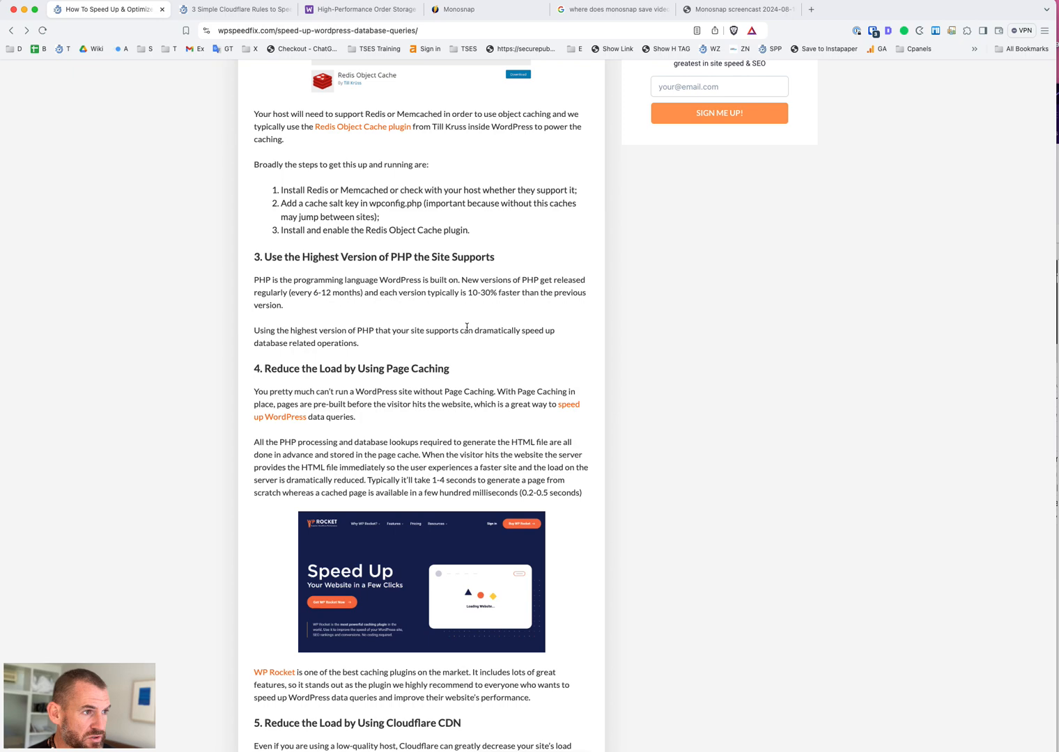
Scroll to section 5's Cloudflare CDN benefits list and section 6's InnoDB heading
scroll("down", 3)
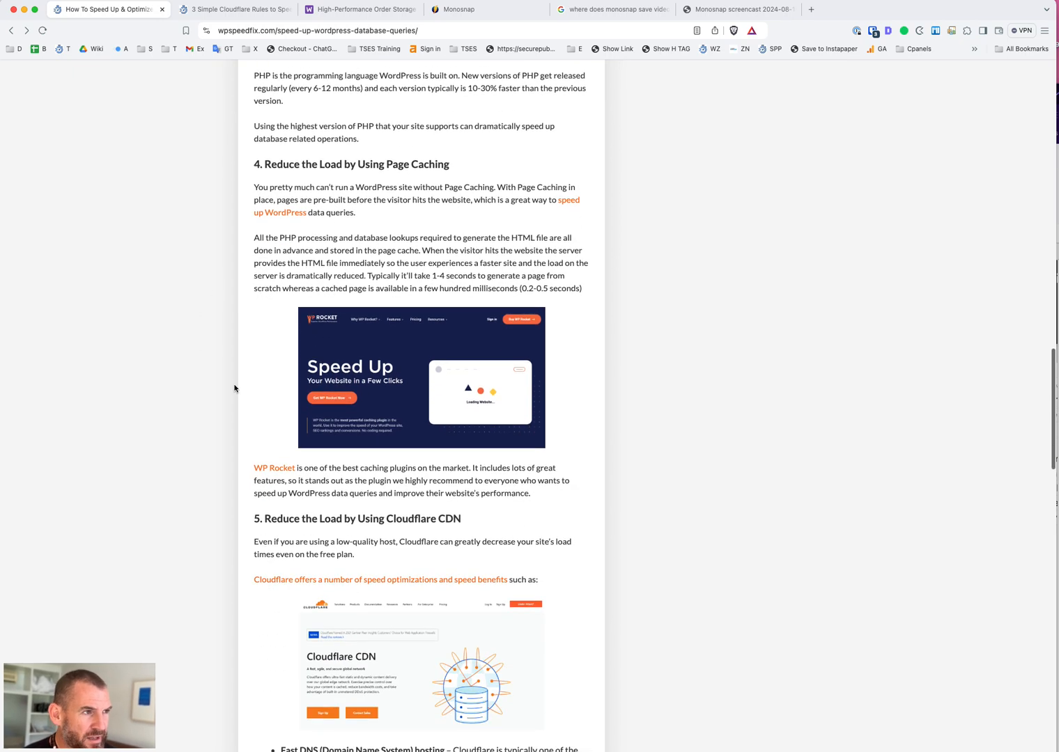
scroll("down", 3)
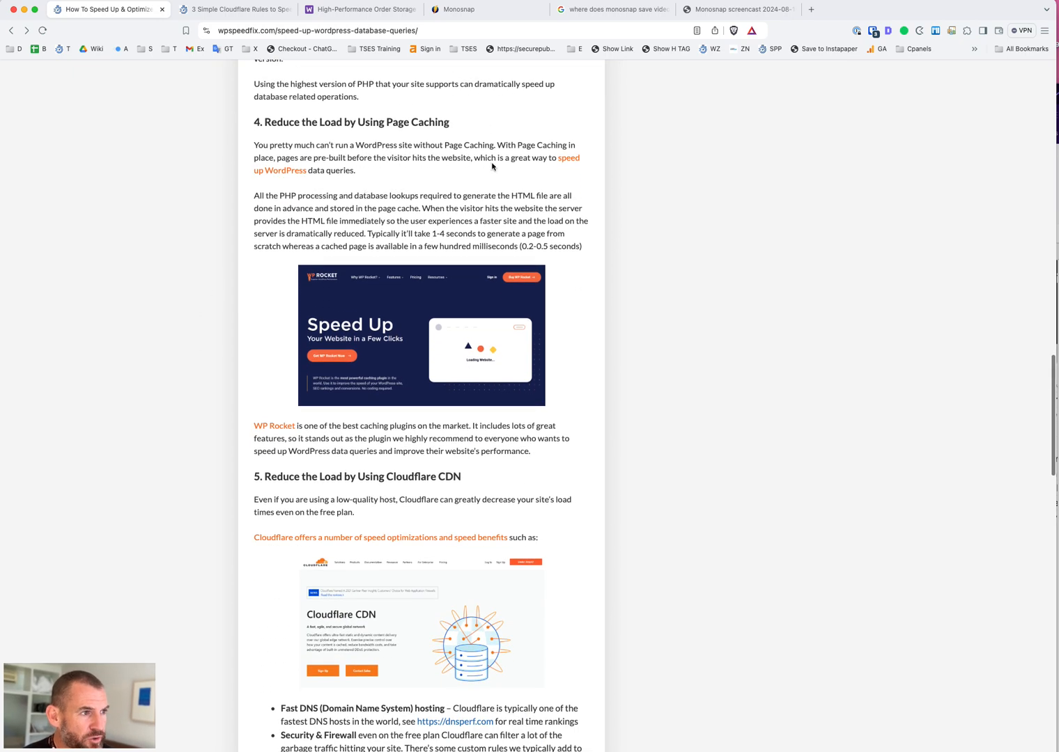
mouse_move(307, 110)
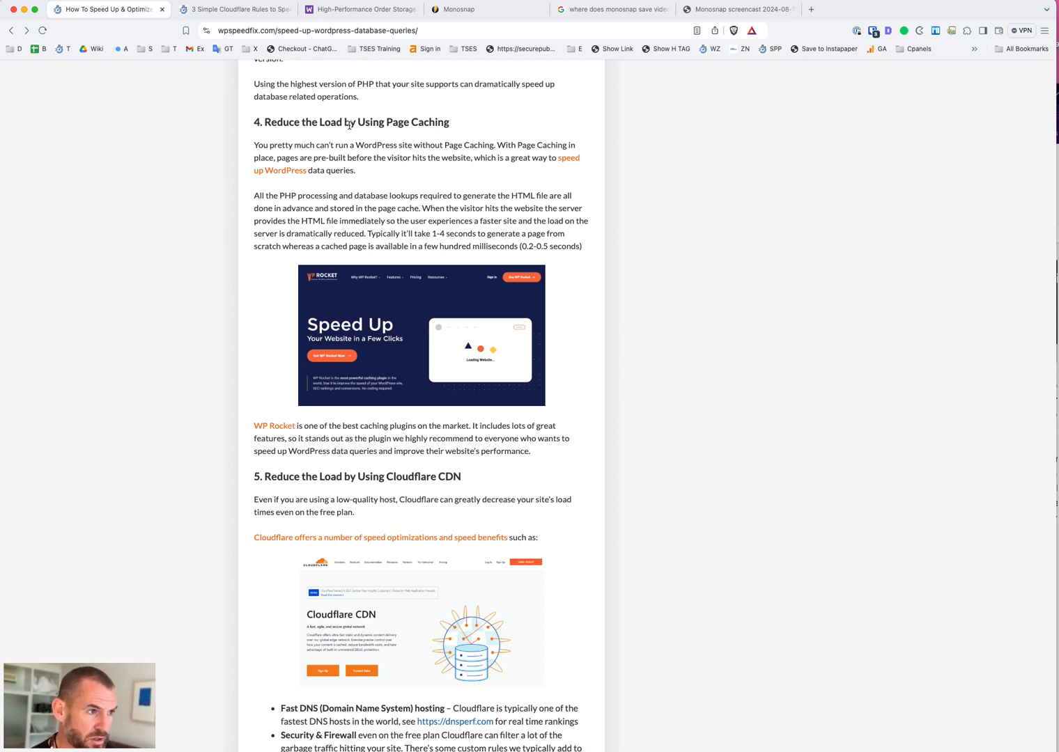
mouse_move(233, 405)
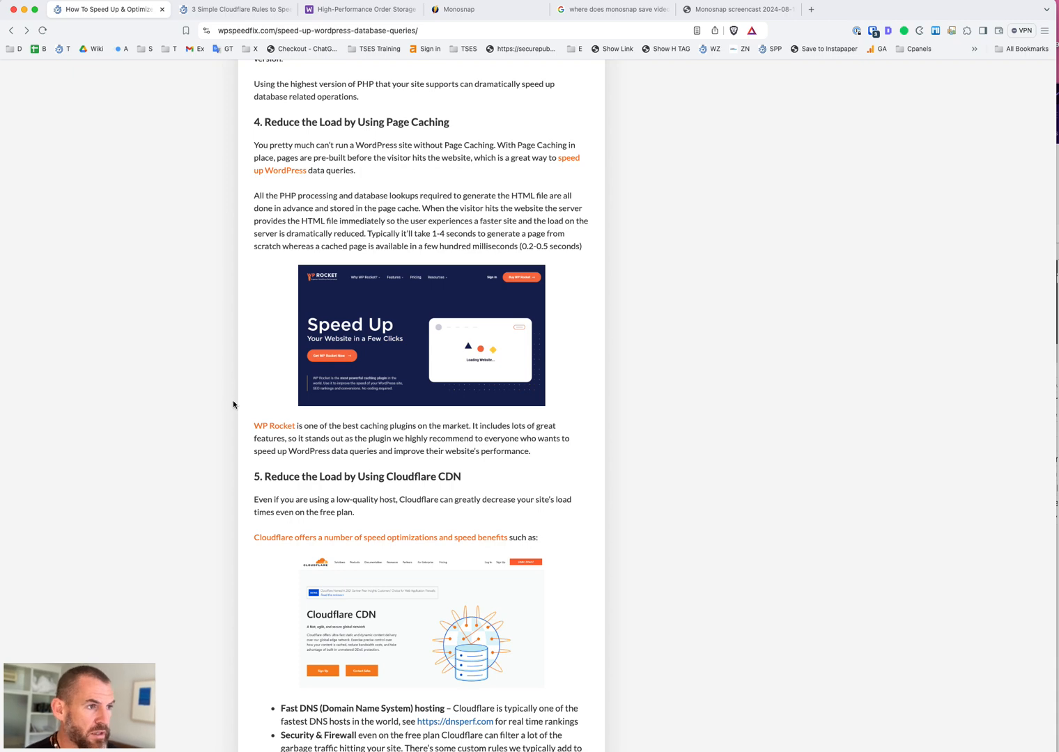
scroll("down", 3)
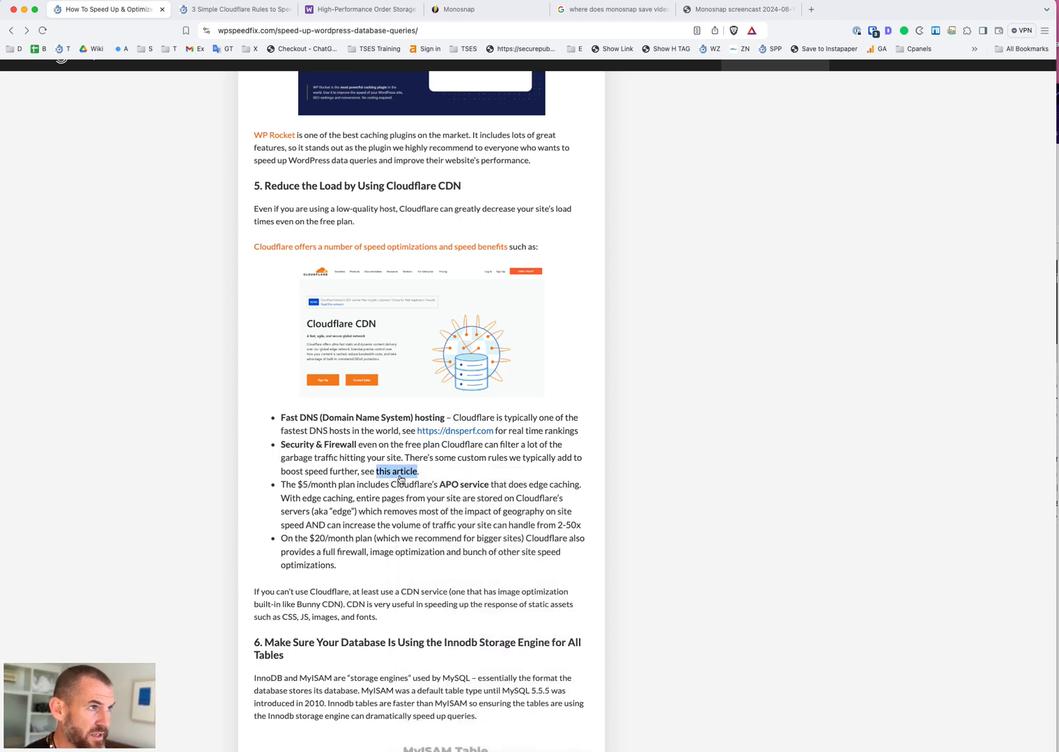
Open the '3 Cloudflare Rules' article in a new tab, scroll it, then return to the first tab
left_click(397, 471)
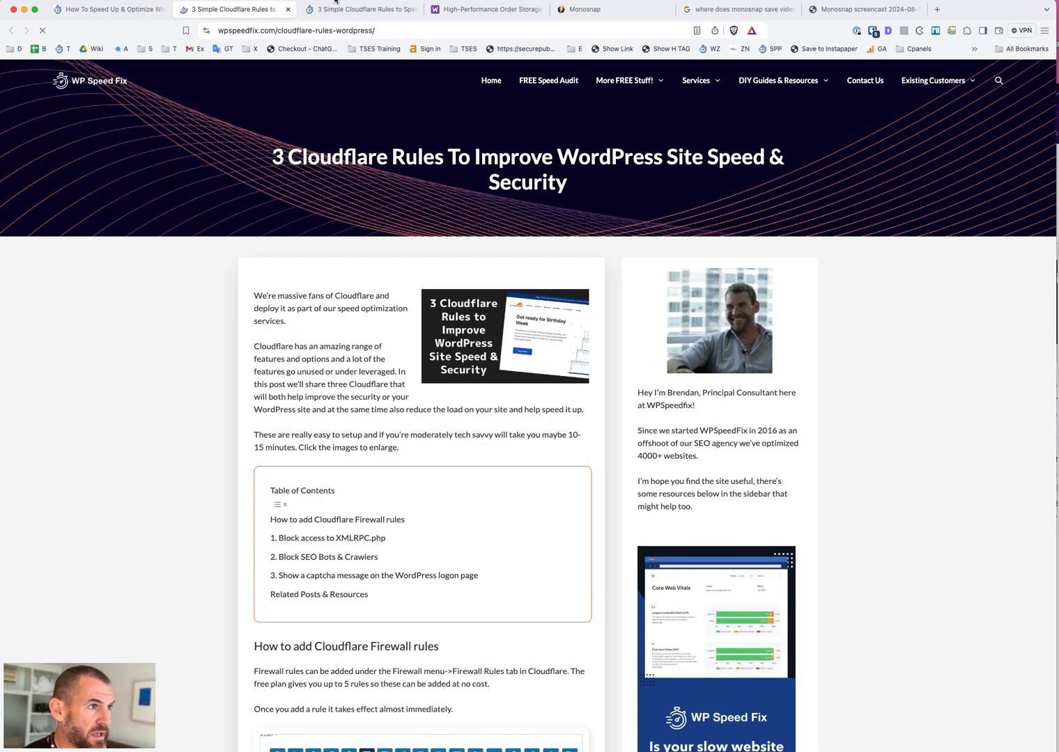
mouse_move(335, 341)
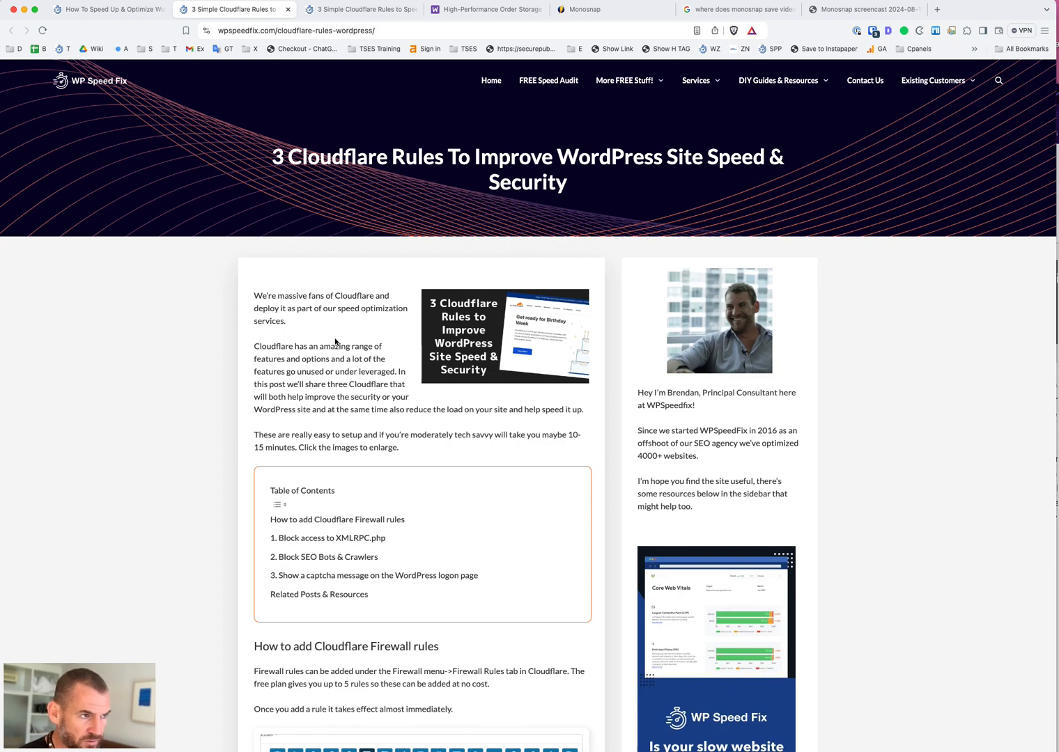
mouse_move(526, 656)
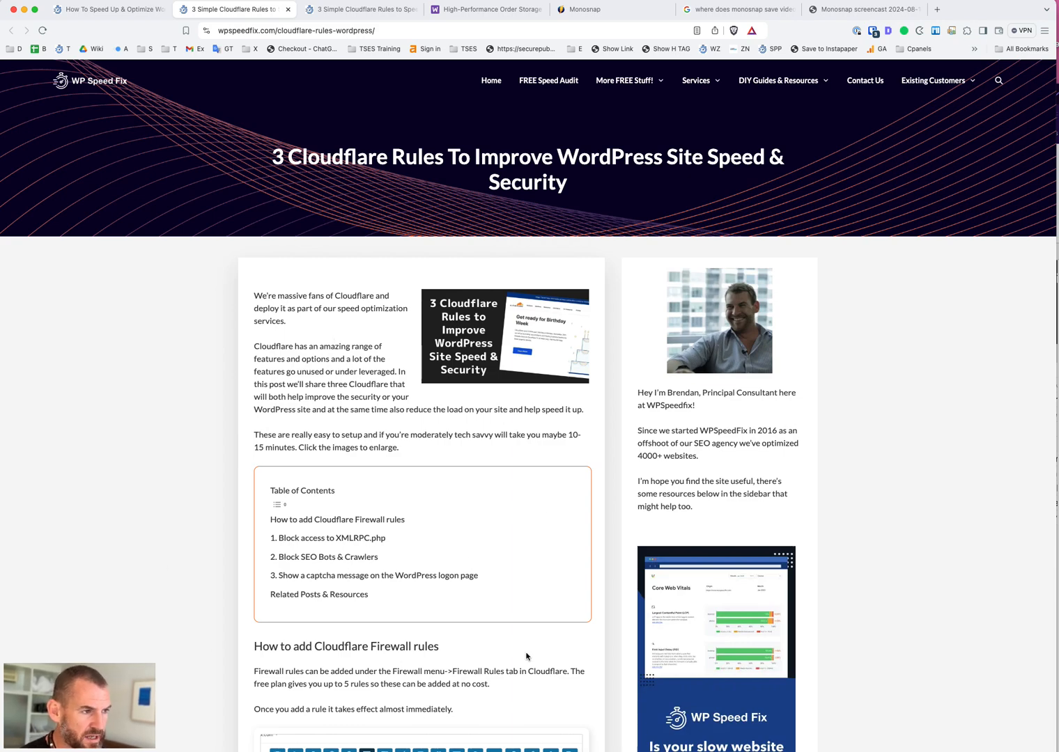
scroll("down", 3)
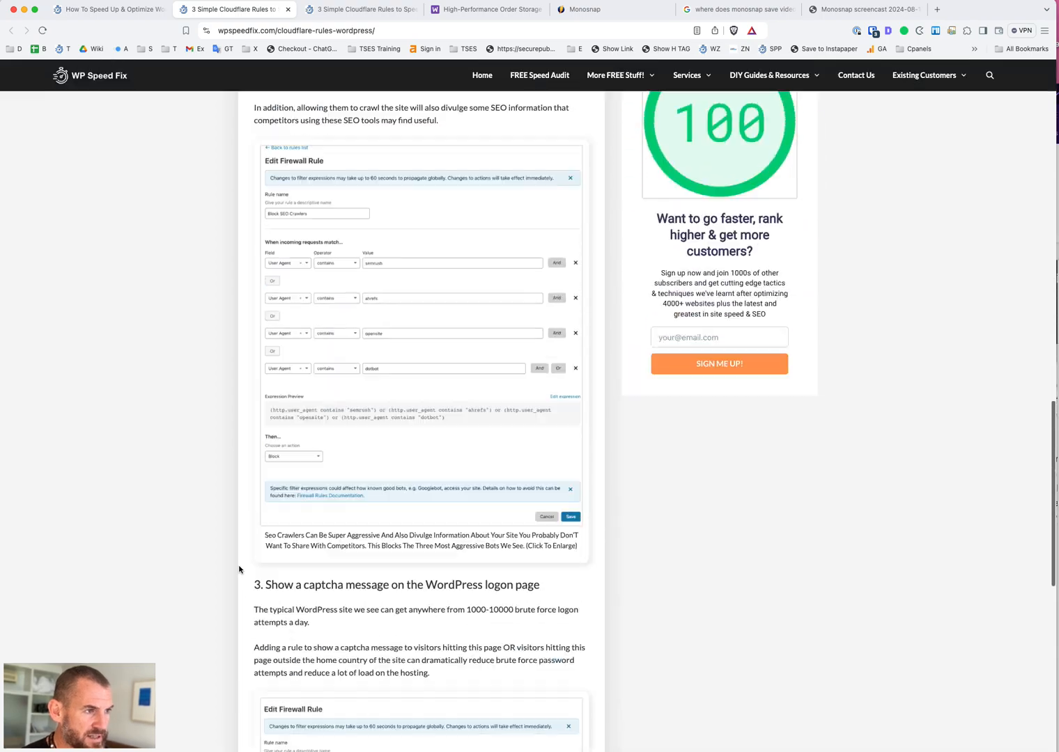
scroll("up", 3)
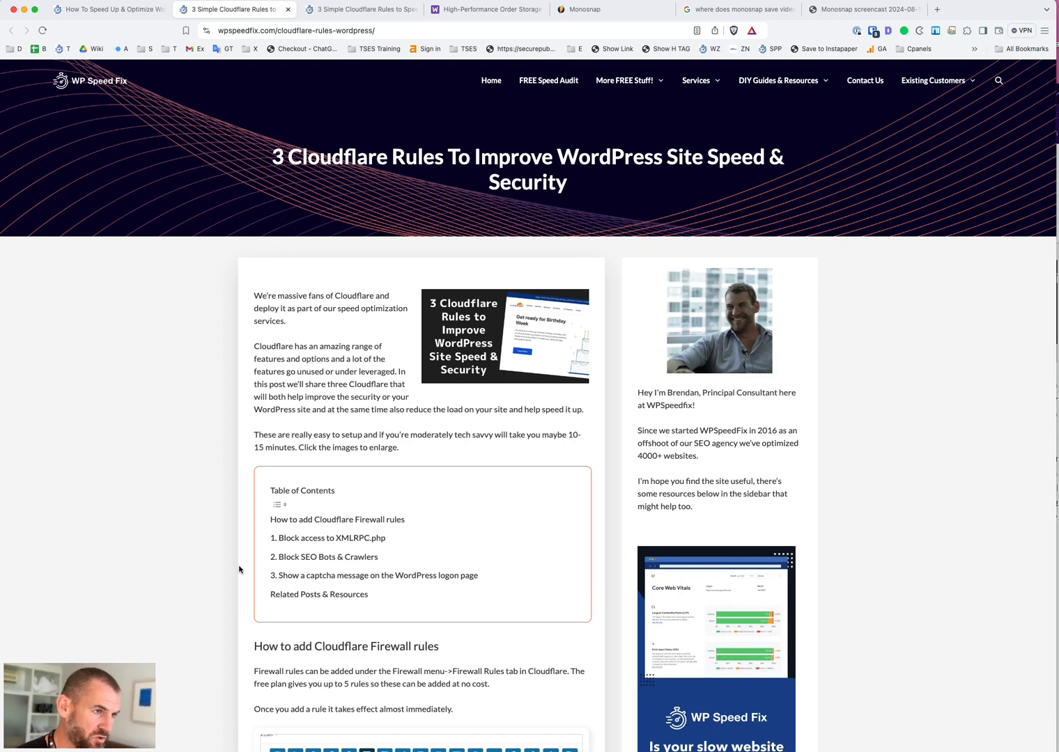
mouse_move(219, 163)
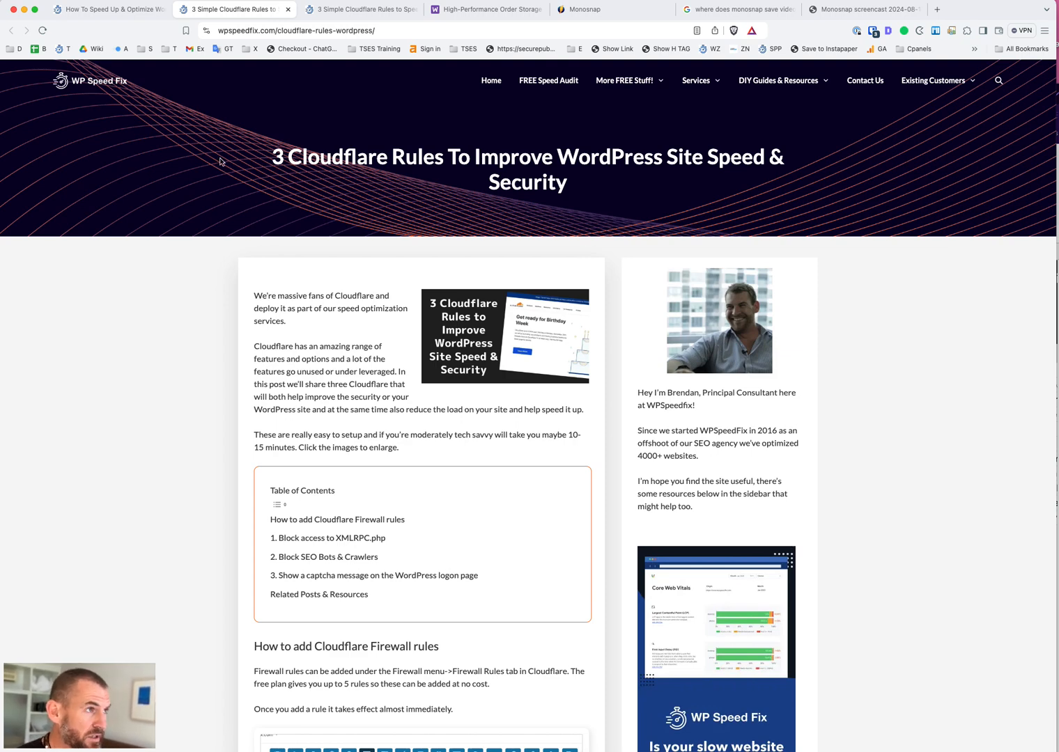
left_click(108, 9)
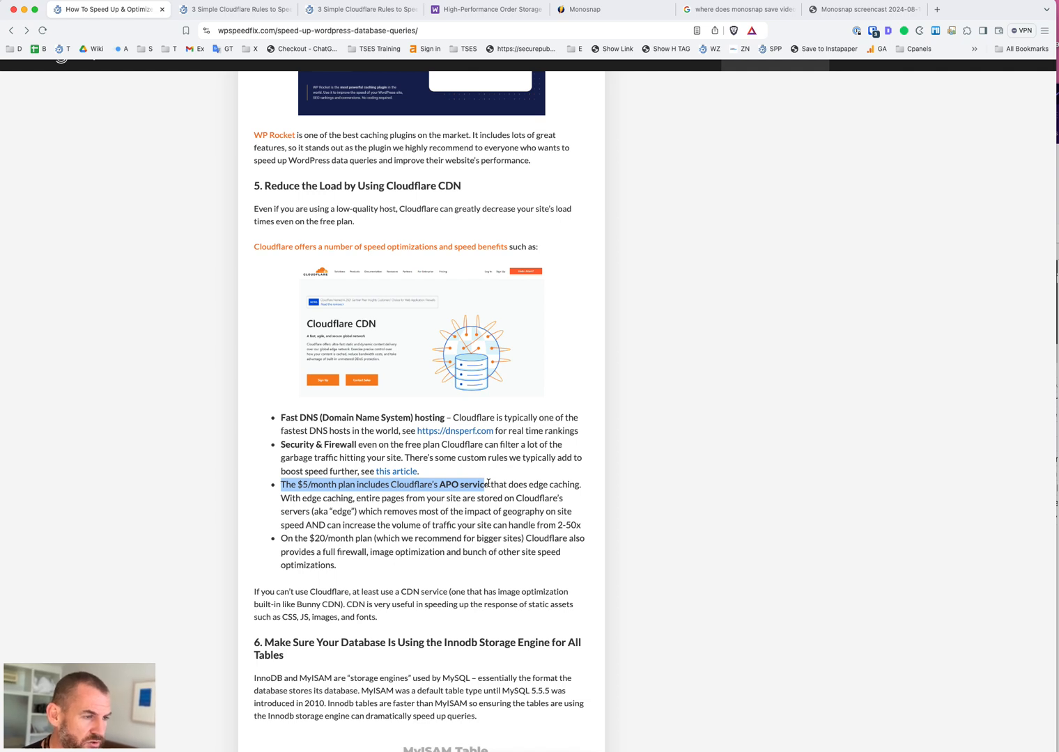
Clear the APO service highlight and scroll down to section 7 on disabling unused plugins
left_click(488, 484)
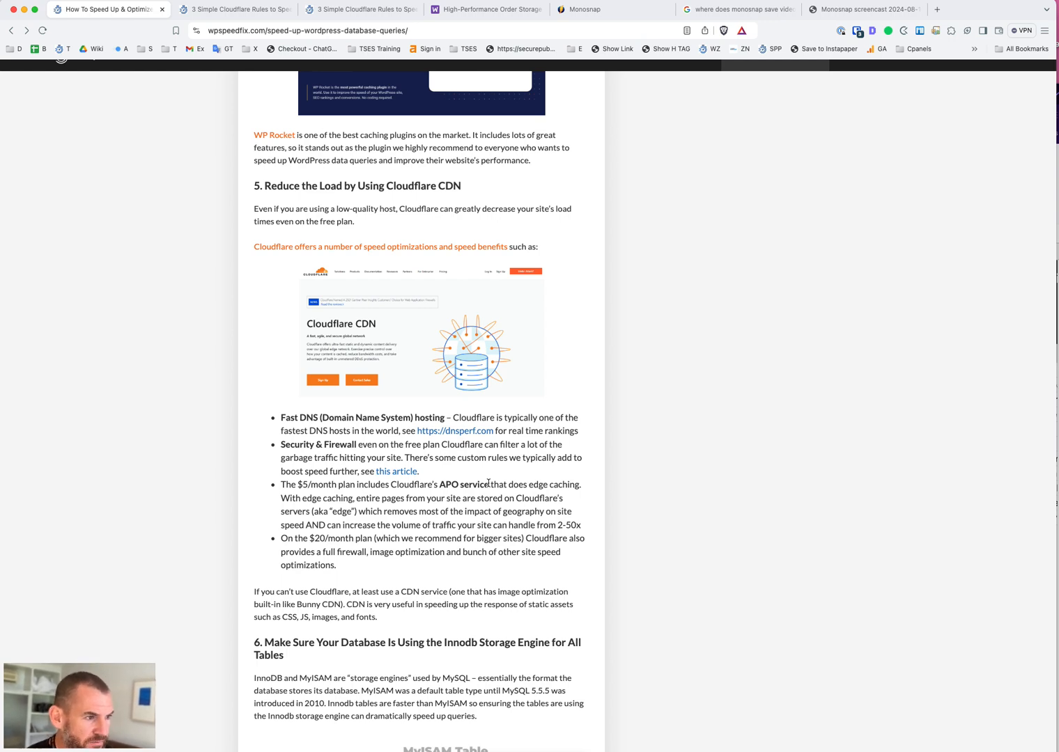
scroll("down", 3)
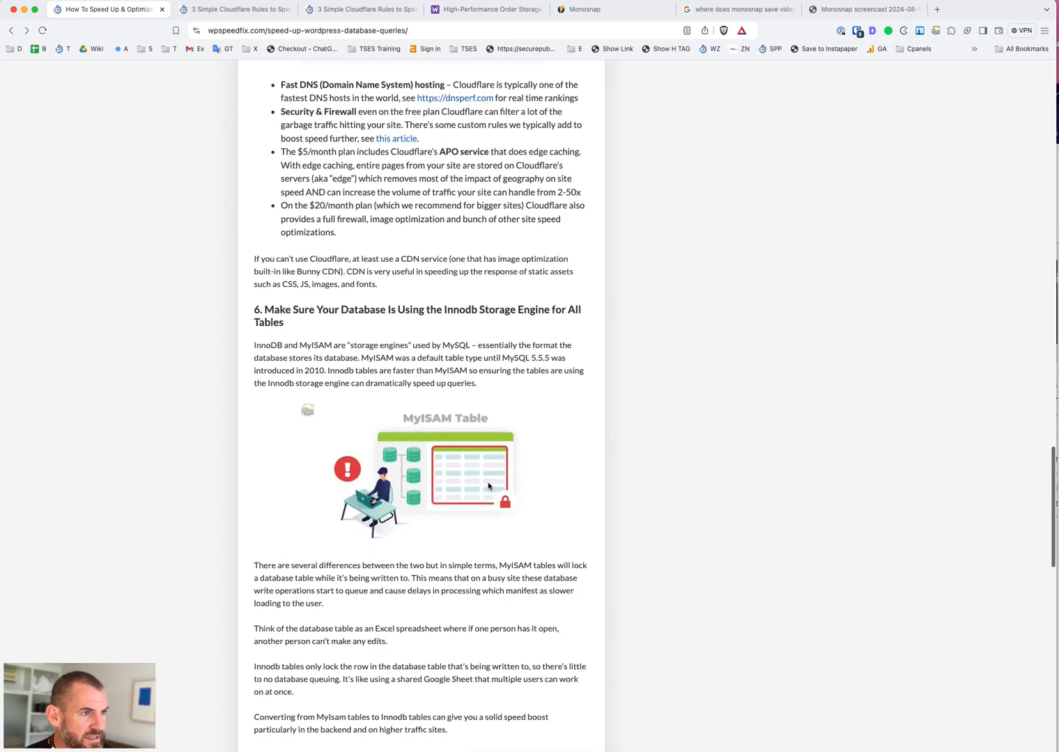
scroll("down", 3)
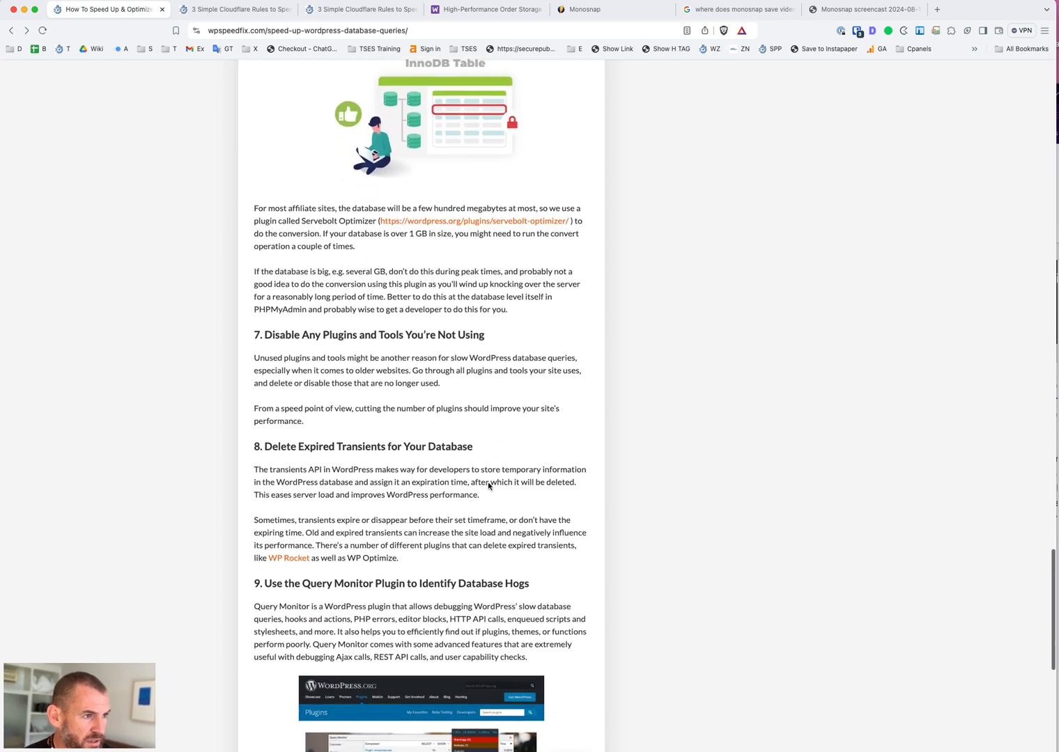
scroll("down", 3)
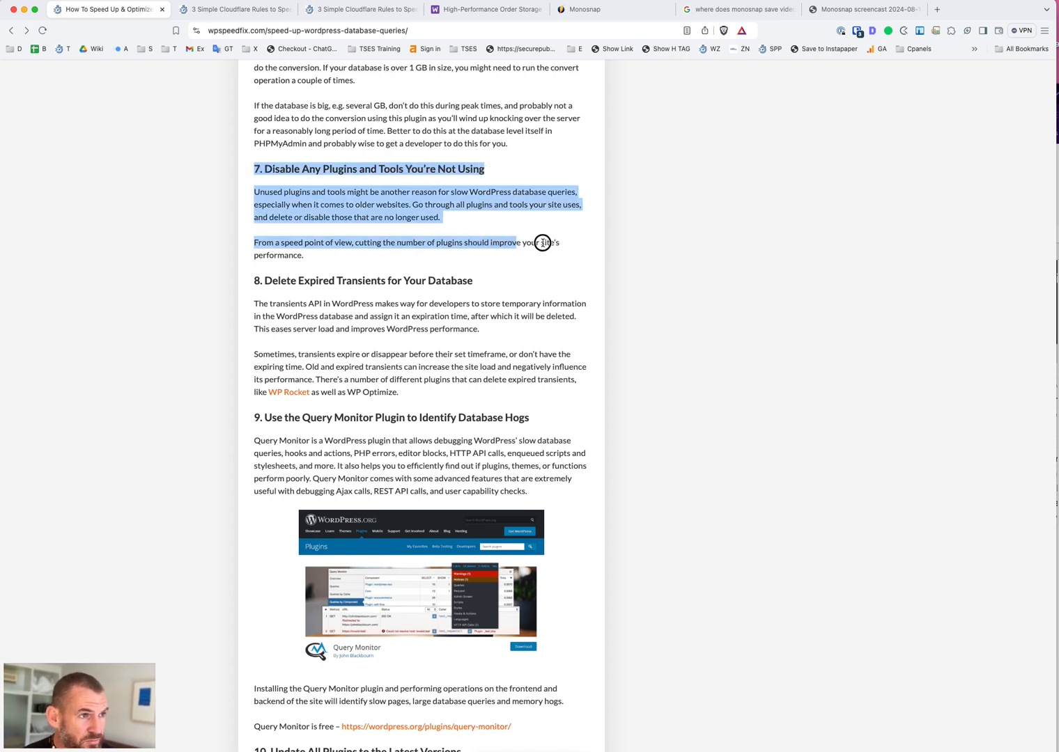
left_click(563, 257)
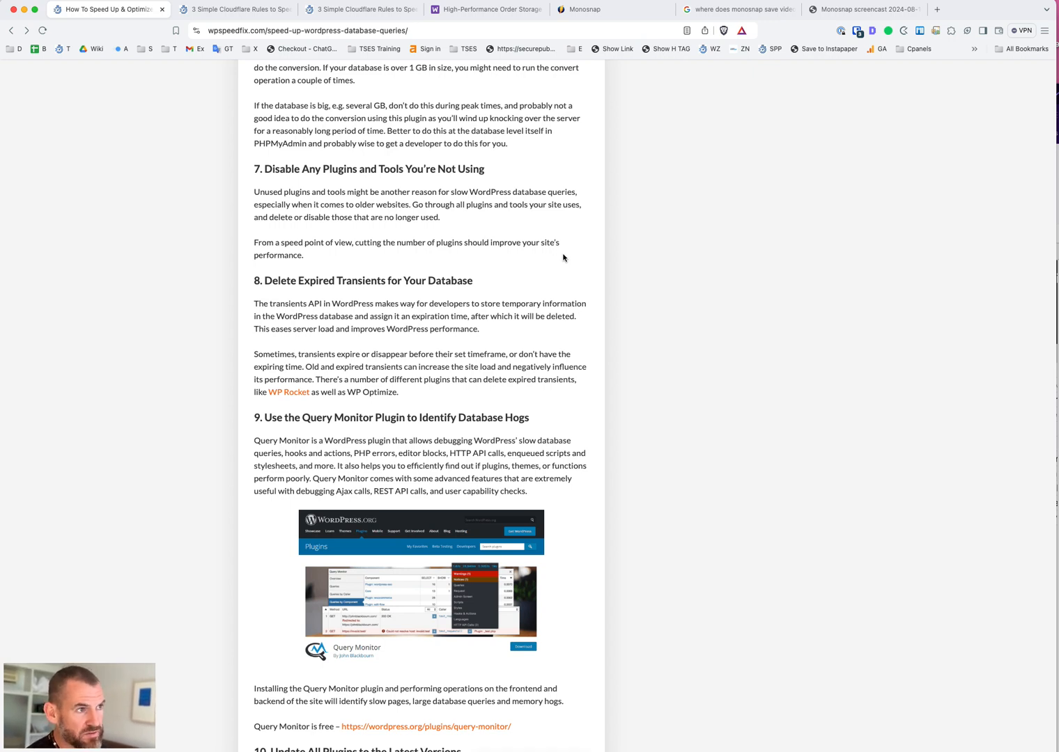
mouse_move(272, 274)
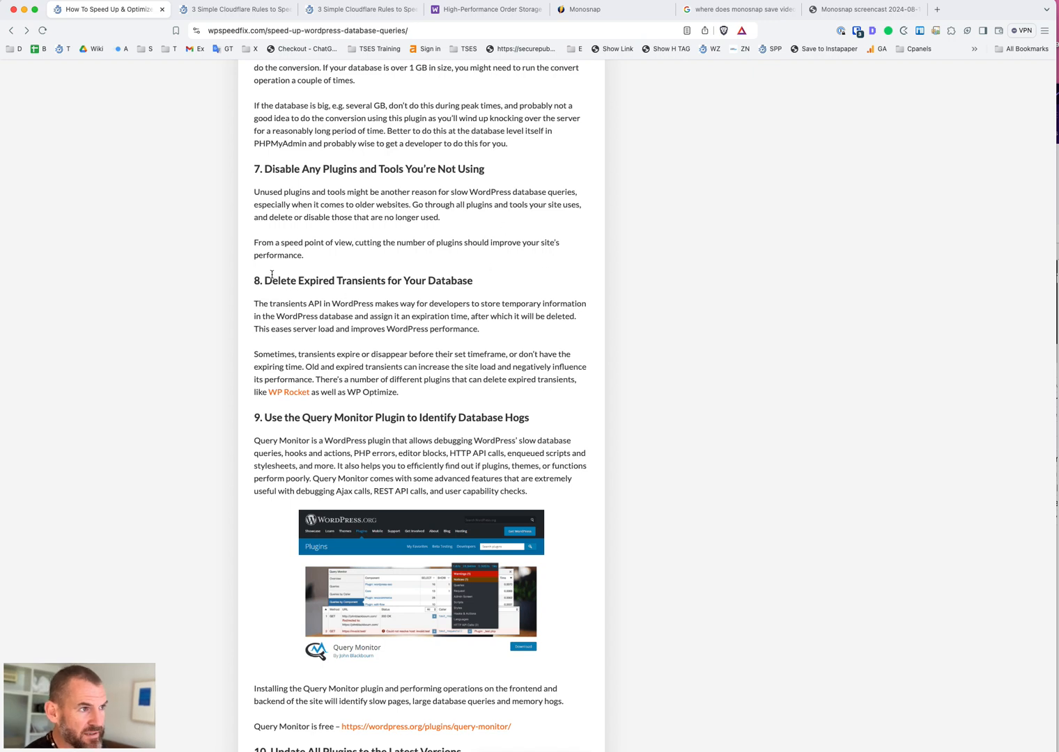
mouse_move(418, 291)
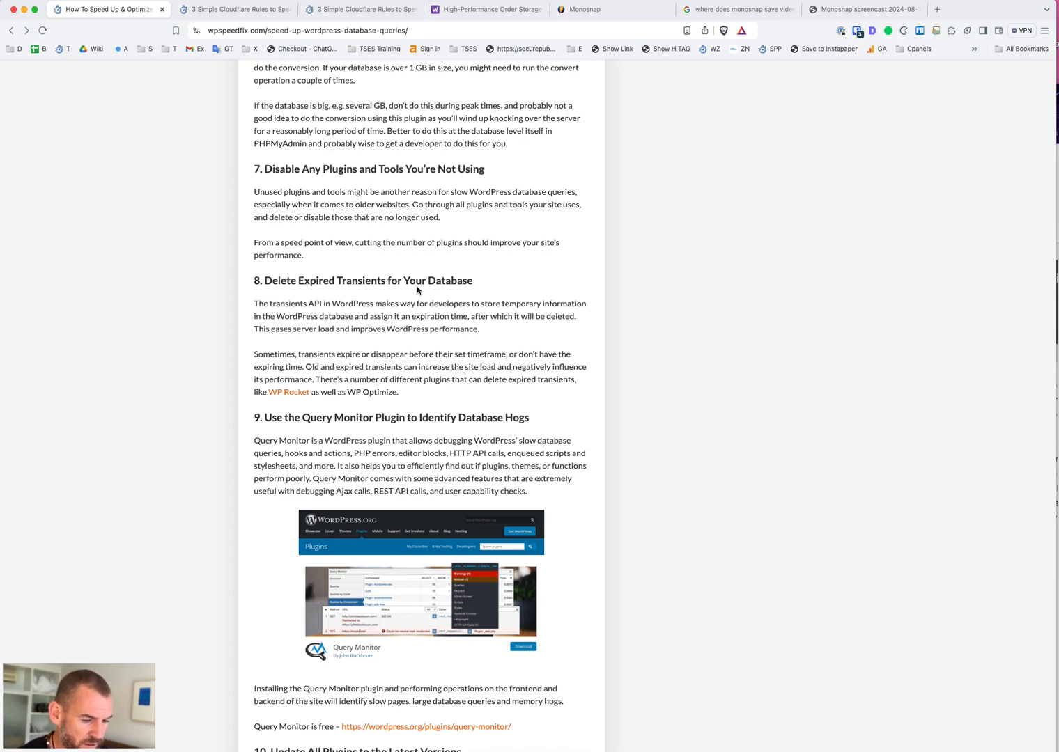
Scroll down to section 10, Update All Plugins to the Latest Versions
scroll("down", 3)
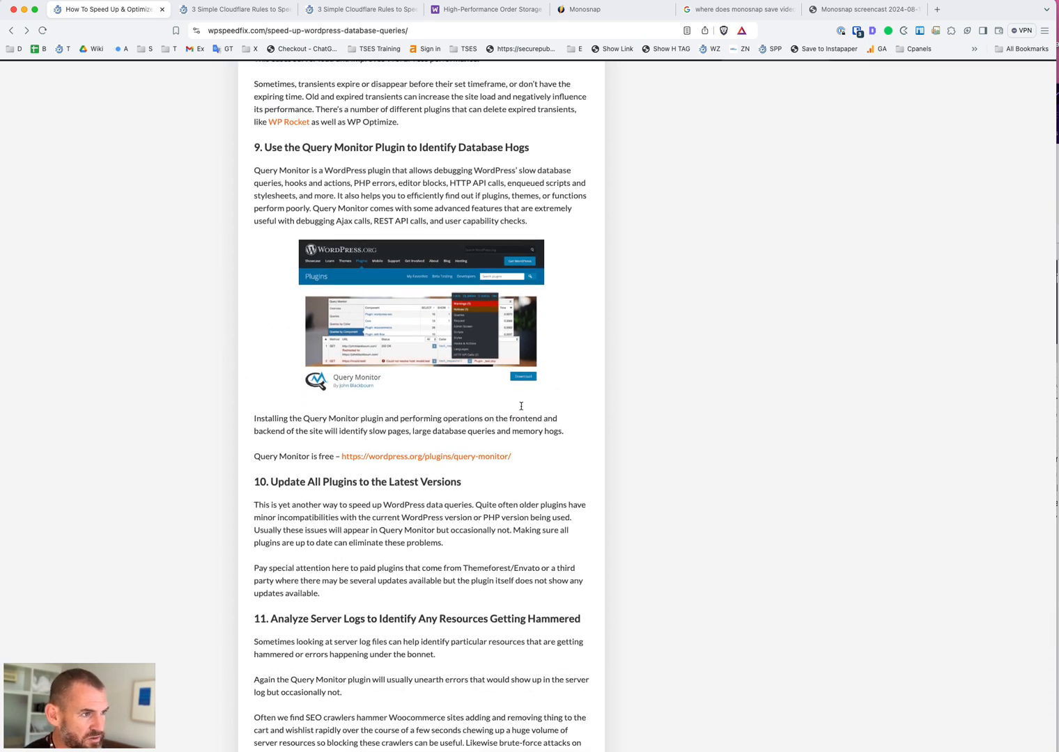
mouse_move(417, 411)
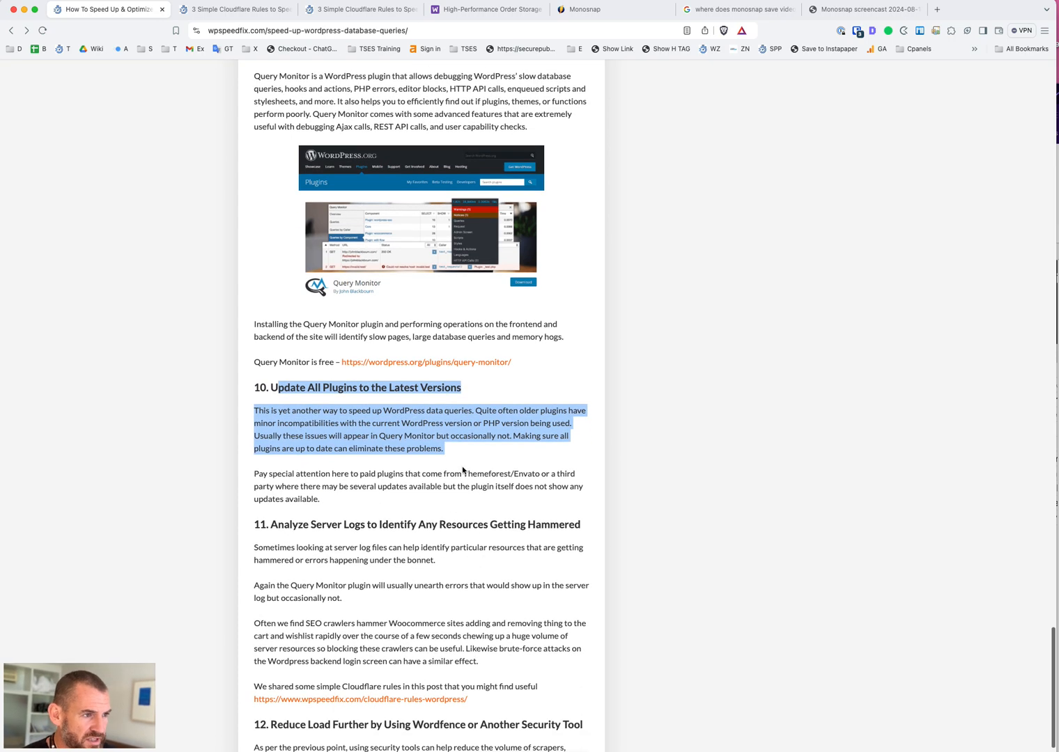
Clear the plugin update highlight and scroll to sections 11–12 and Further help
left_click(464, 469)
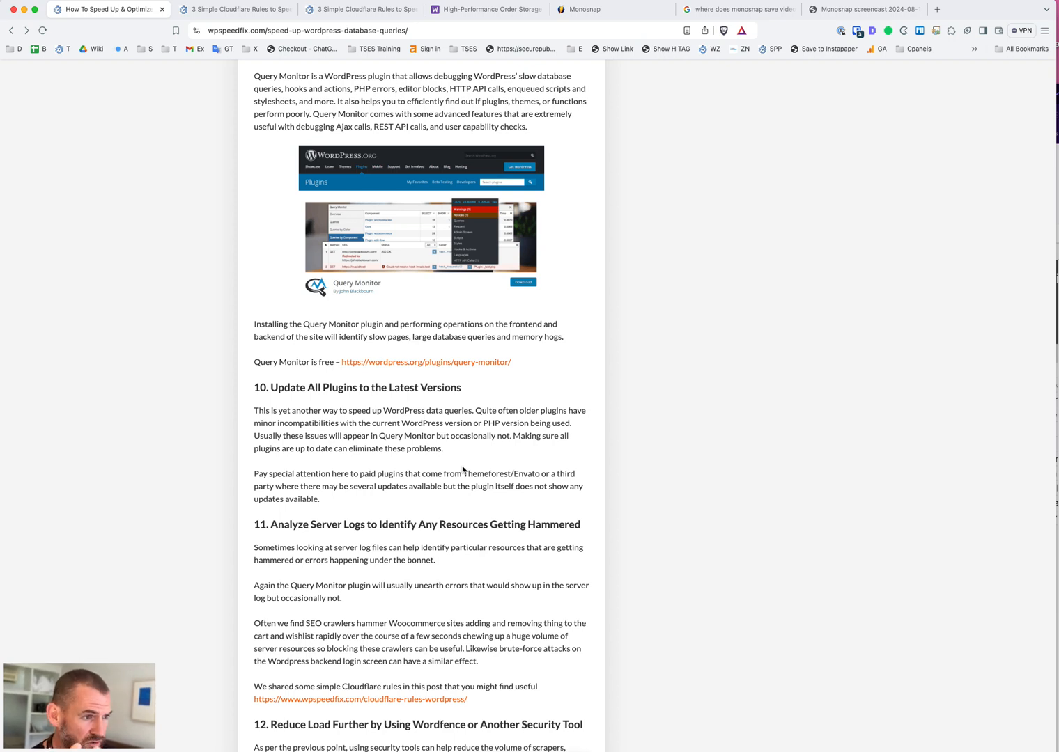
scroll("down", 3)
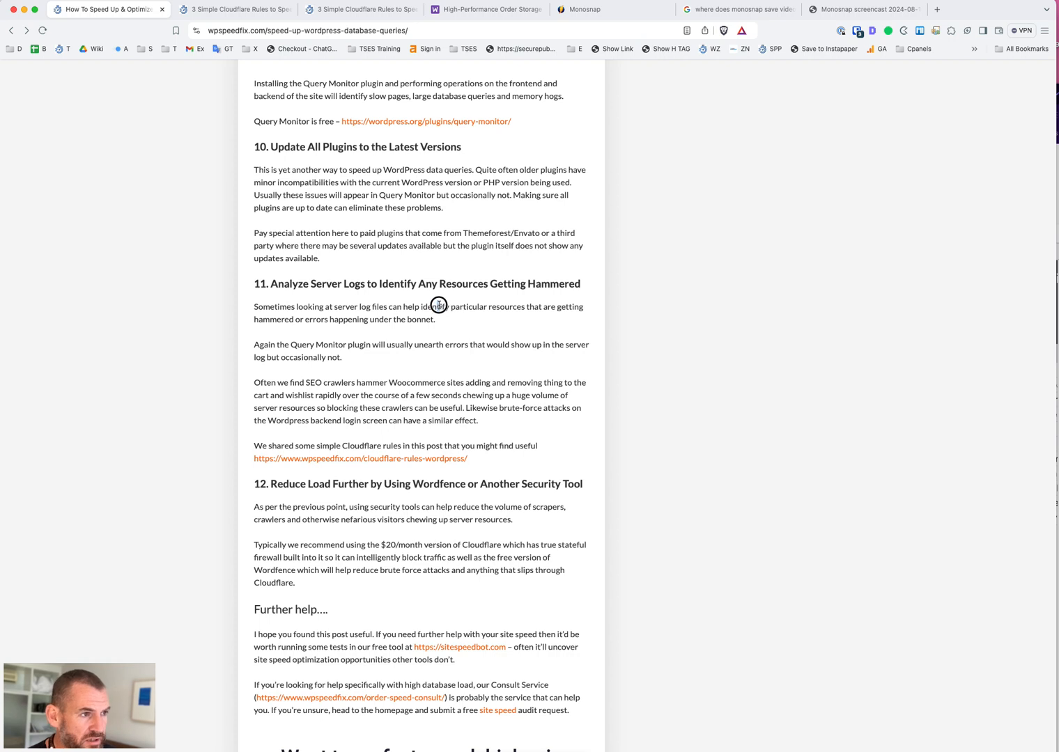
mouse_move(438, 306)
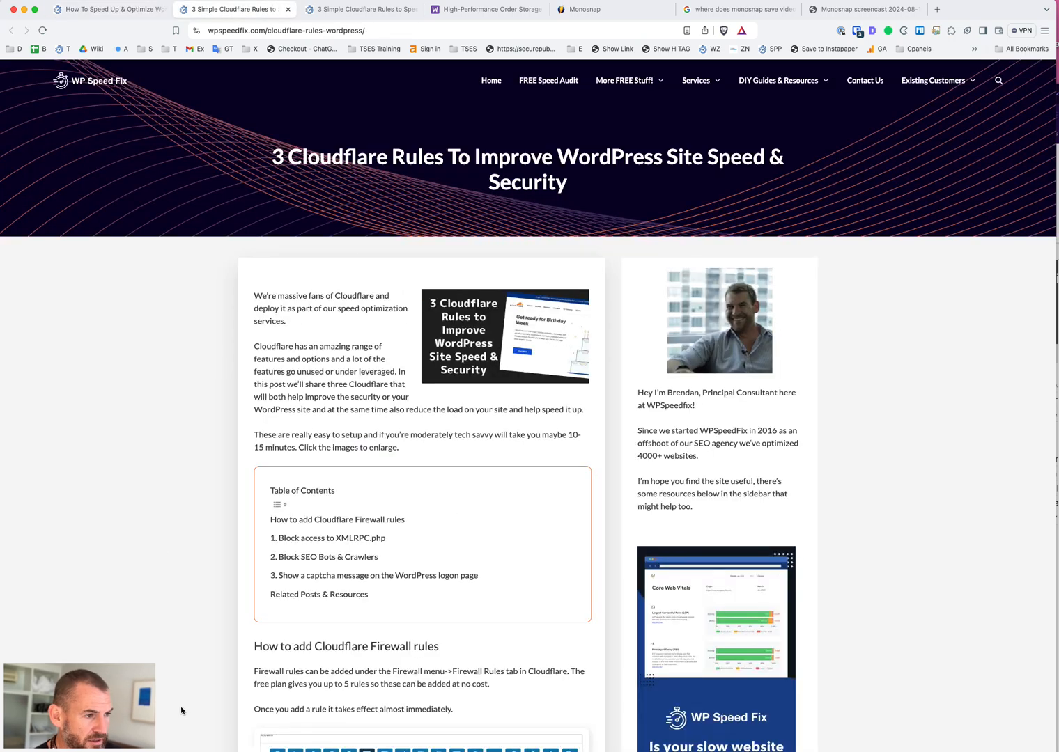
mouse_move(248, 328)
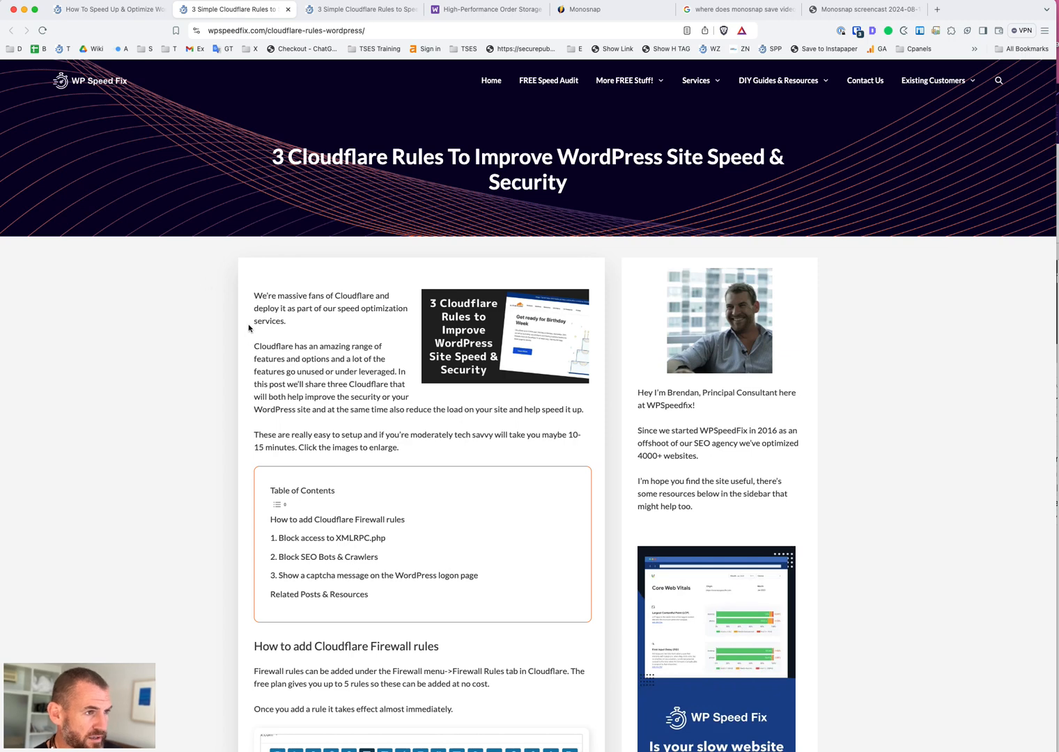
Switch from the 3 Cloudflare Rules tab back to the database speed article
left_click(108, 9)
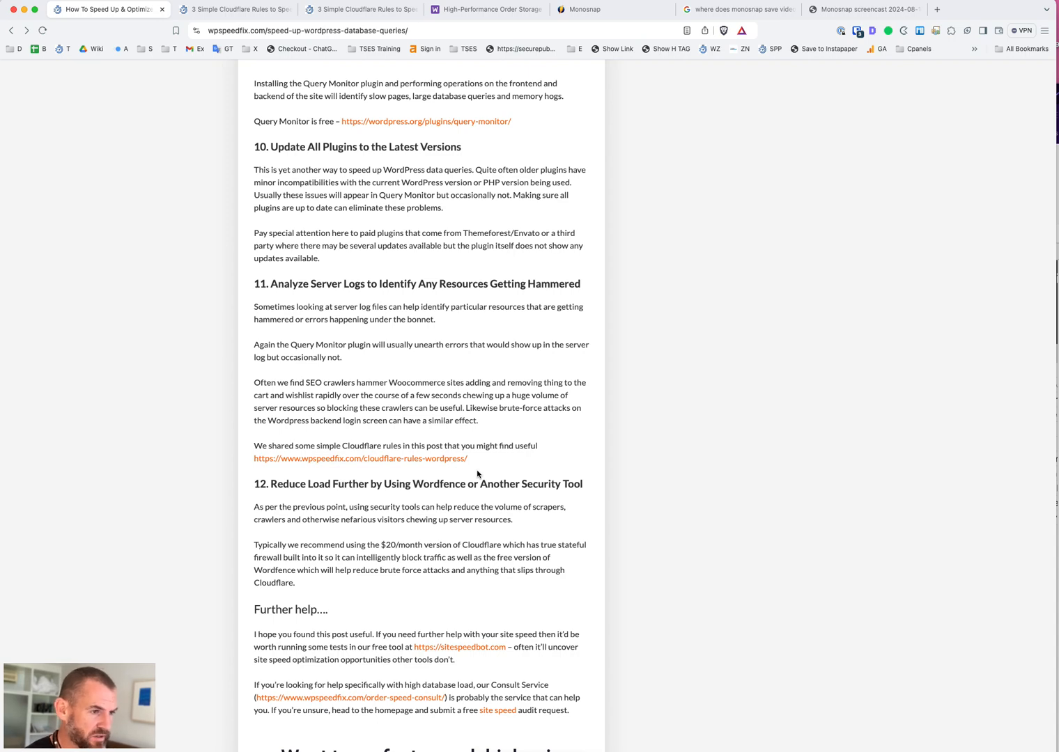
mouse_move(477, 345)
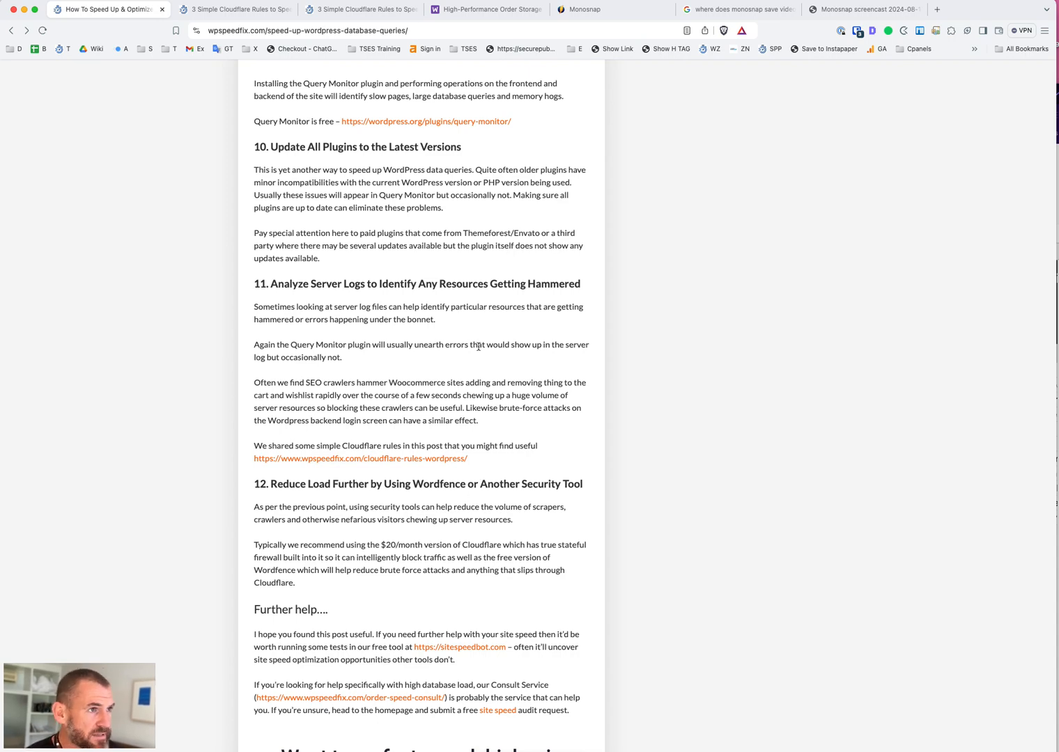
Scroll up past the table of contents to the article title and header image
scroll("up", 3)
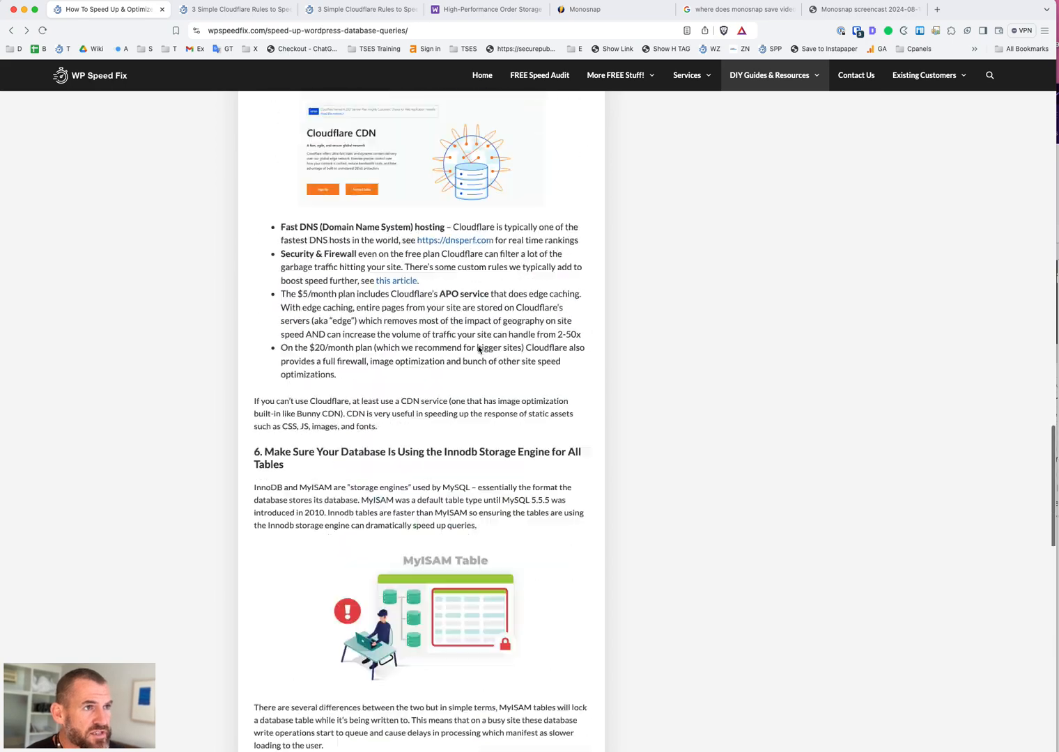
scroll("up", 3)
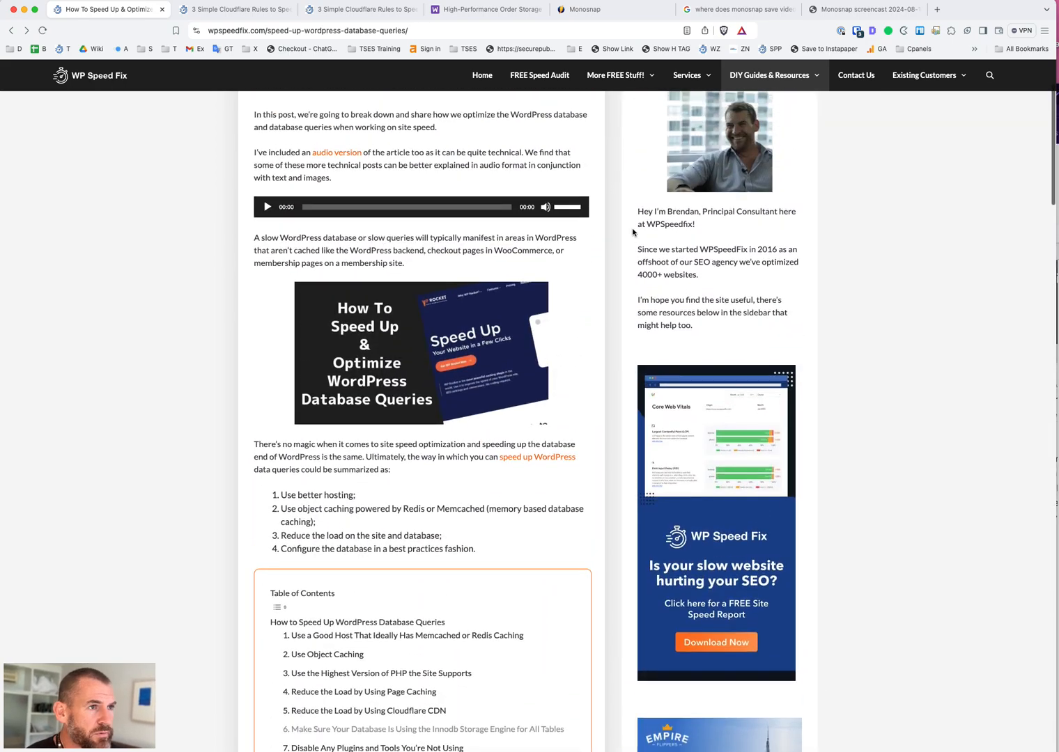
scroll("up", 3)
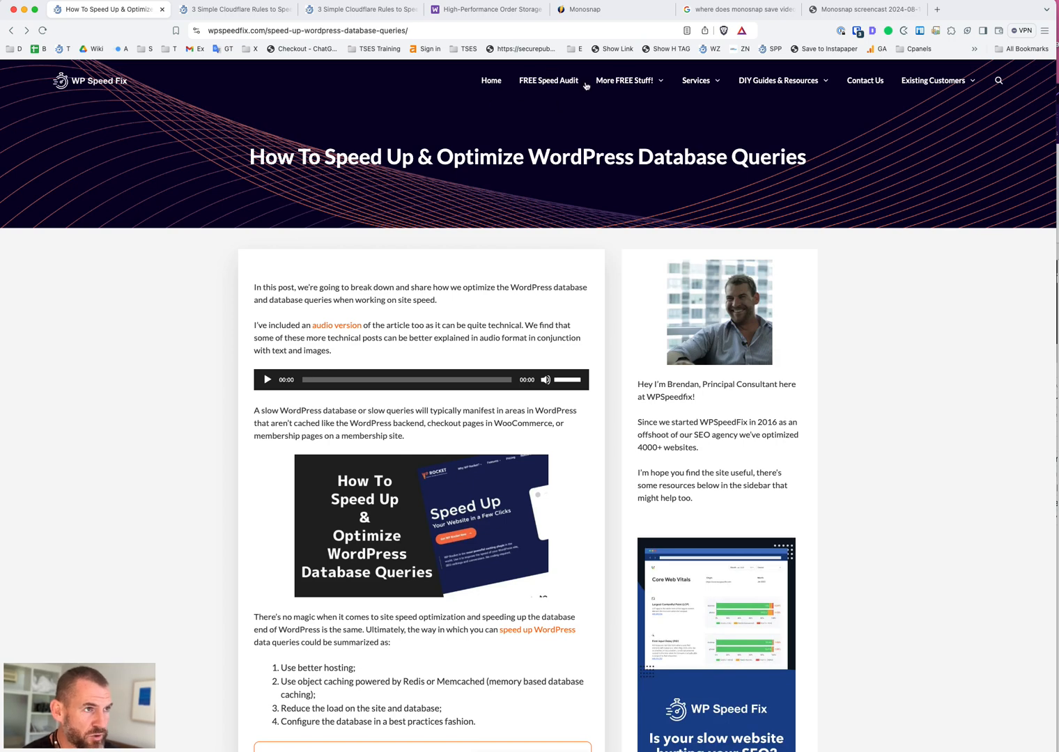
Visit the FREE Speed Audit, FREE Core Web Vitals Report and FREE Site Speed Test pages
left_click(549, 80)
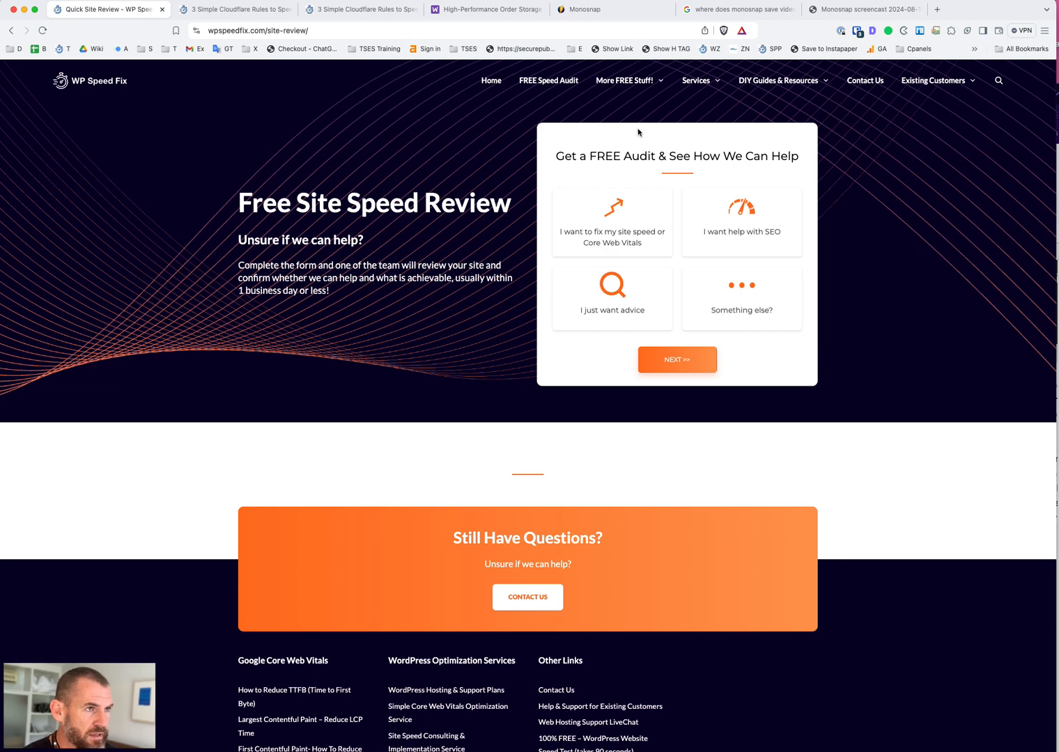
mouse_move(696, 132)
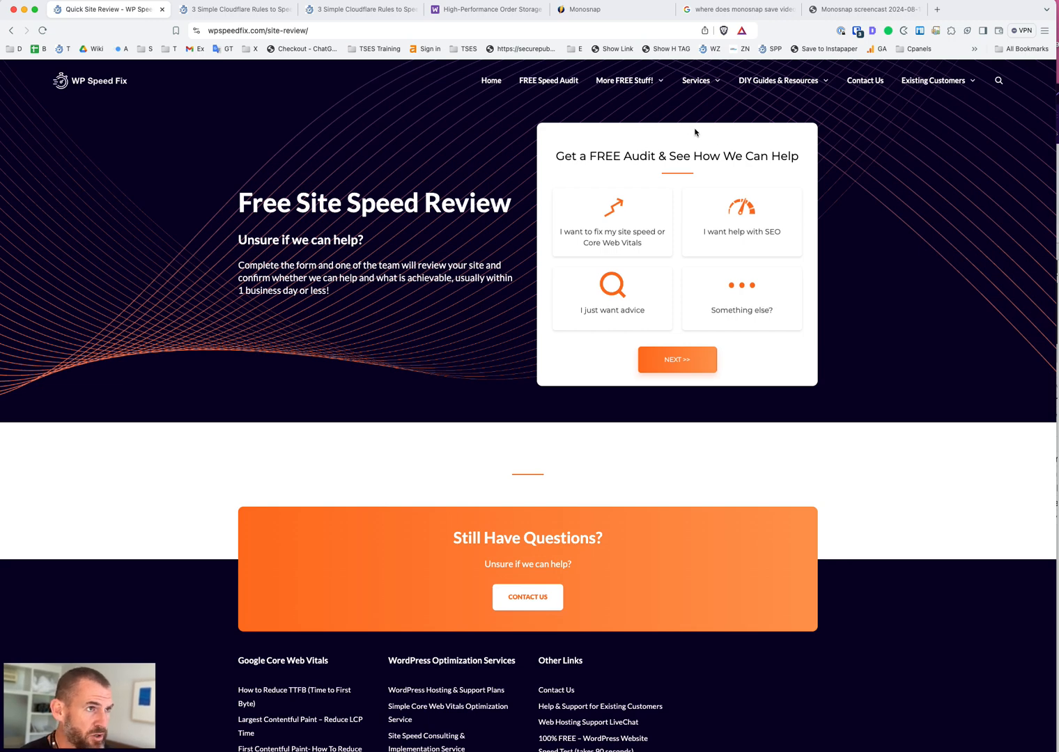
left_click(625, 80)
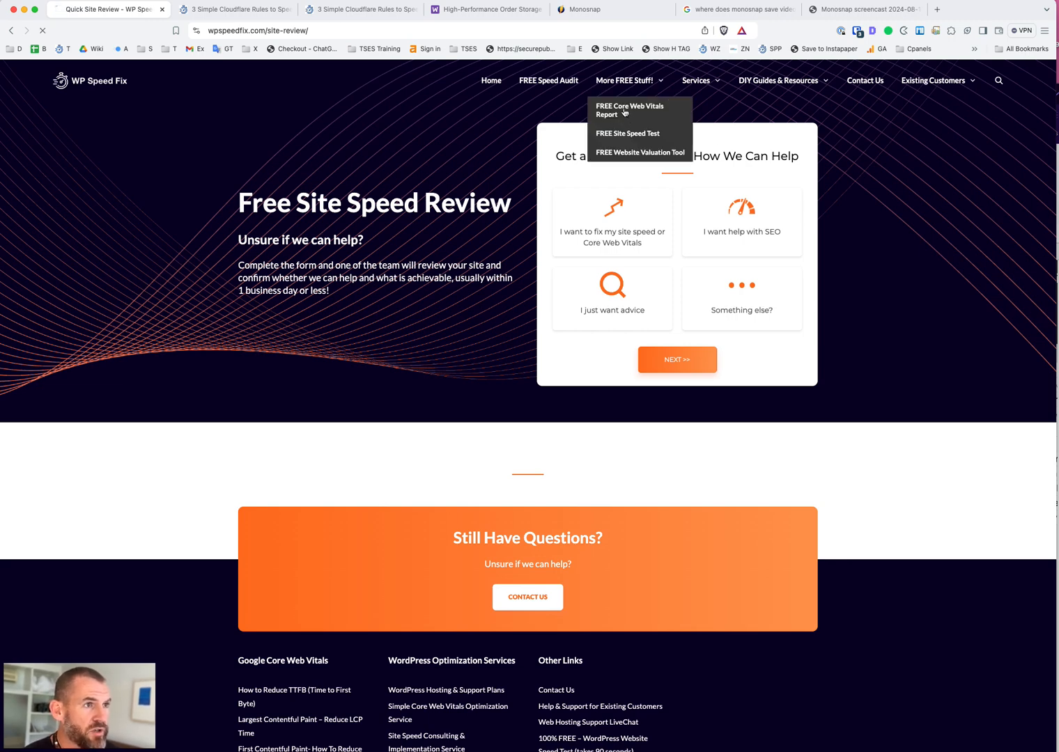
left_click(629, 110)
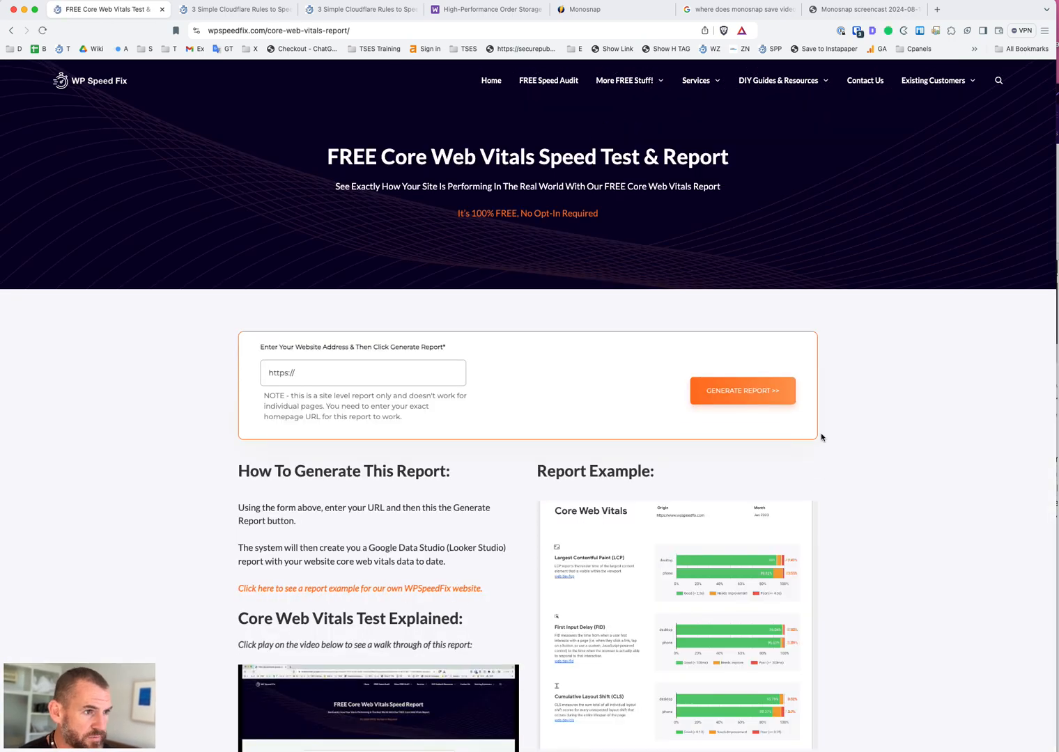
mouse_move(831, 487)
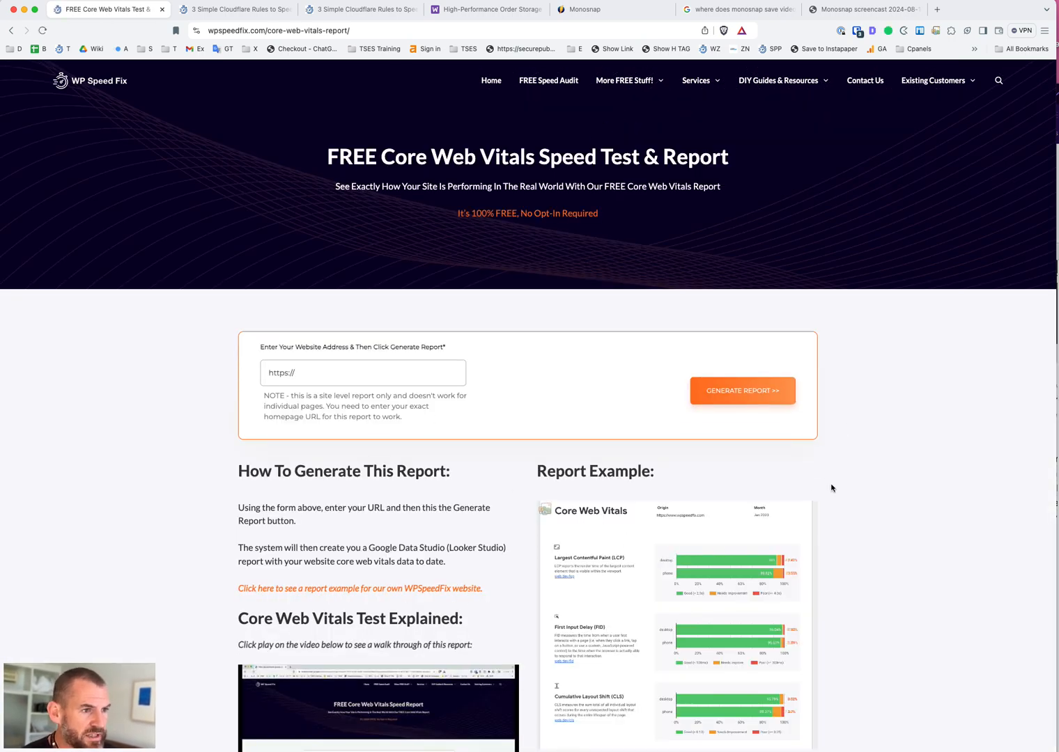
mouse_move(668, 720)
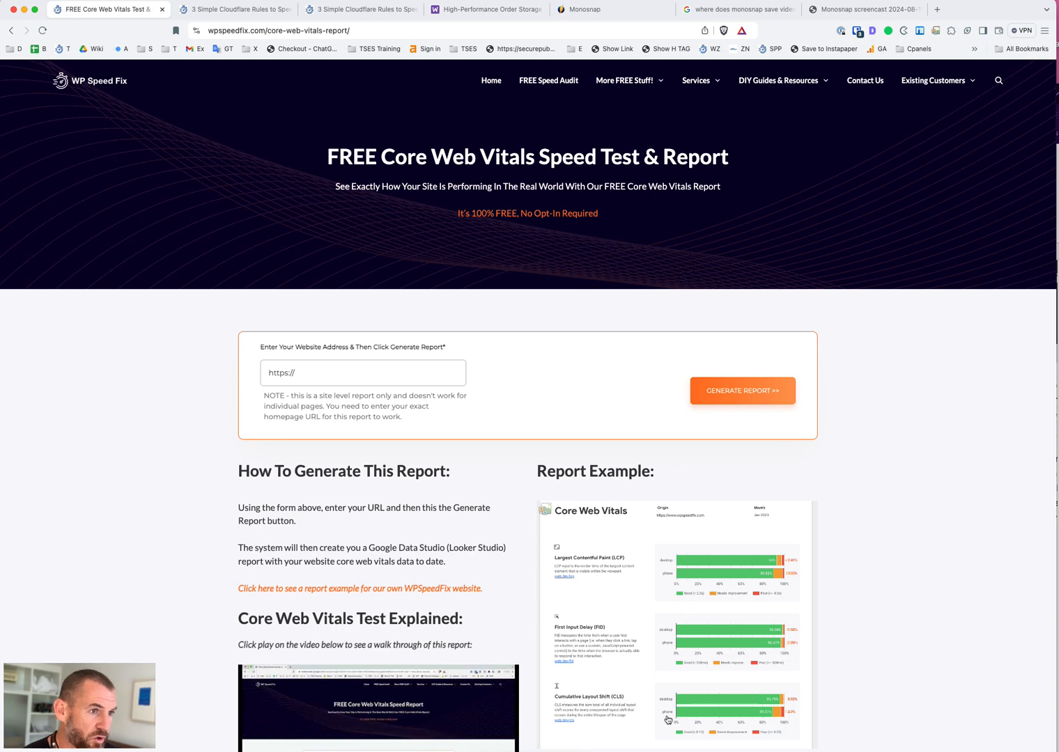
mouse_move(739, 328)
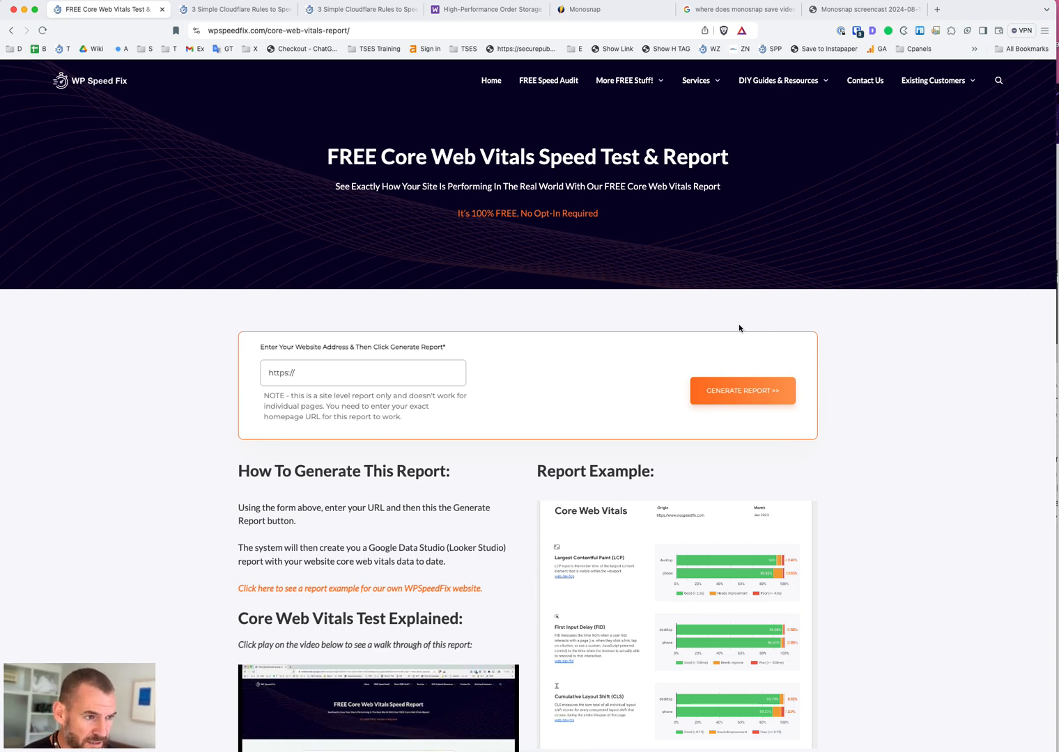
mouse_move(686, 188)
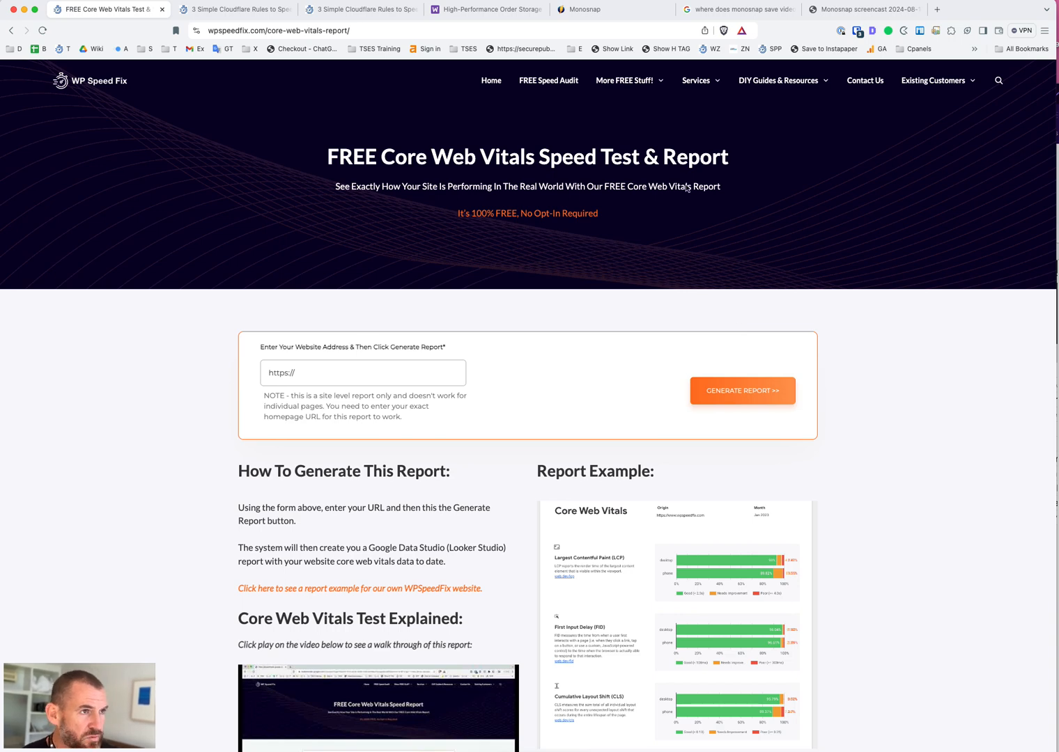
left_click(624, 81)
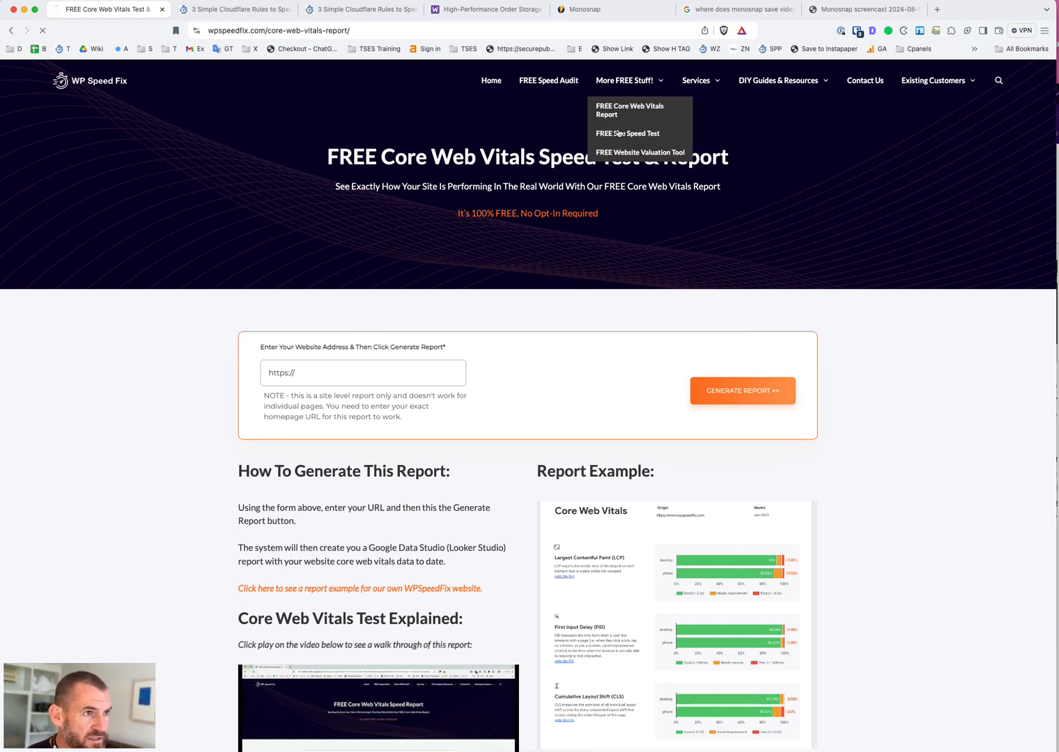
left_click(628, 133)
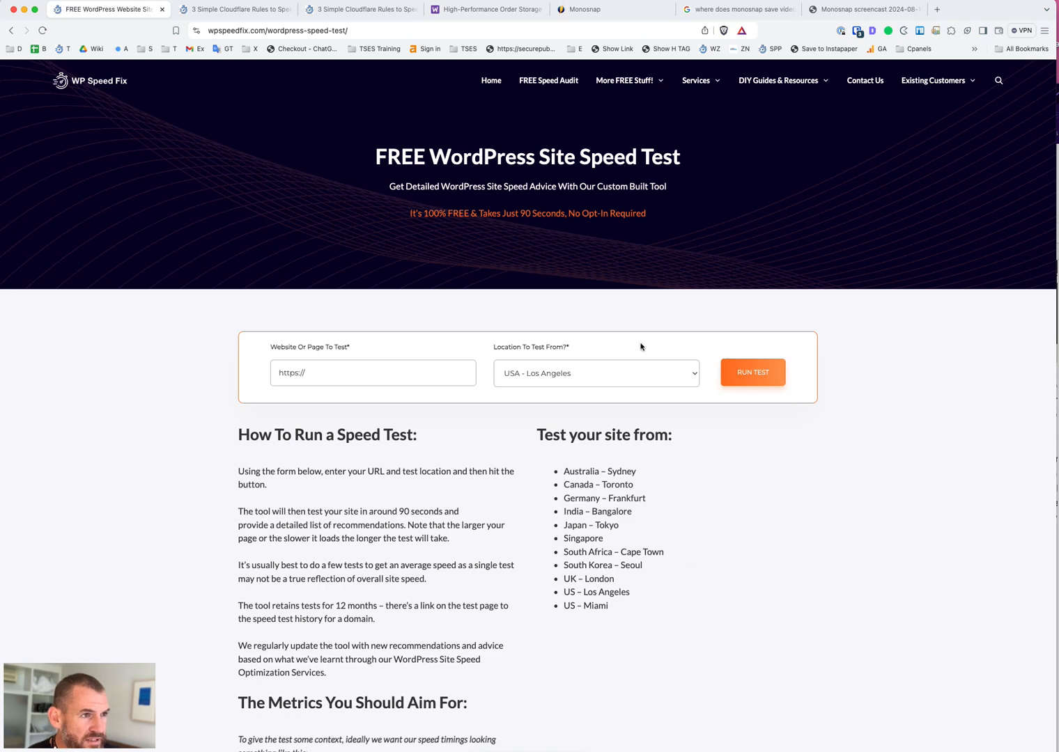
mouse_move(214, 342)
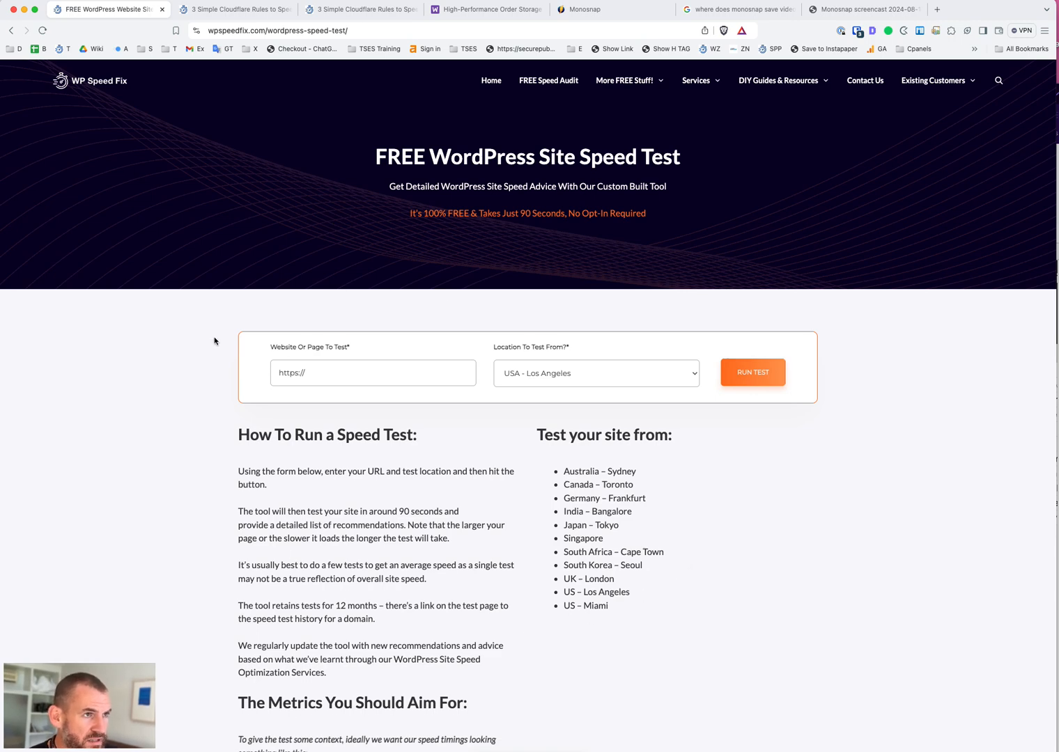
Open Services > Vital Signs Tracker, browse its feature descriptions, then return to the top
left_click(697, 80)
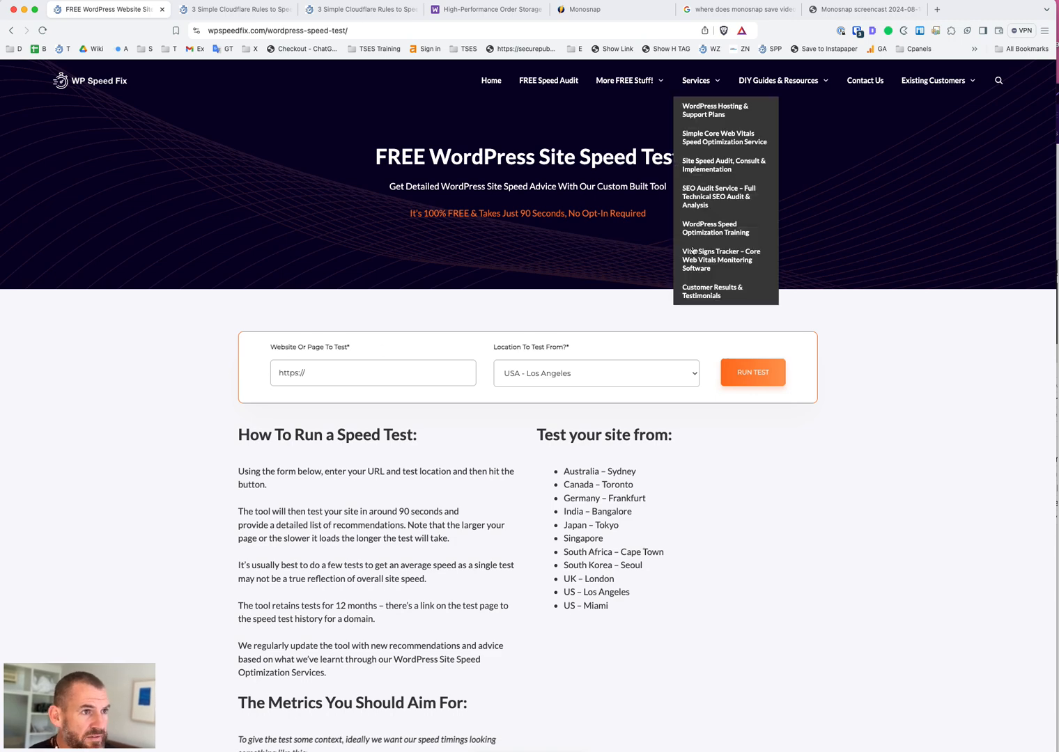
left_click(721, 260)
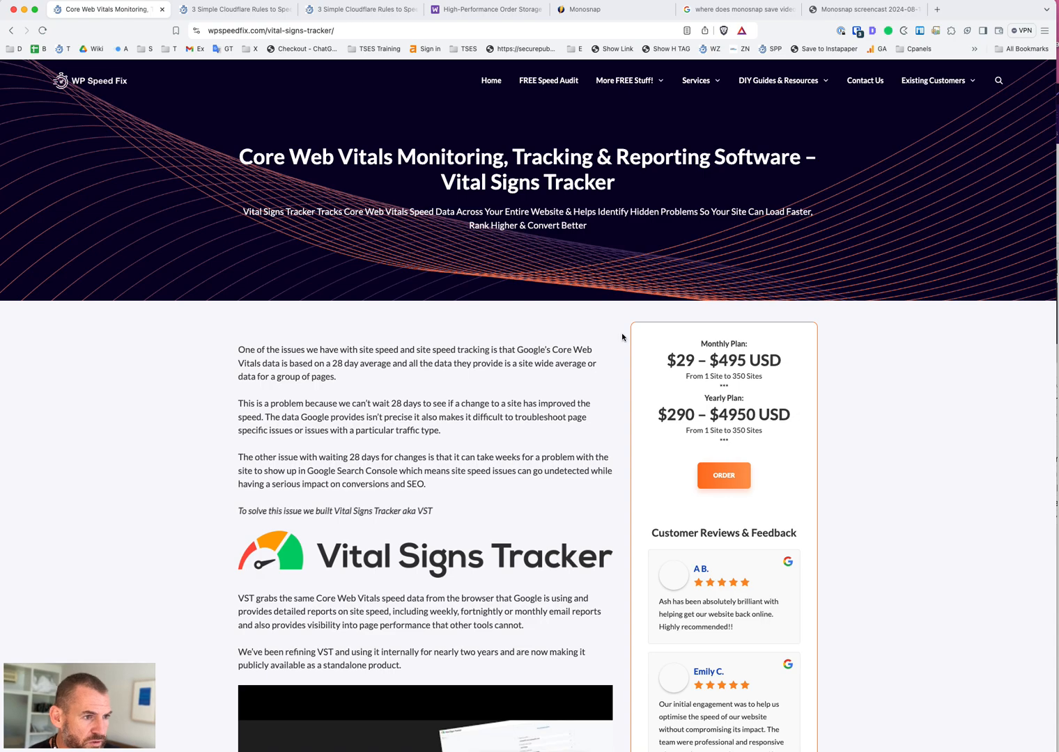
mouse_move(495, 421)
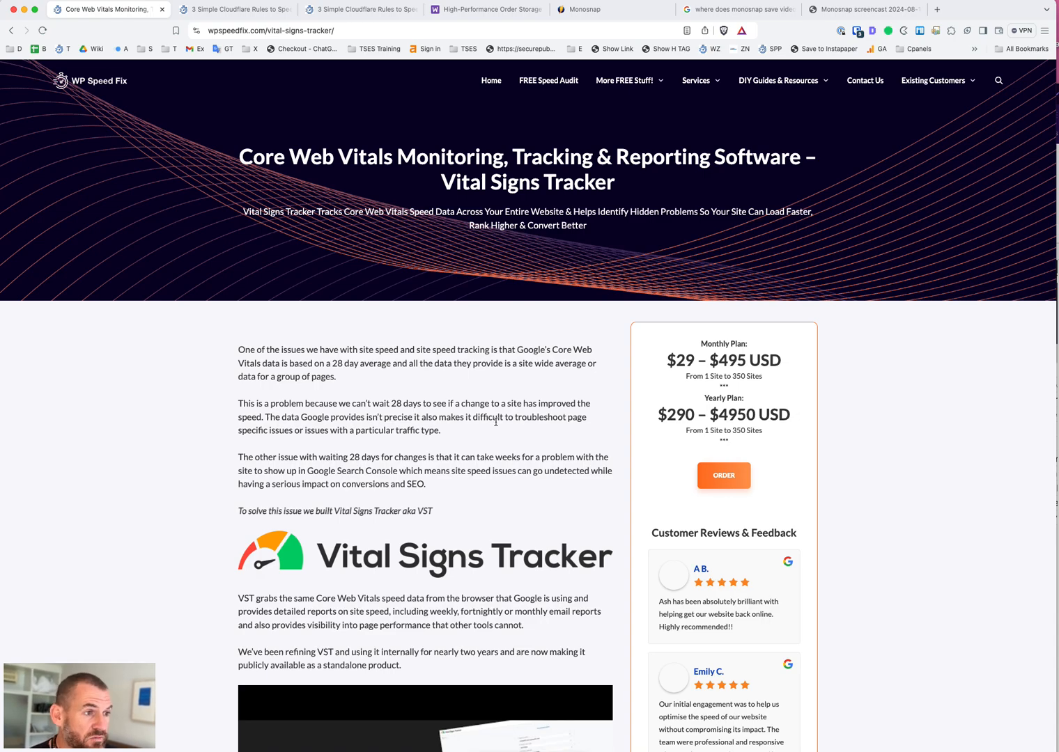
scroll("down", 3)
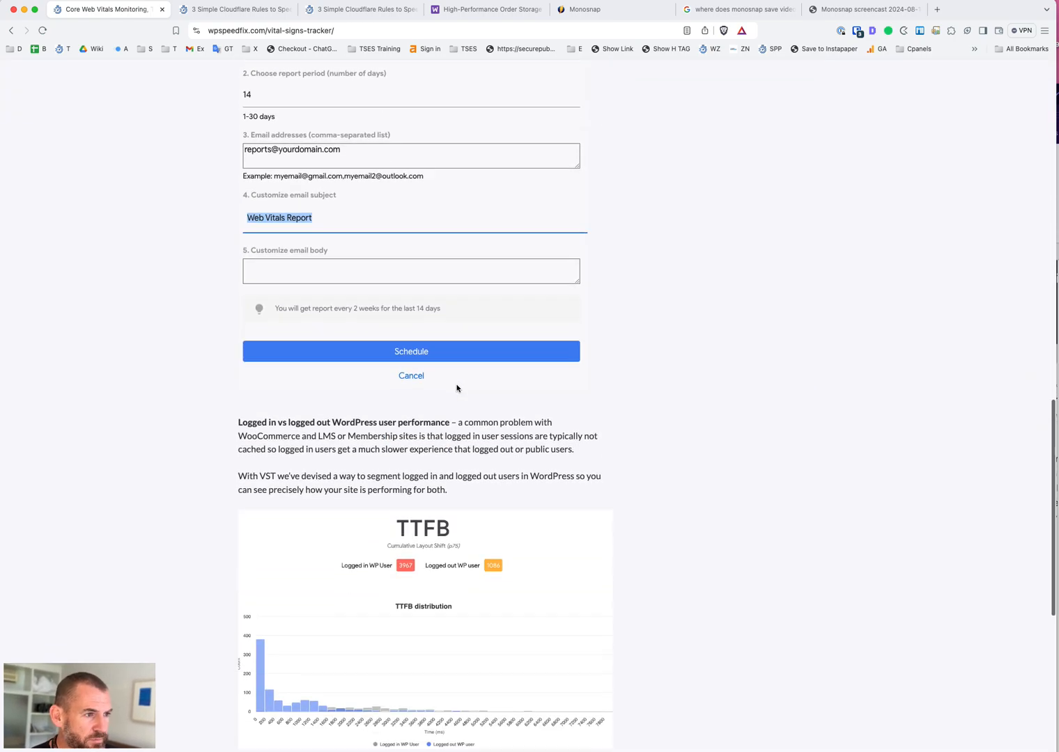
scroll("down", 3)
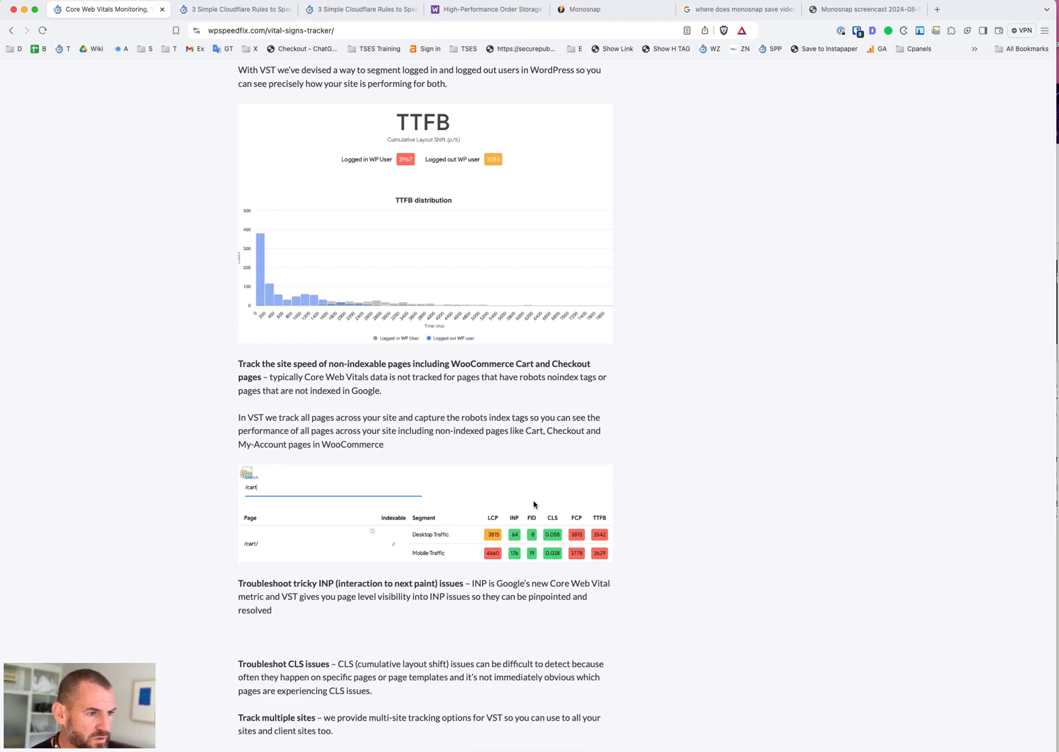
scroll("down", 3)
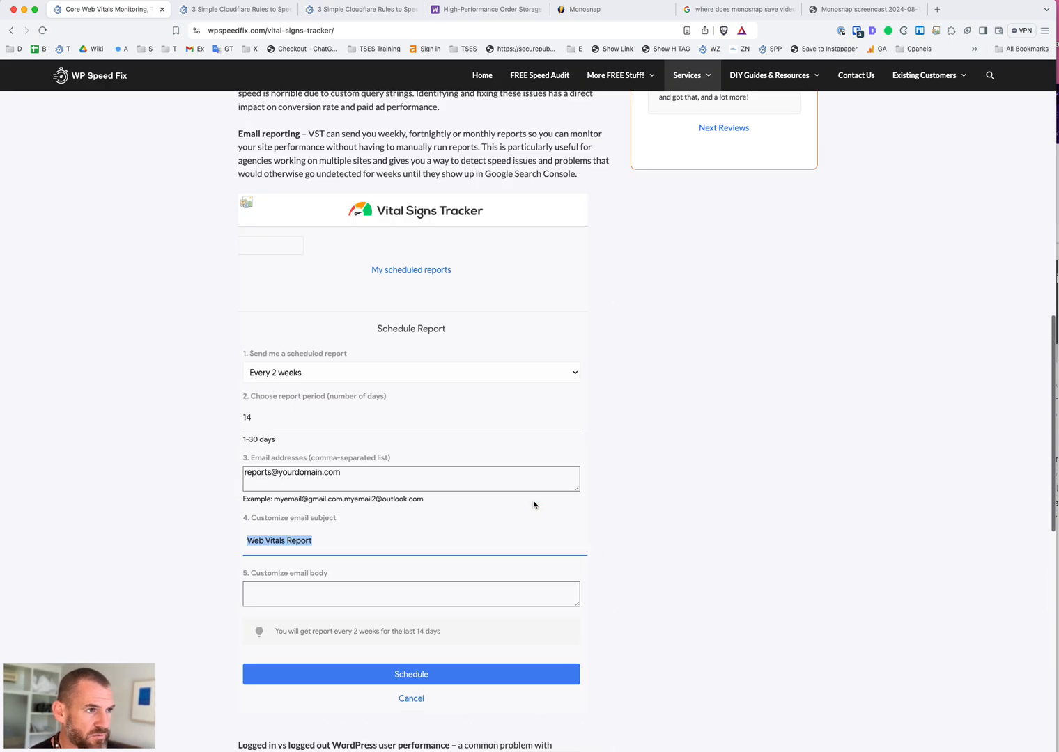
scroll("up", 3)
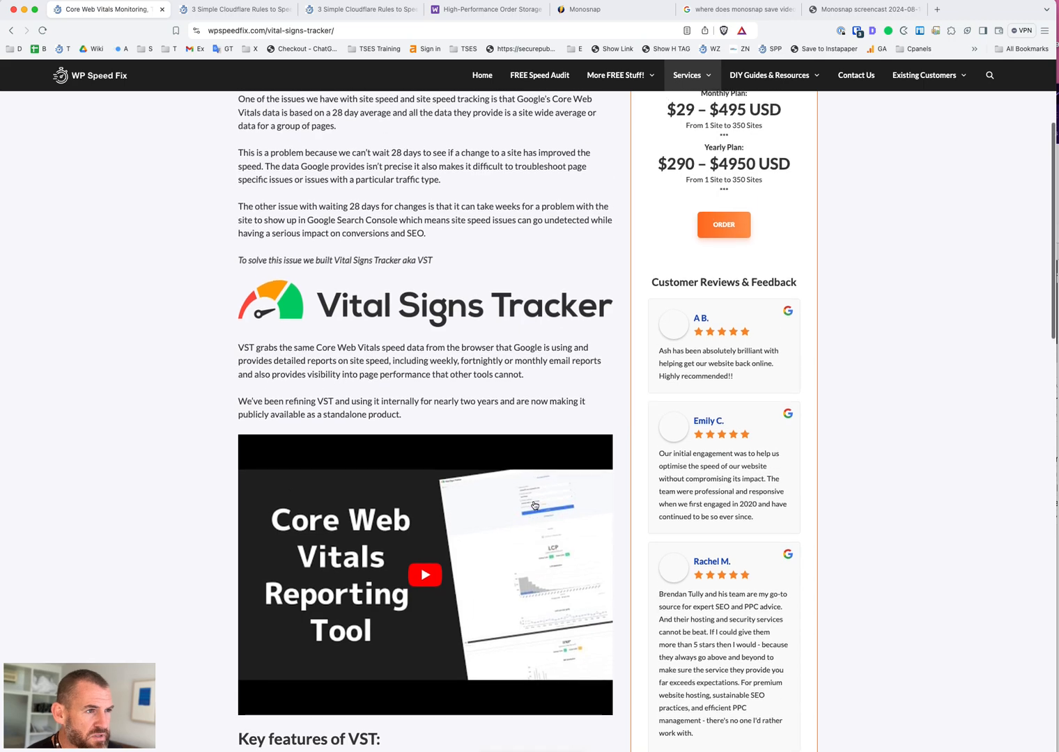
scroll("up", 3)
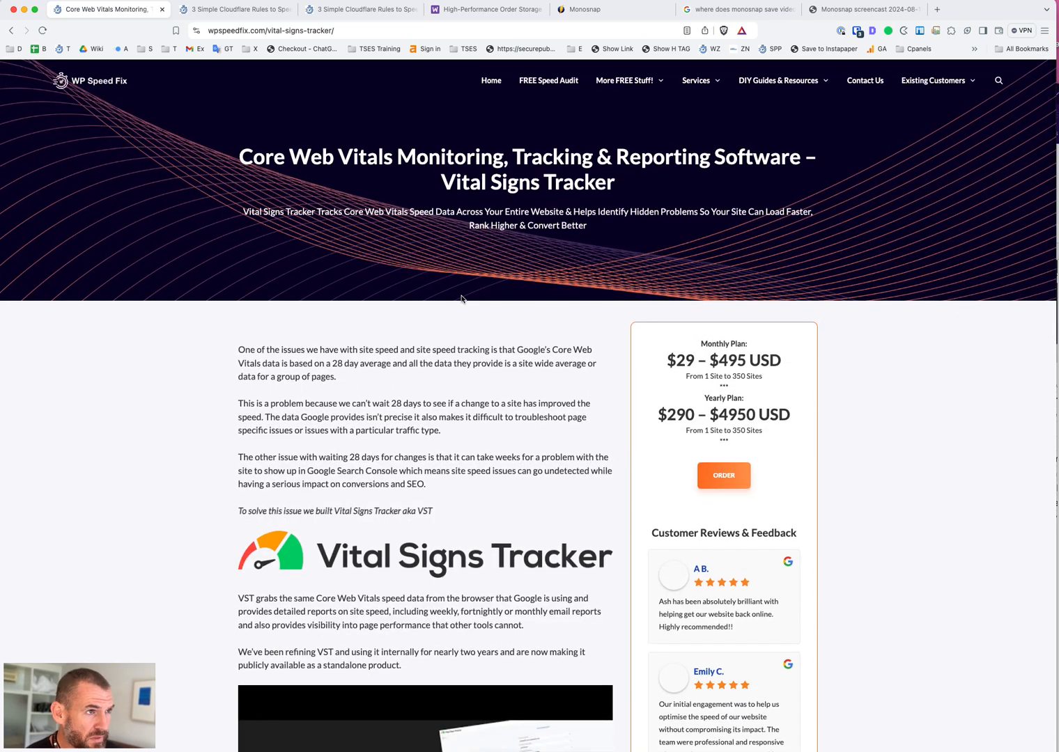
mouse_move(461, 203)
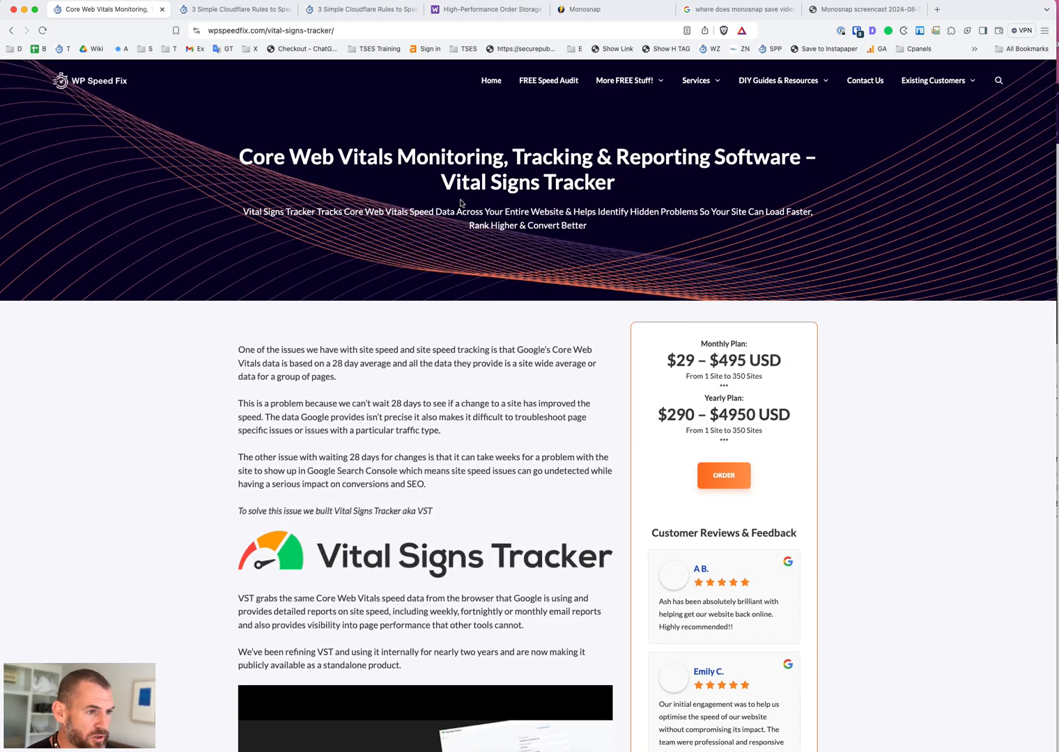
mouse_move(465, 116)
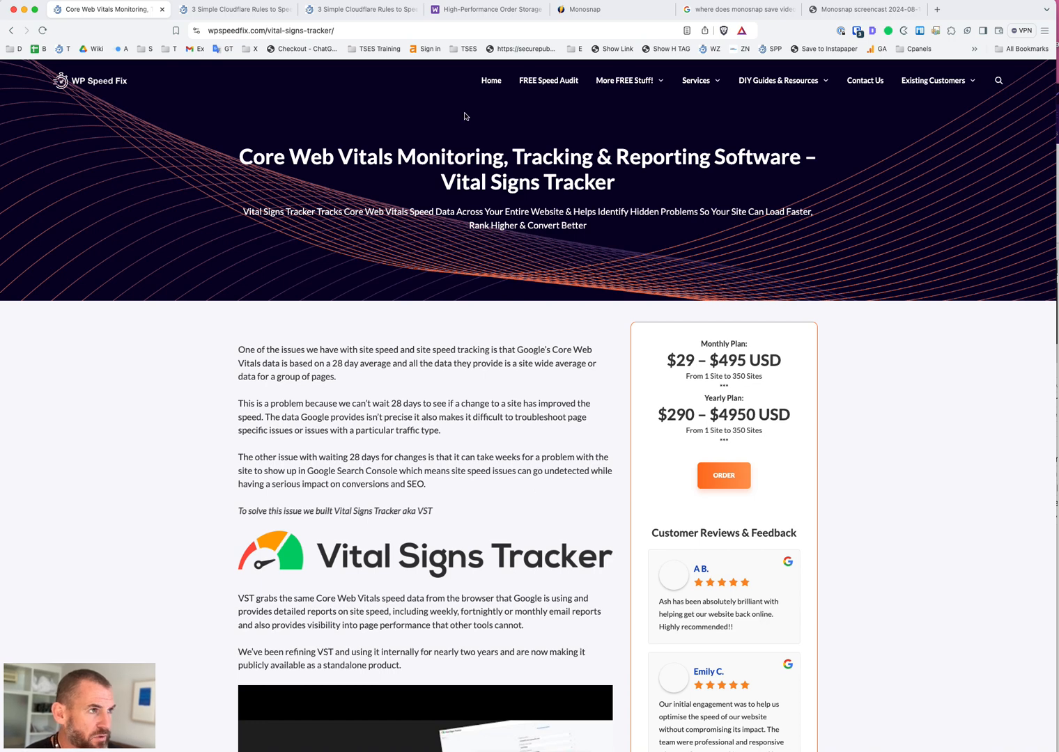